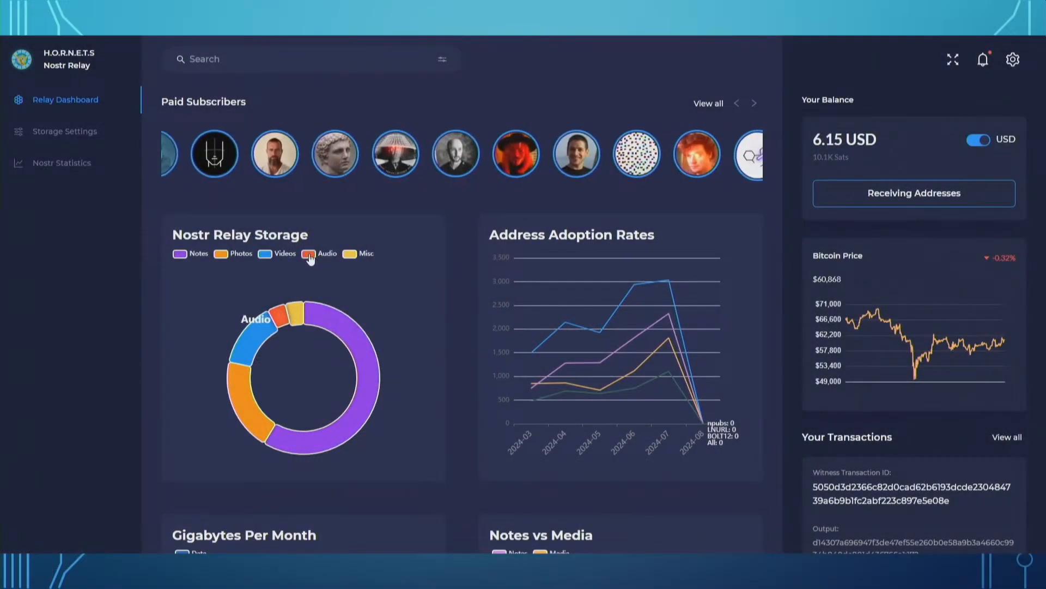
# Toggle the Audio, Videos and other legend items on the Nostr Relay Storage chart
pyautogui.click(309, 253)
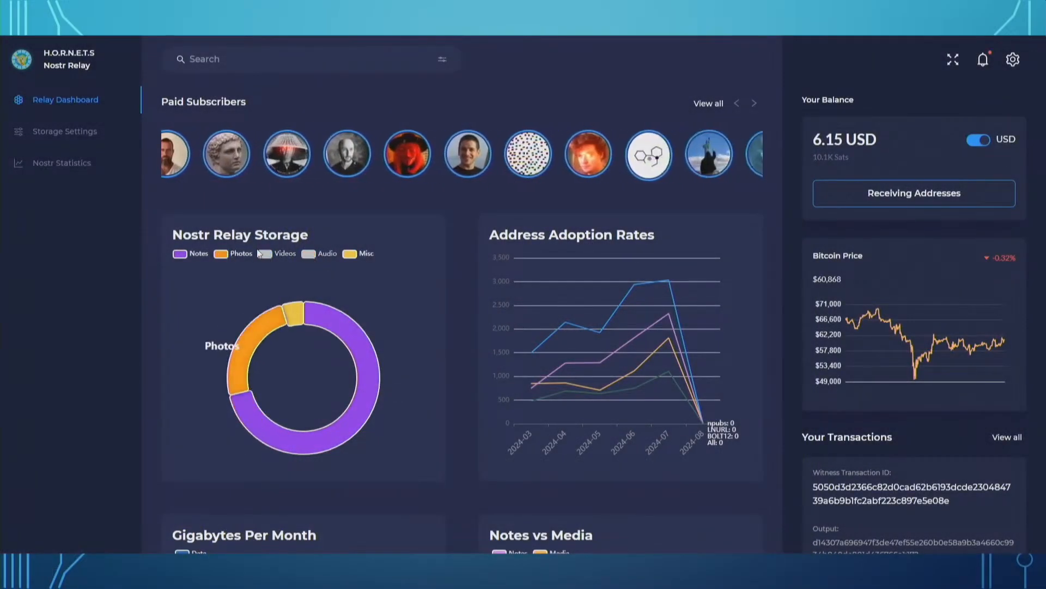
pyautogui.click(241, 253)
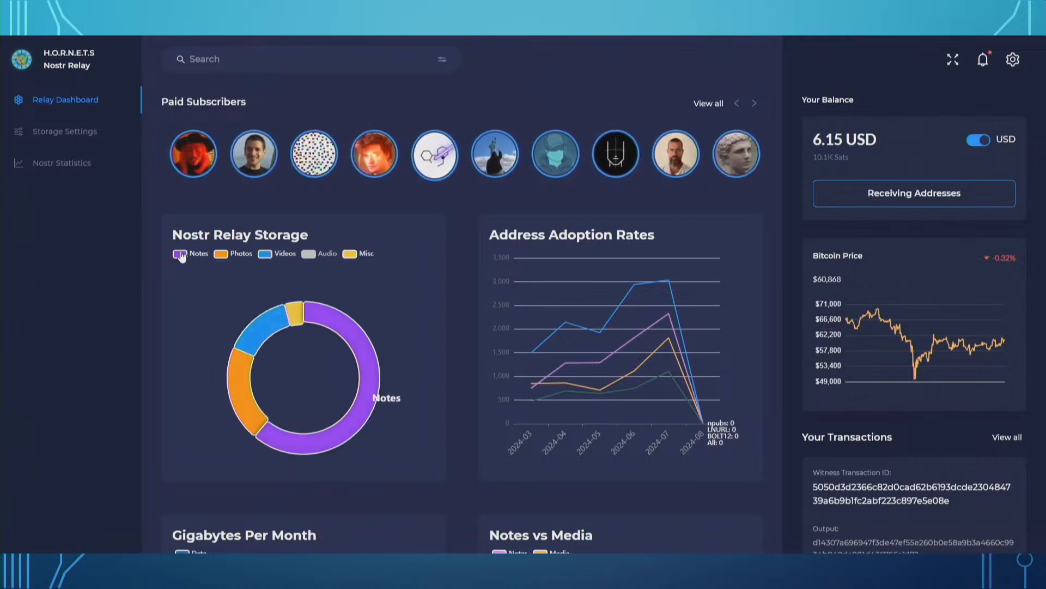
pyautogui.click(181, 253)
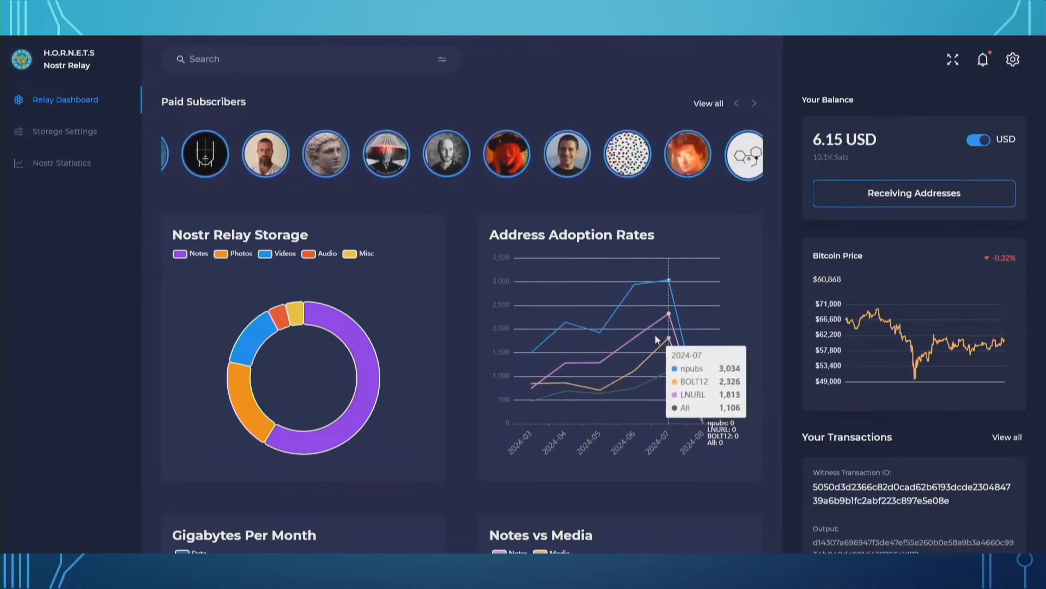
# Check bitcoin price points, switch the balance back to USD, and open Storage Settings
pyautogui.click(753, 103)
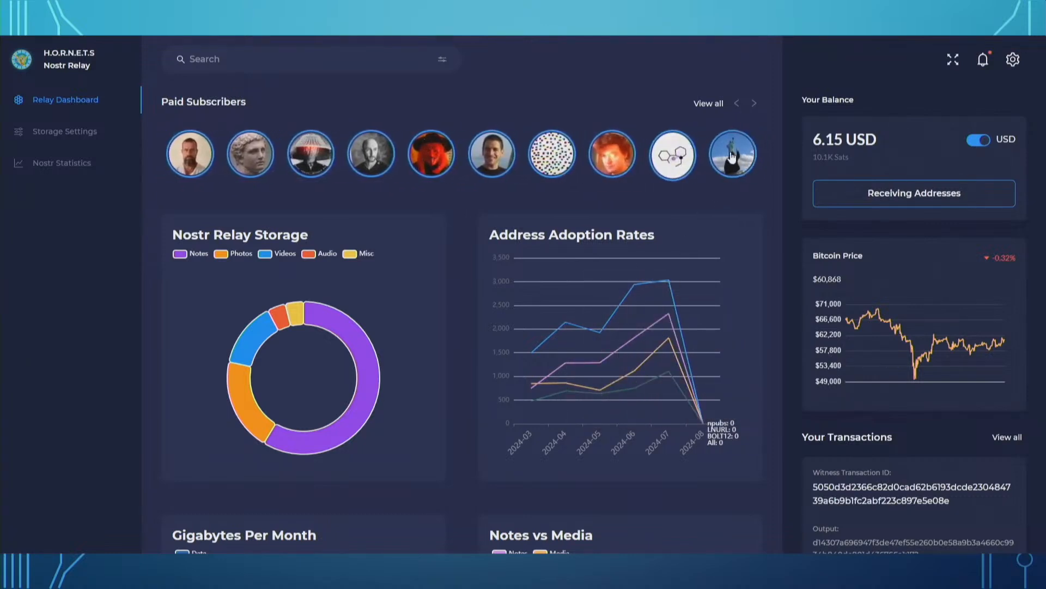
pyautogui.click(754, 103)
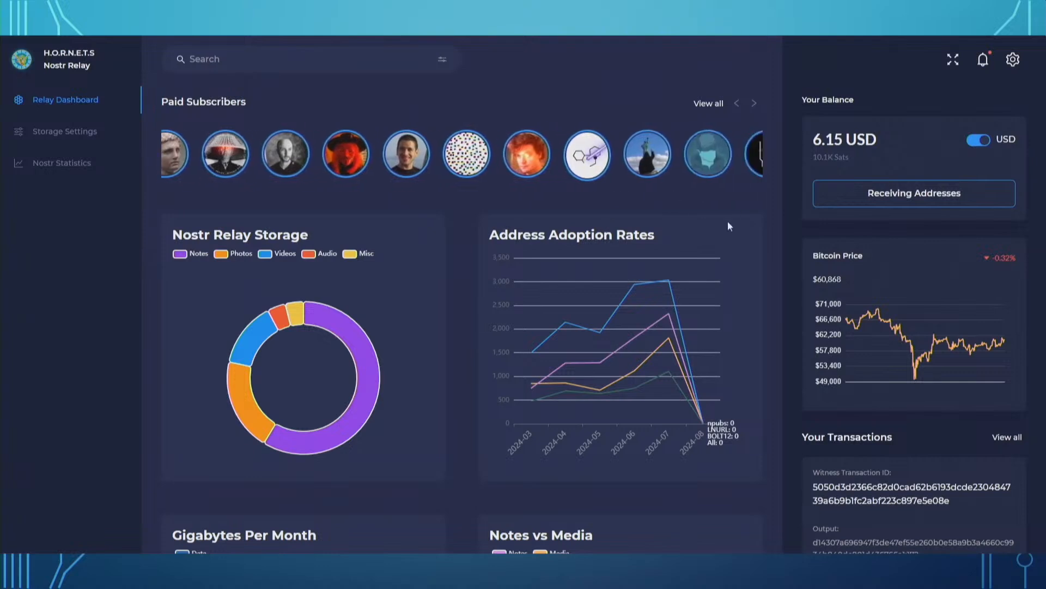
pyautogui.click(753, 103)
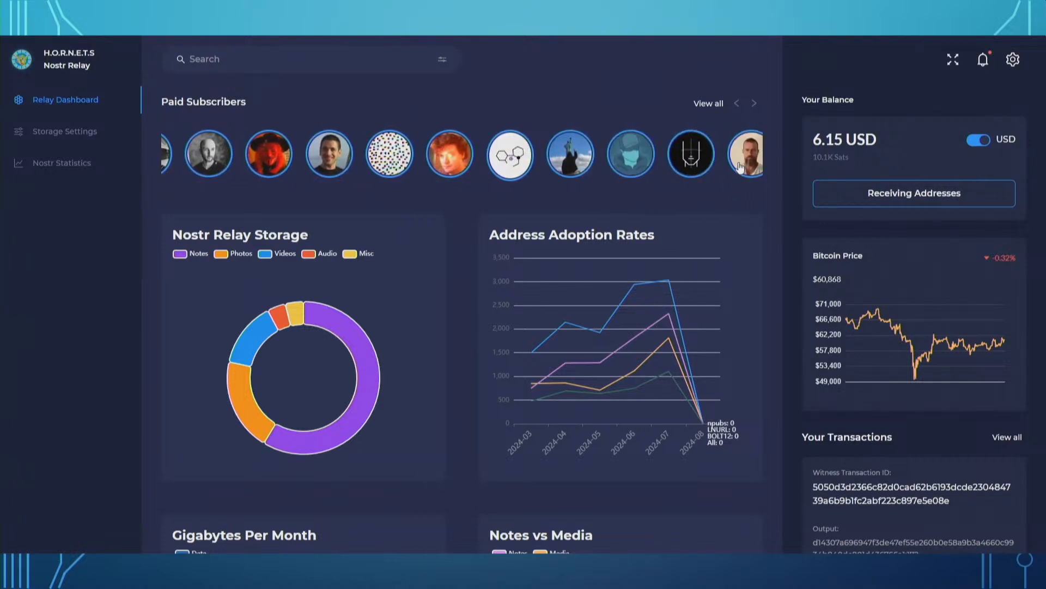
pyautogui.scroll(-3)
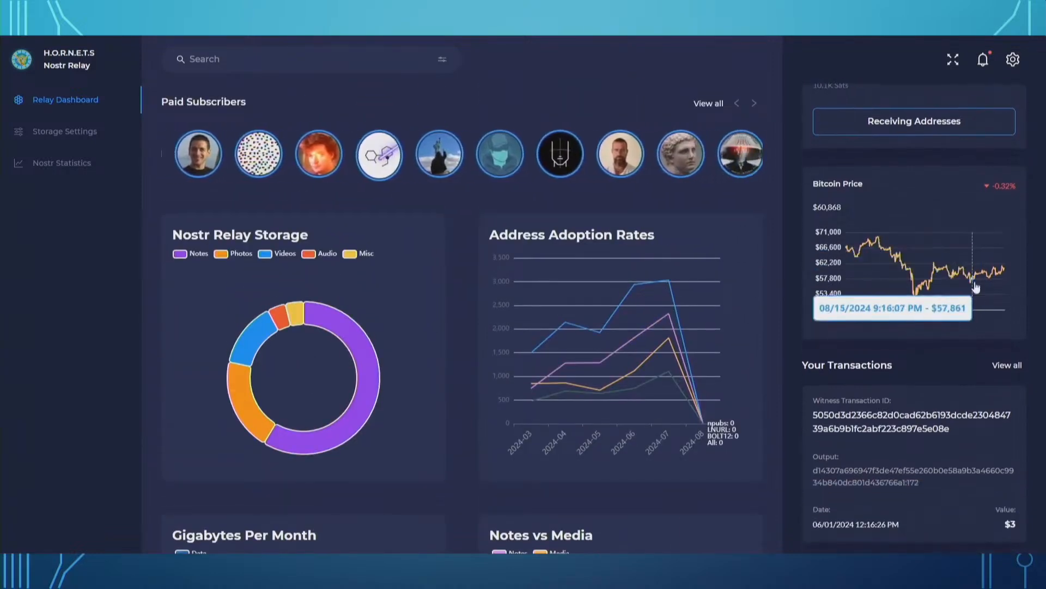
pyautogui.click(753, 103)
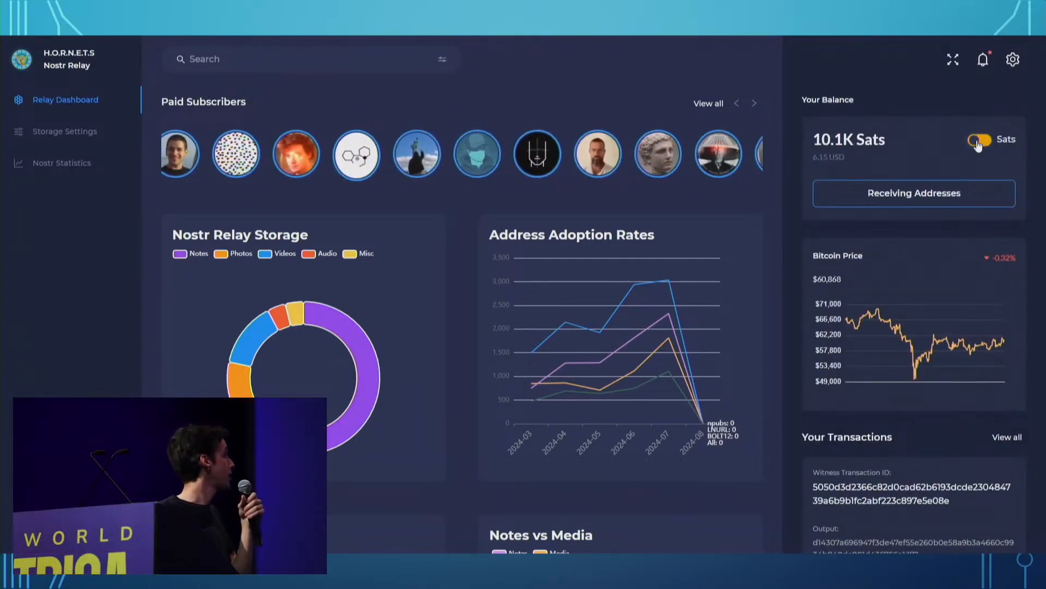
pyautogui.click(977, 139)
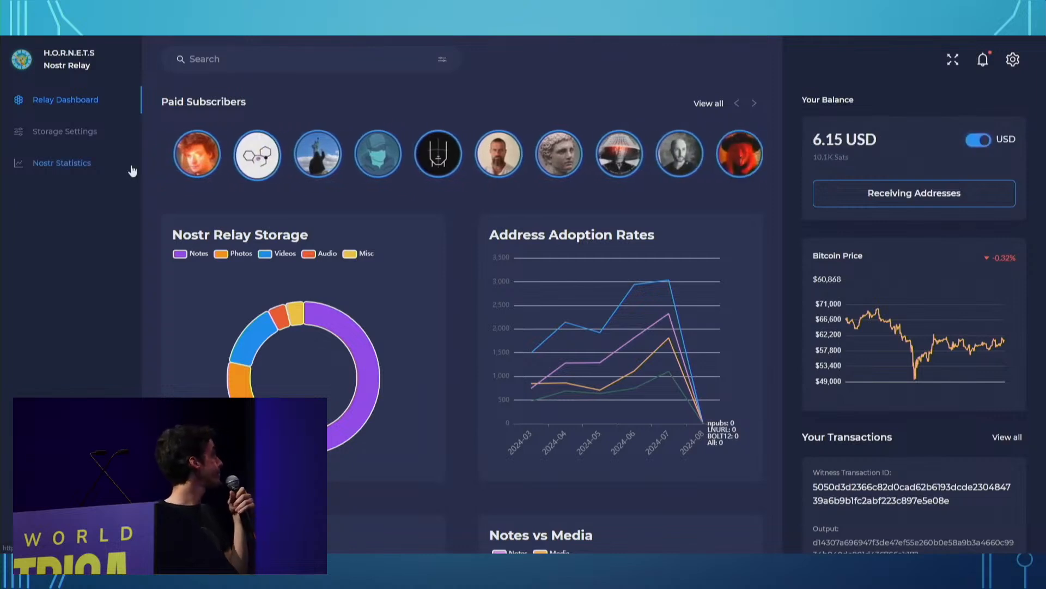
pyautogui.click(65, 131)
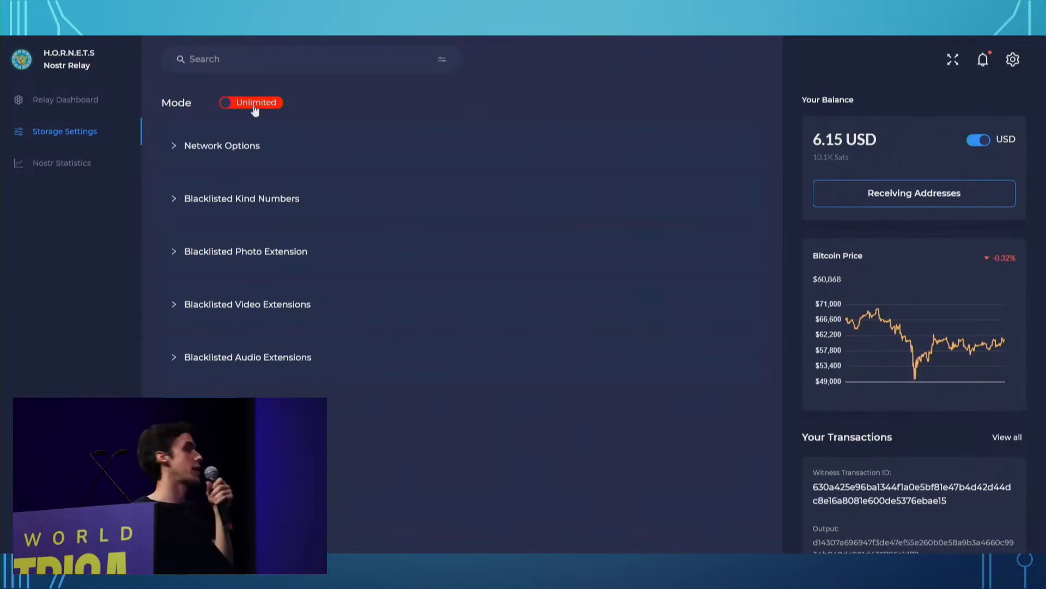
# Switch storage to Strict mode, stop accepting unchunked files, and allow additional event kinds
pyautogui.click(251, 102)
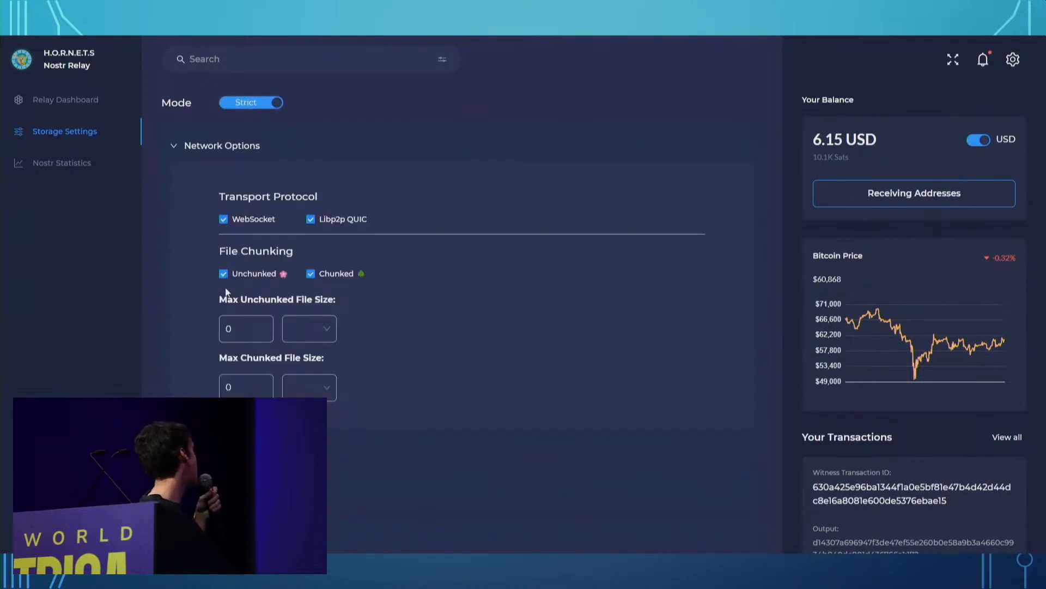
pyautogui.click(224, 274)
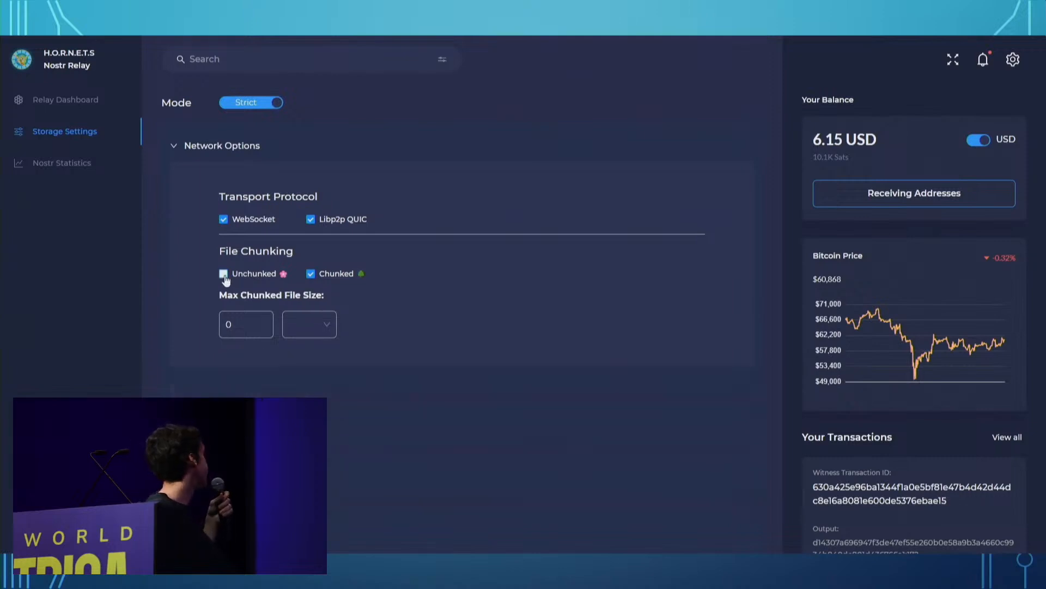
pyautogui.click(224, 273)
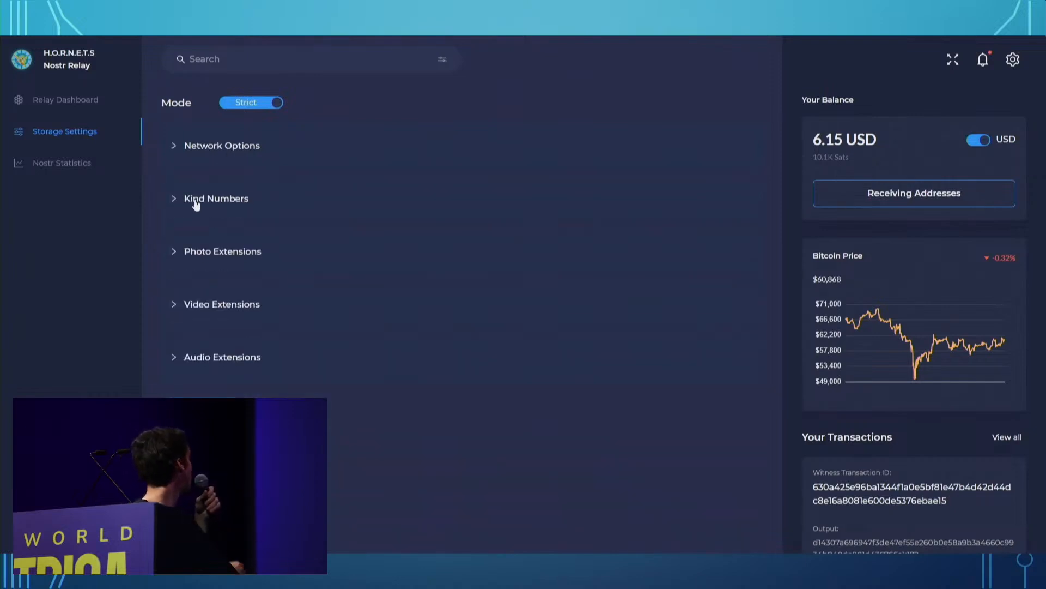
pyautogui.click(216, 198)
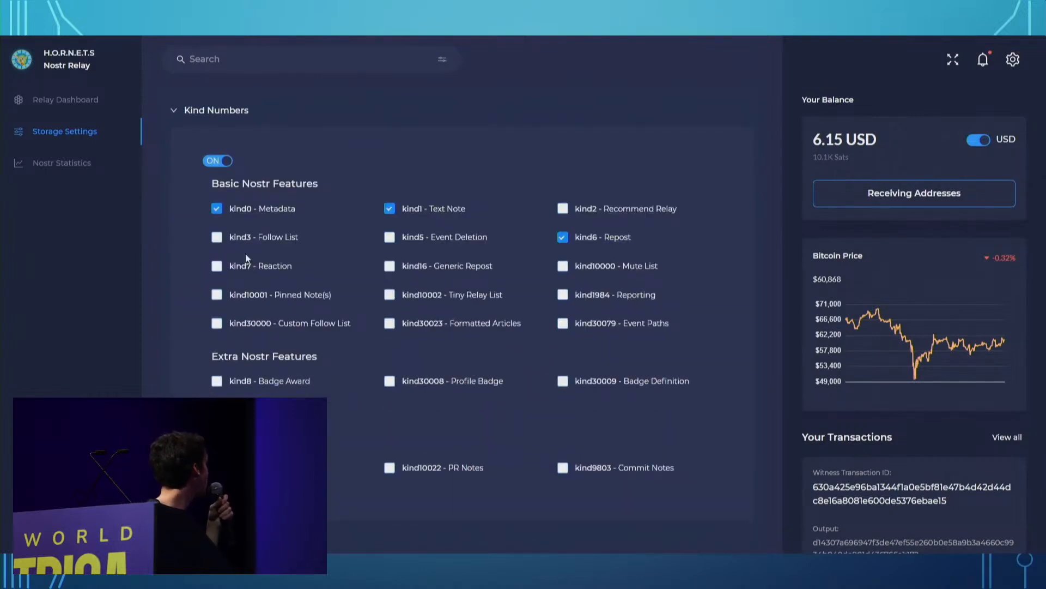
pyautogui.click(217, 265)
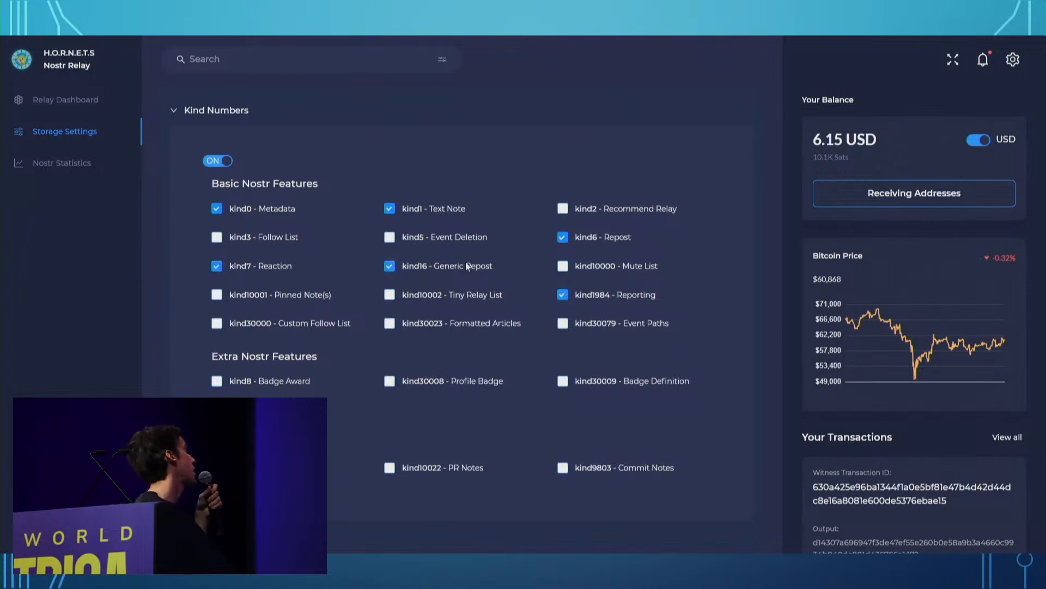
# Allow AI photo and MIDI audio files, and turn off the video extension filter
pyautogui.click(218, 160)
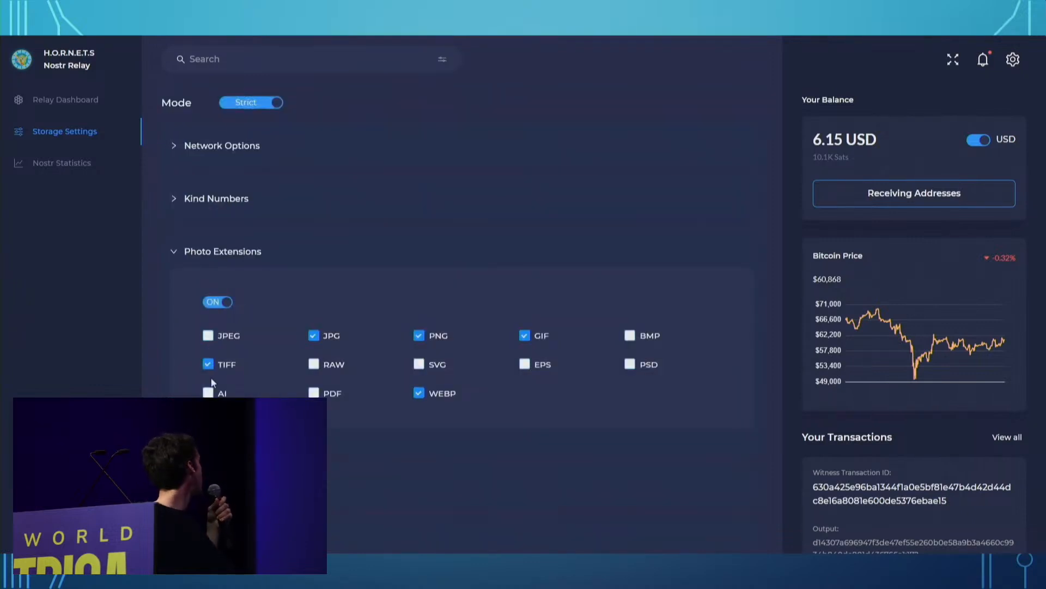
pyautogui.click(419, 363)
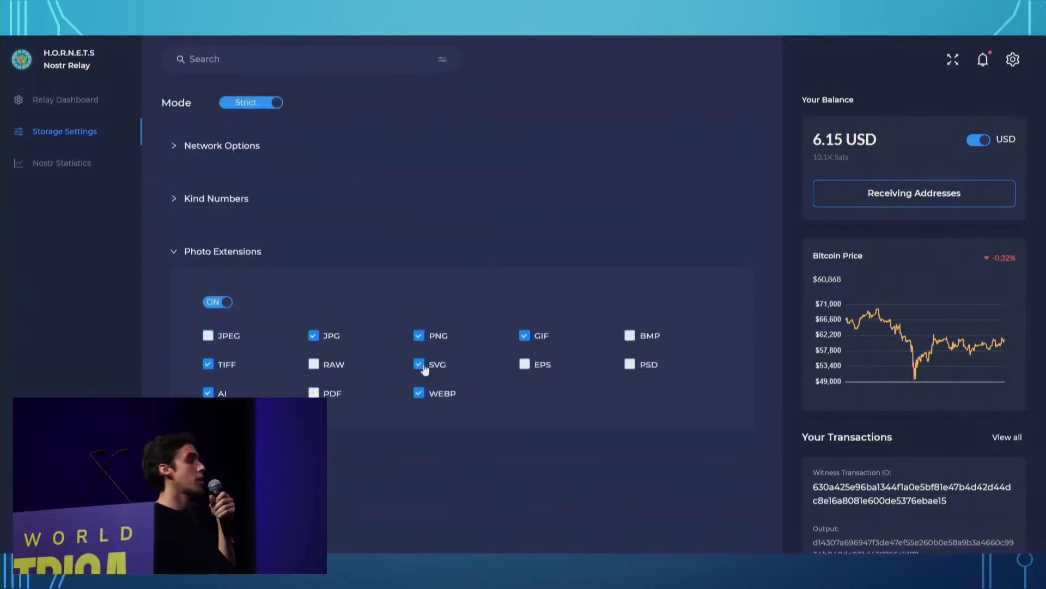
pyautogui.click(217, 302)
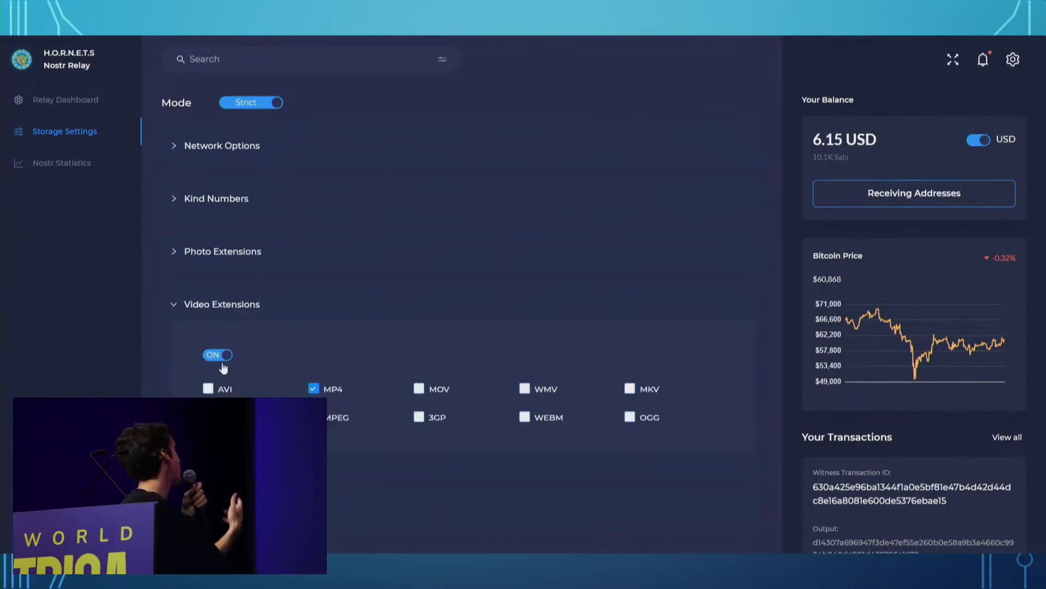
pyautogui.click(217, 354)
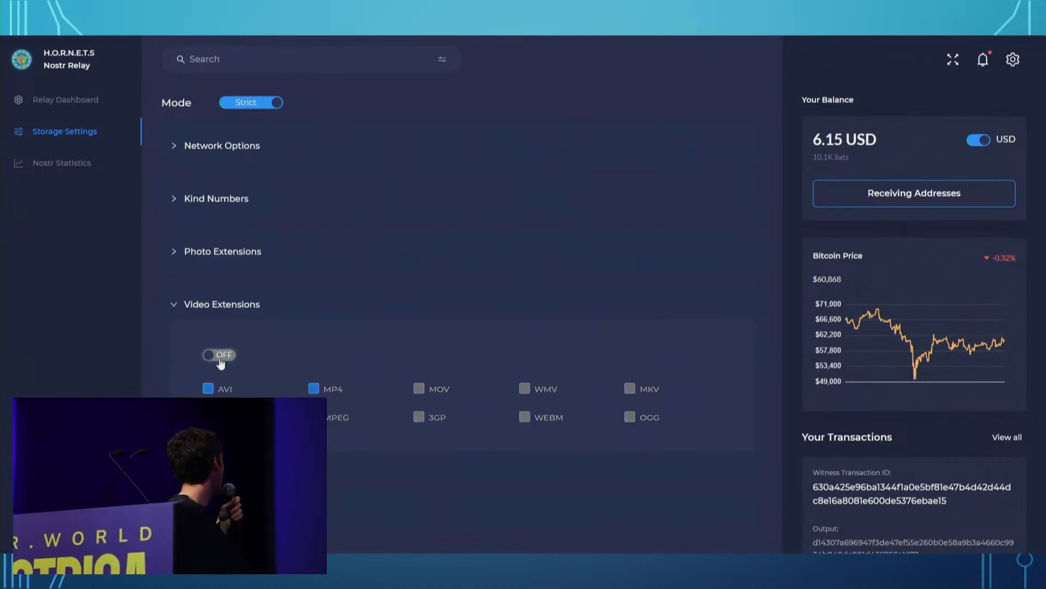
pyautogui.click(217, 355)
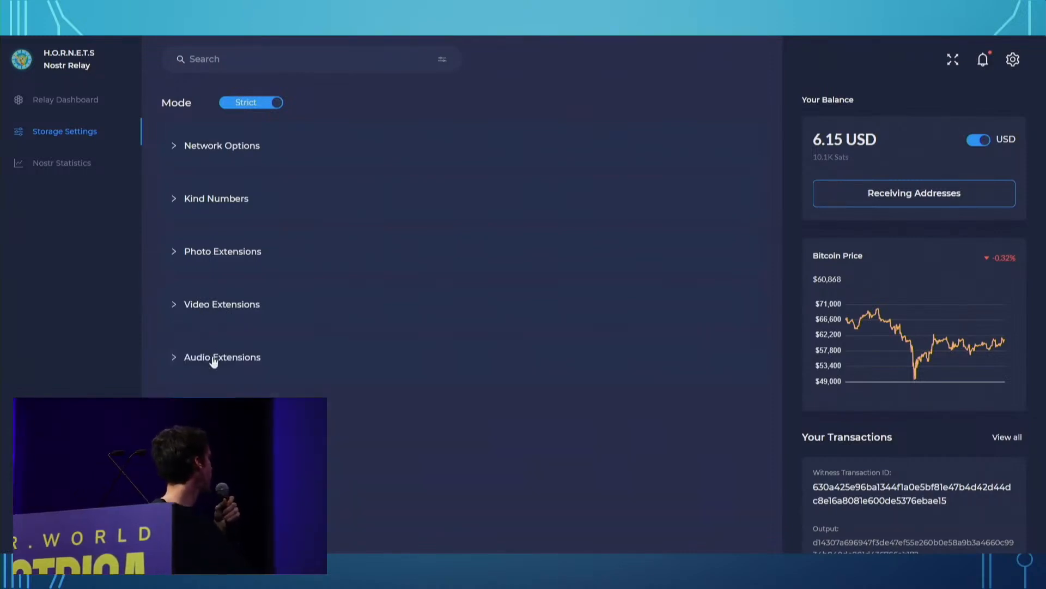
pyautogui.click(222, 356)
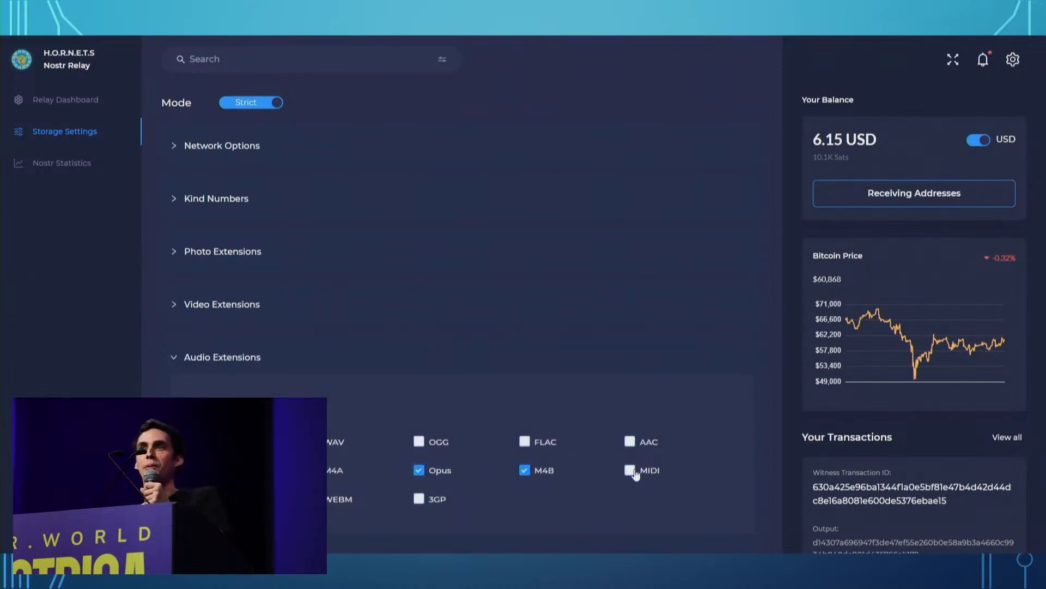
pyautogui.click(630, 470)
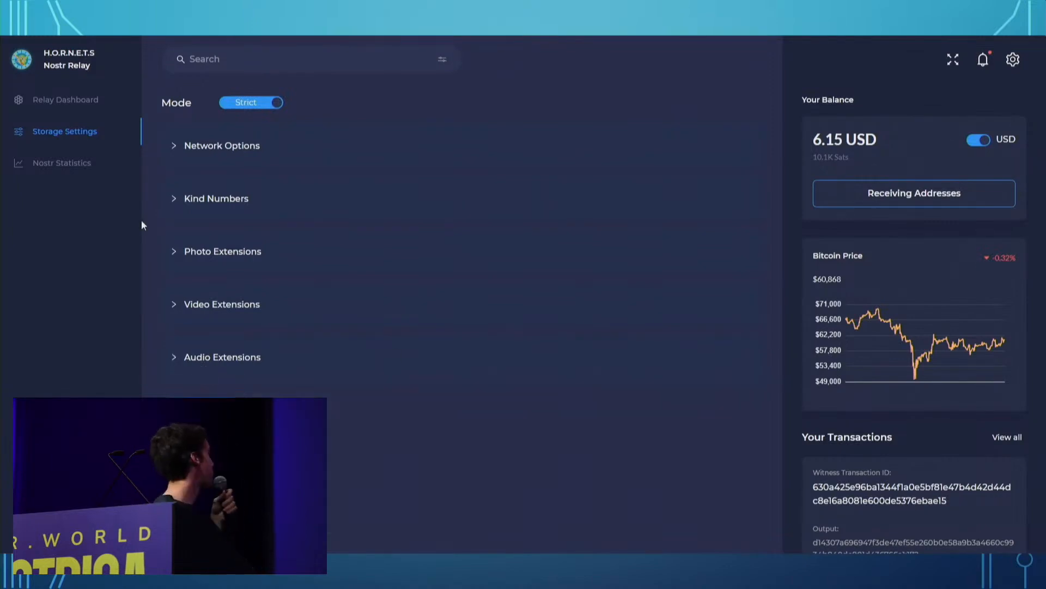
# View Kind Number Stats and the Kind 0 storage trend graph, then return to the dashboard
pyautogui.click(61, 163)
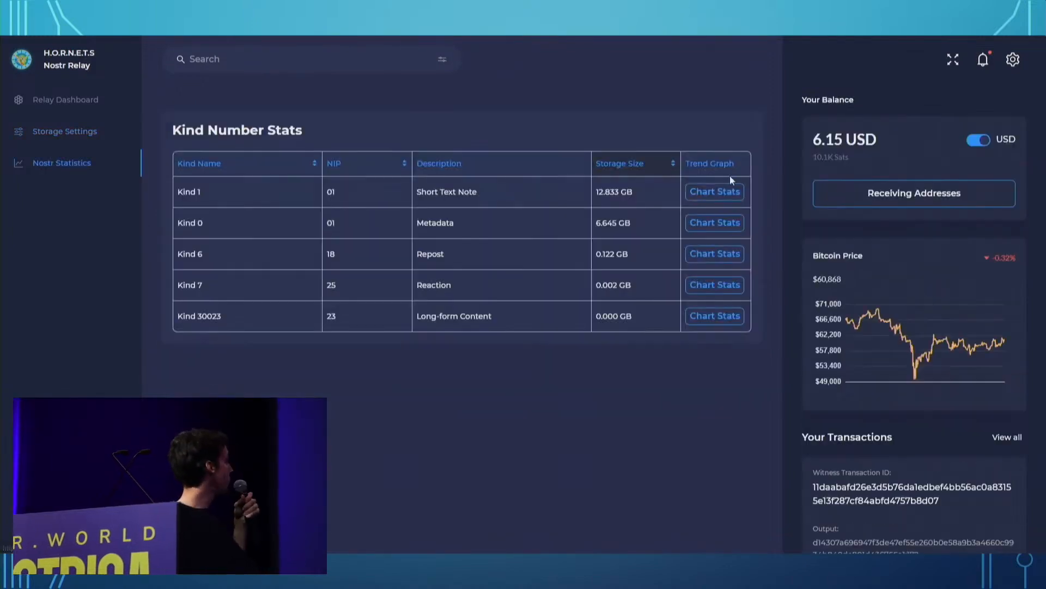
pyautogui.click(714, 191)
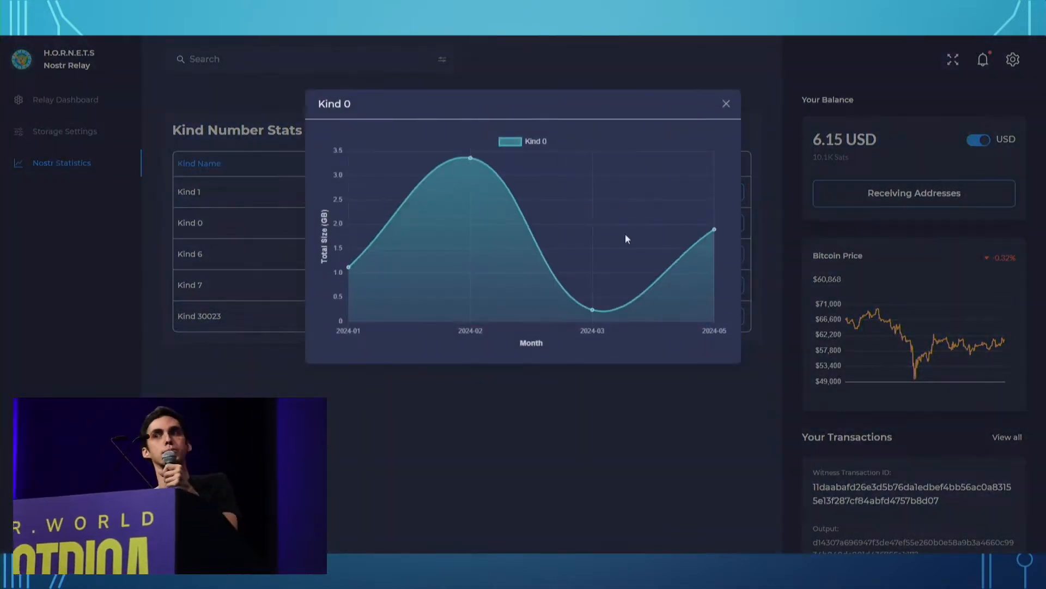
pyautogui.click(726, 104)
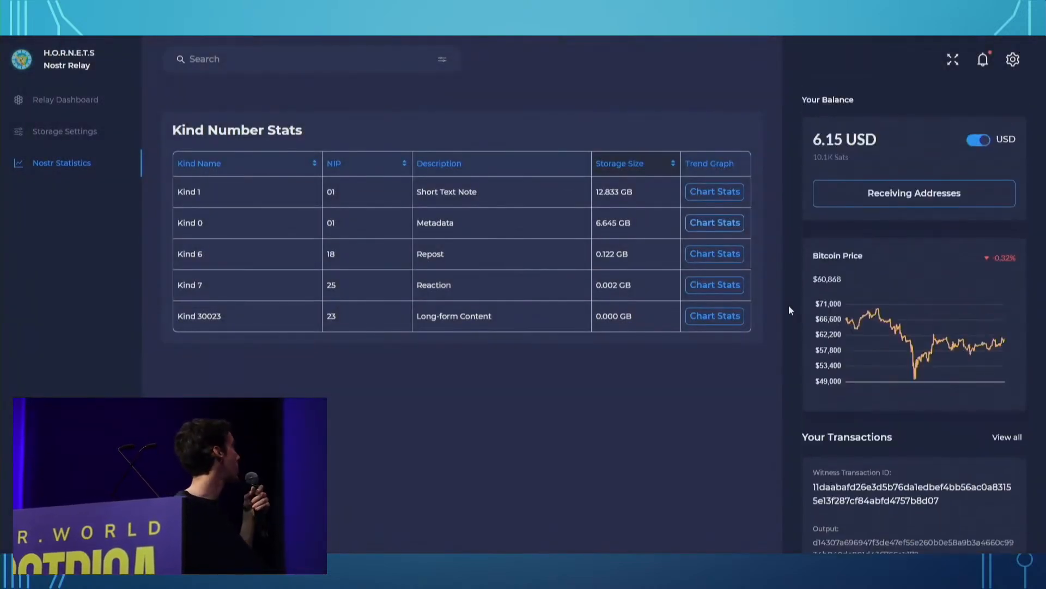
pyautogui.click(65, 99)
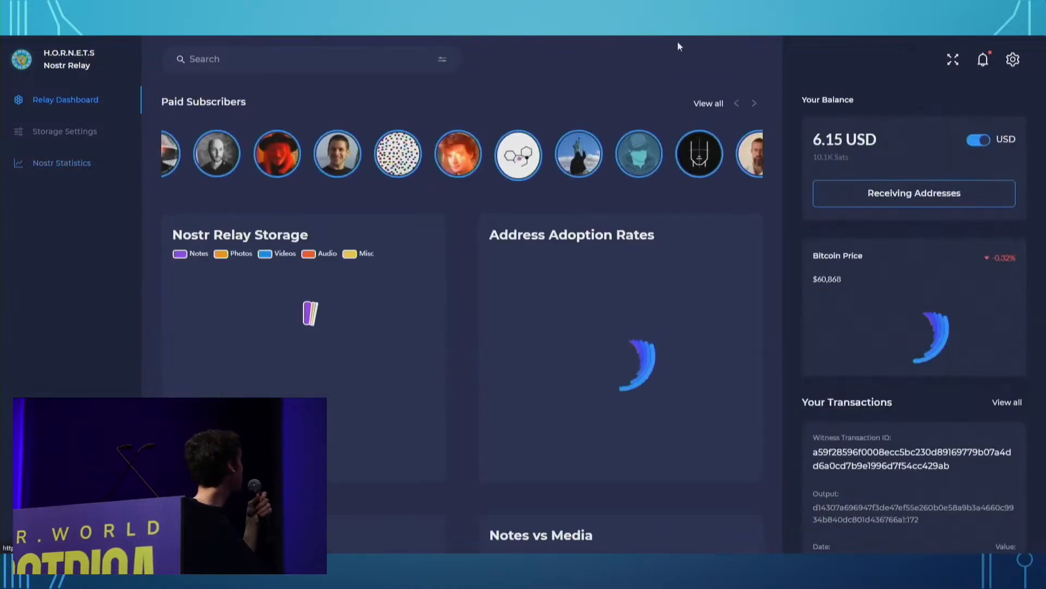
# Switch the panel theme to light and log out to the login screen
pyautogui.click(1013, 60)
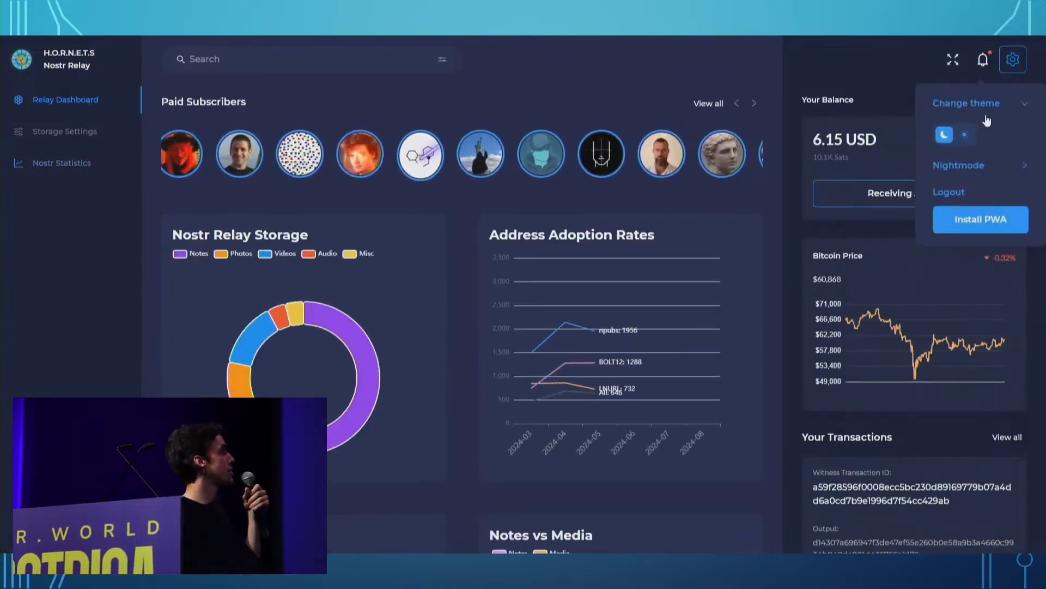
pyautogui.click(964, 134)
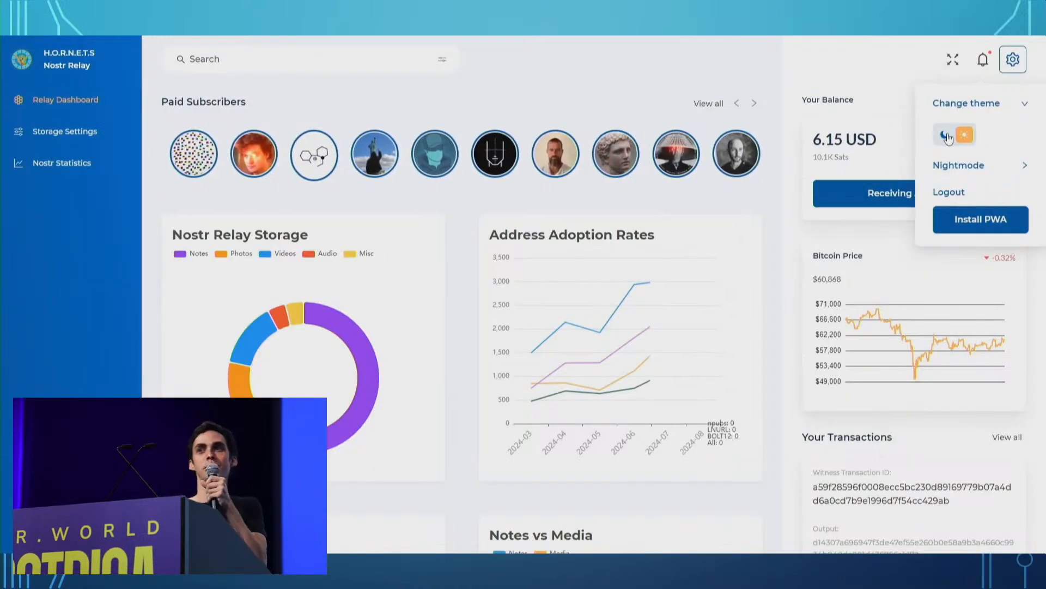
pyautogui.click(944, 134)
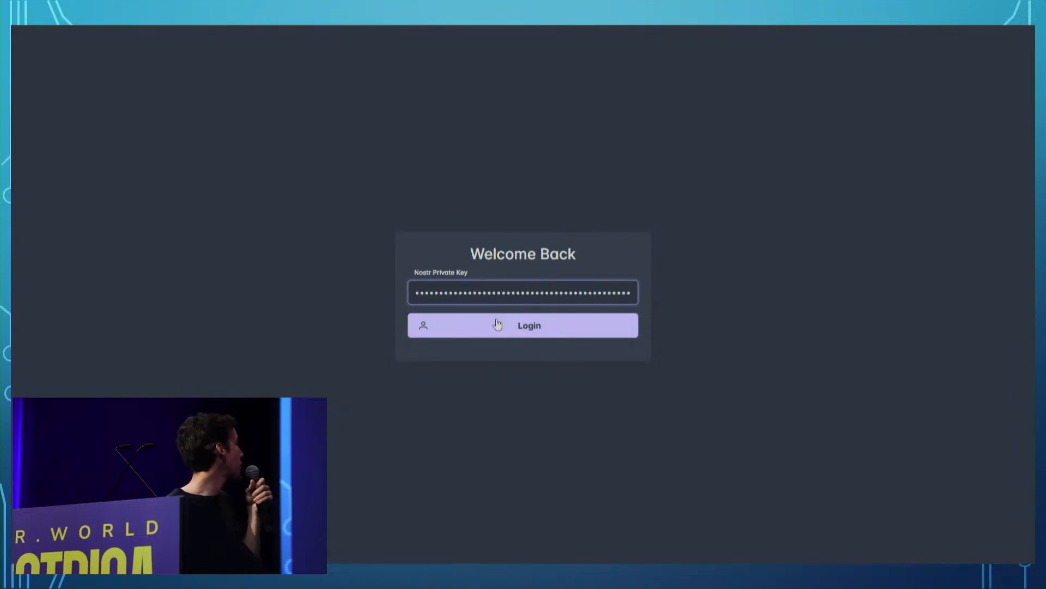
# Log in to Nostrbox with the entered private key
pyautogui.click(522, 324)
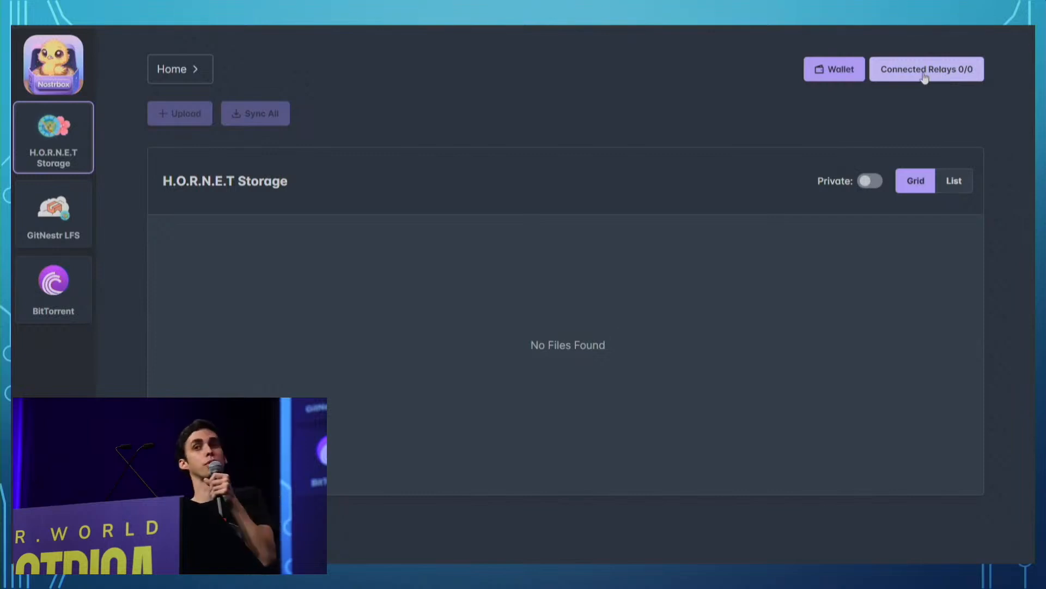
# Add a Libp2p-QUIC relay at 127.0.0.1, port 9000, with its npub public key
pyautogui.click(926, 69)
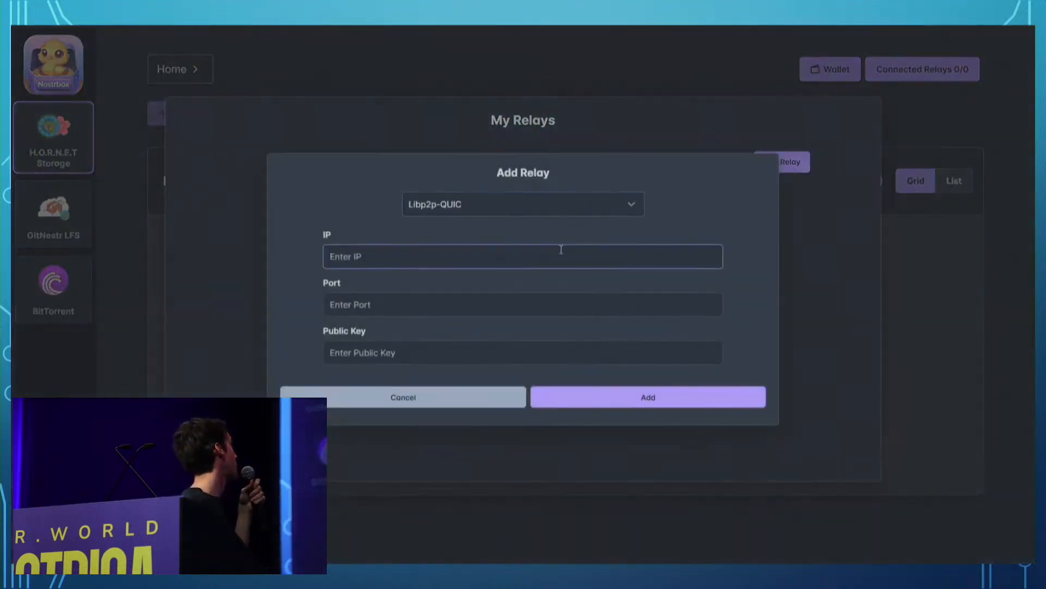
pyautogui.write('127.0.0.1')
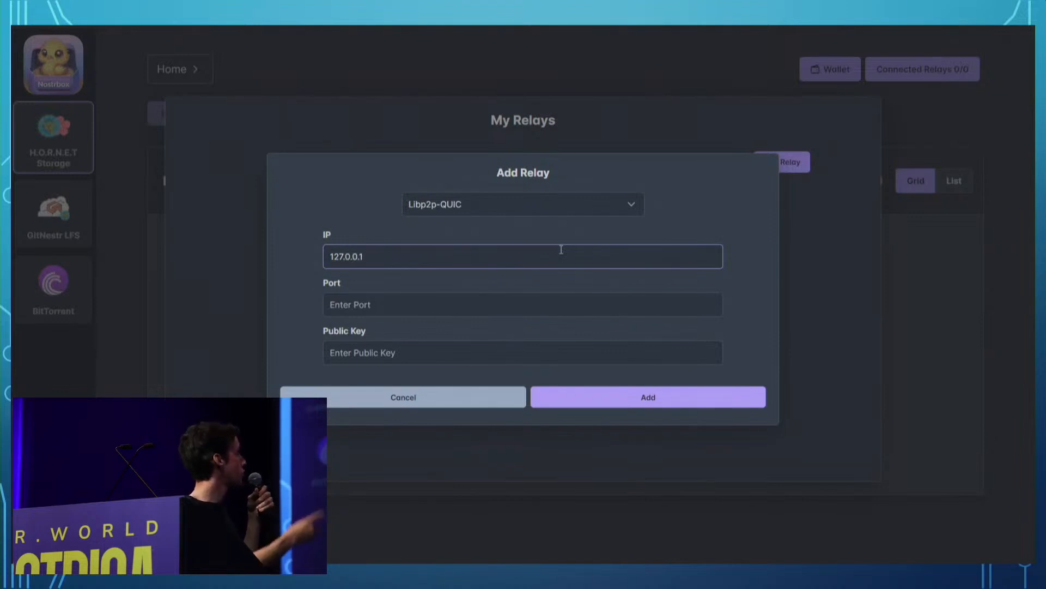
pyautogui.write('9000')
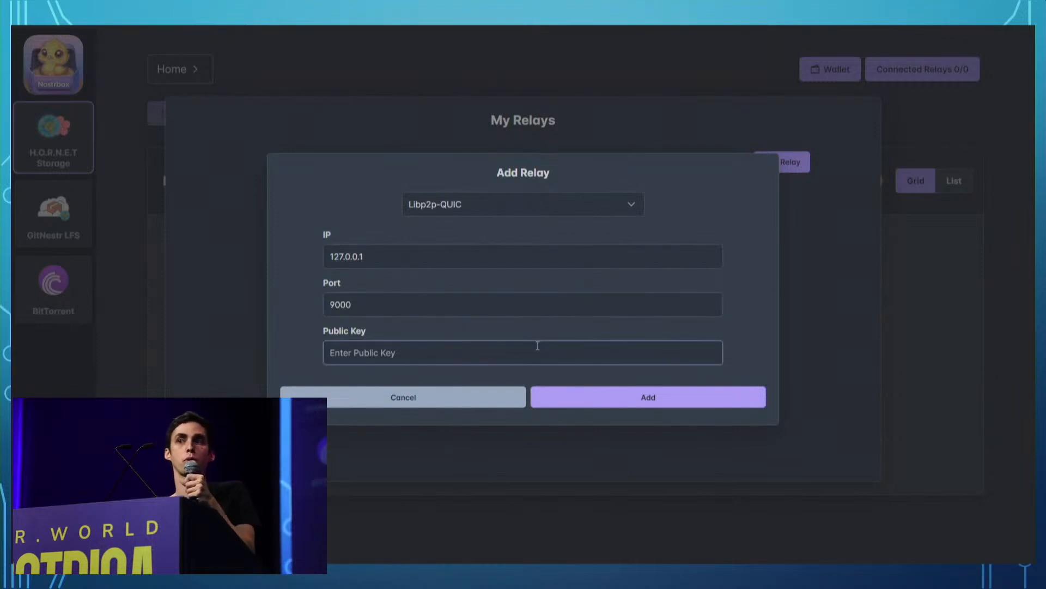
pyautogui.write('npub1c25aedfd38f9fed72b383f6eefaea9f21dd58ec2c9989e0cc275cb5296adec17')
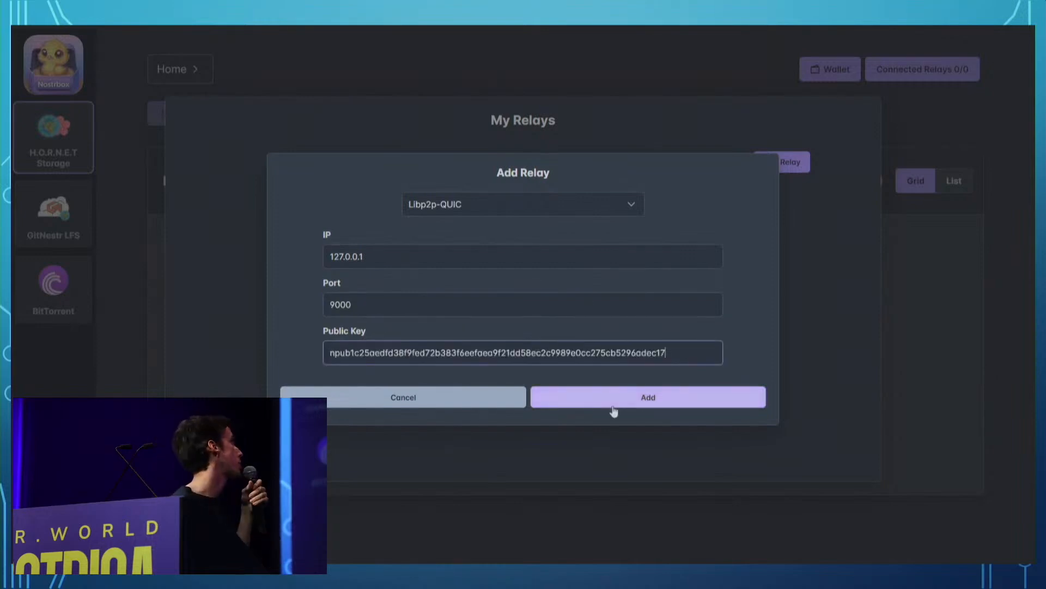
pyautogui.click(647, 396)
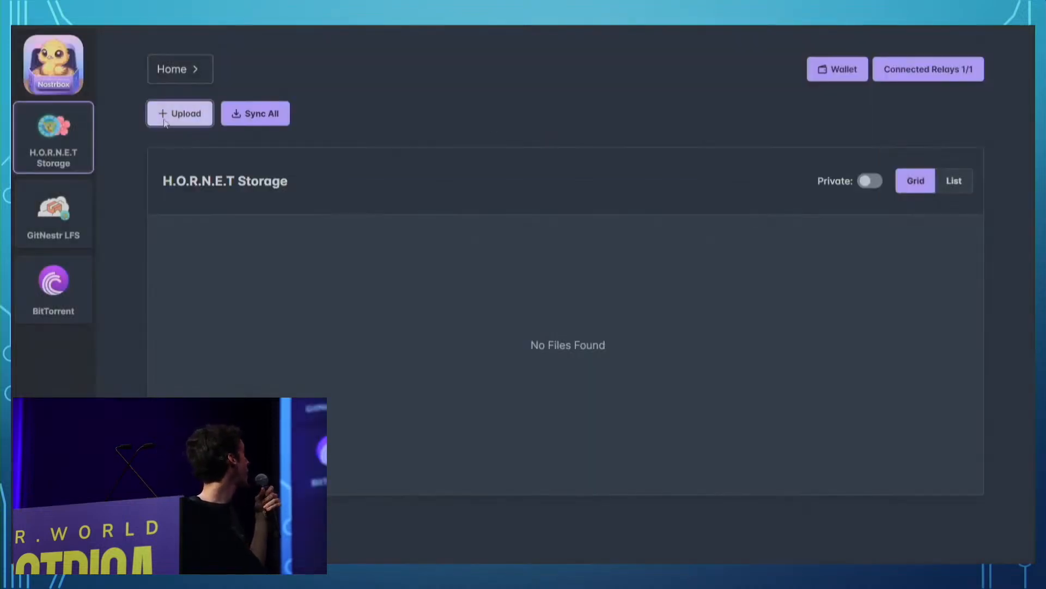
# Upload flstudio_win64_24.1.1.4234.exe, switch to list view, and add a Screenshots folder
pyautogui.click(179, 112)
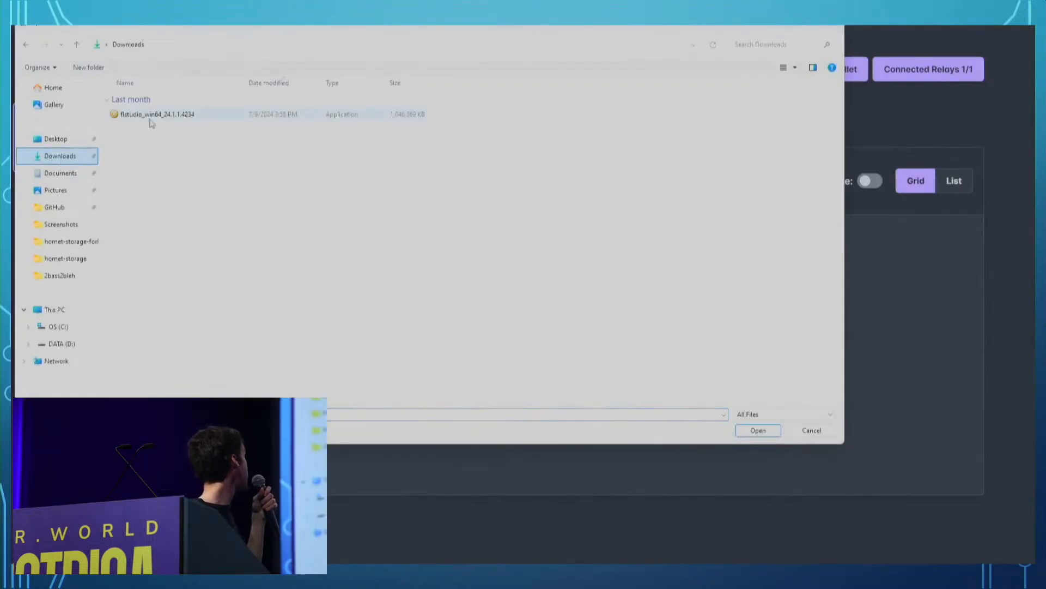
pyautogui.click(758, 430)
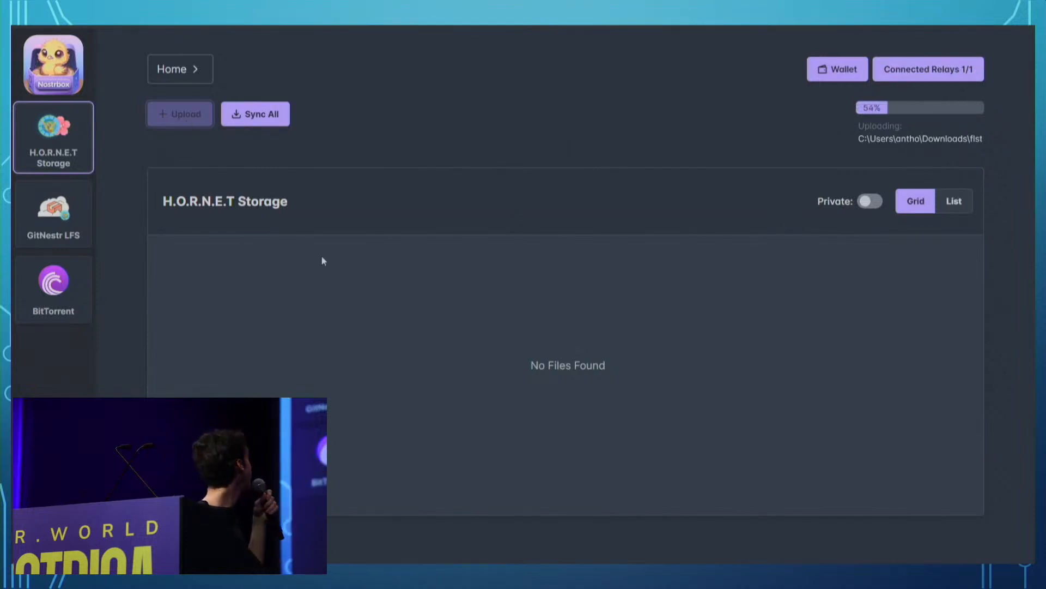
pyautogui.moveTo(460, 271)
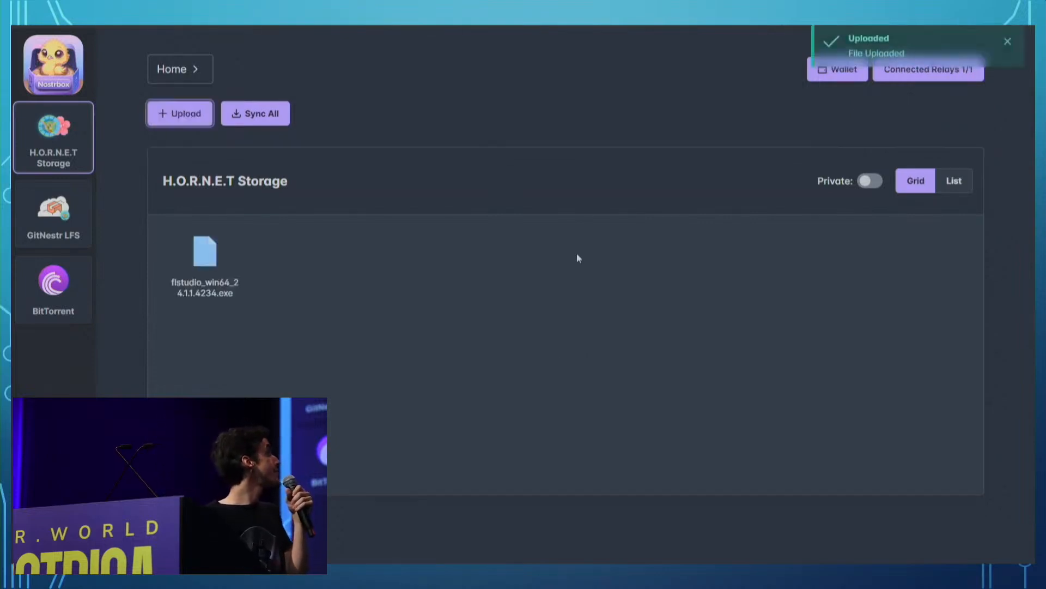
pyautogui.click(953, 181)
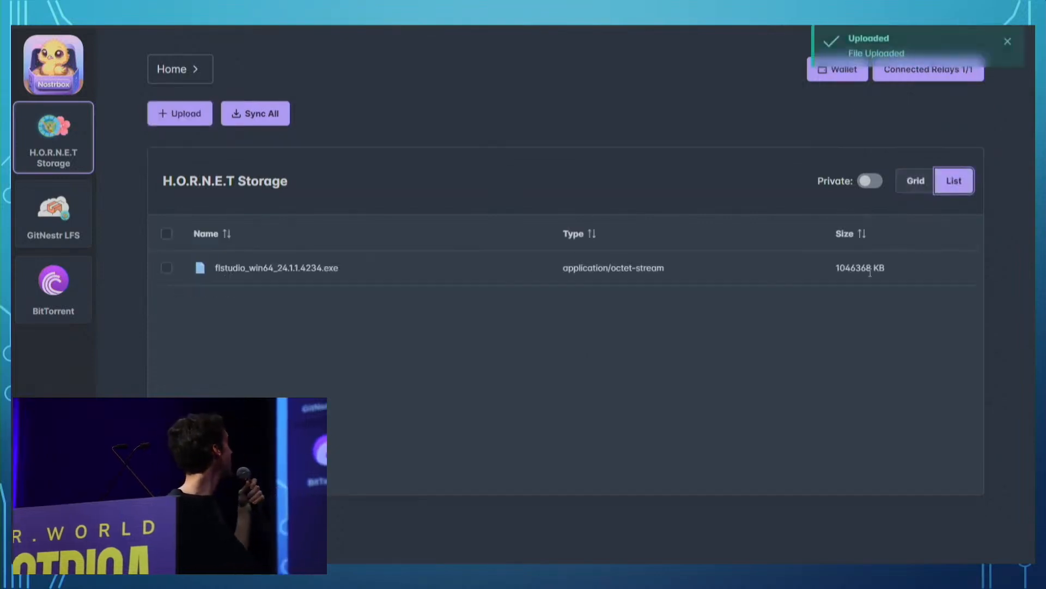
pyautogui.rightClick(487, 324)
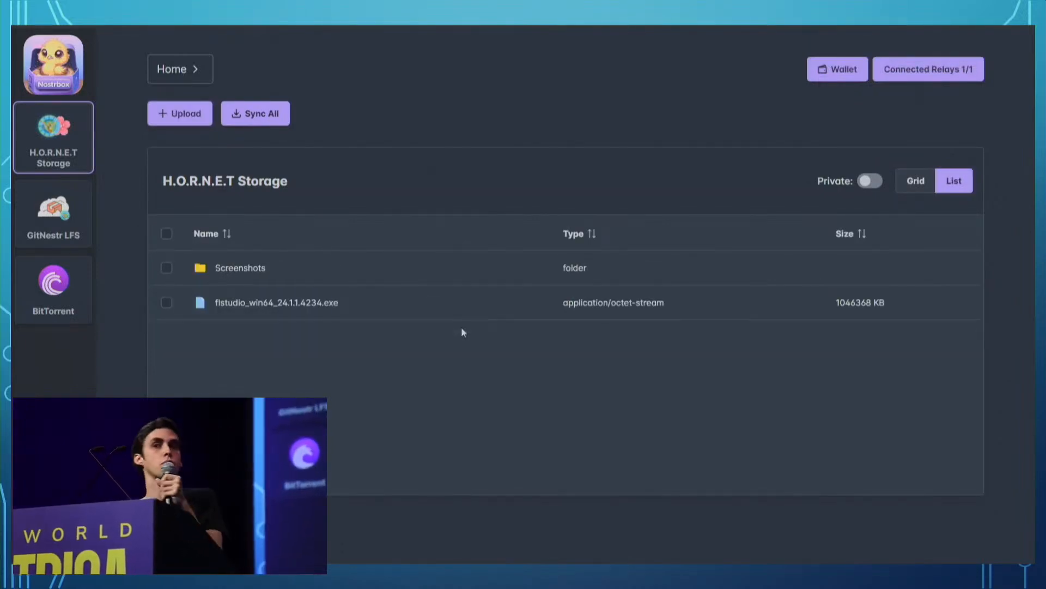
# Upload the Pictures > Screenshots images into the Screenshots folder, then mark that folder at Home
pyautogui.doubleClick(240, 268)
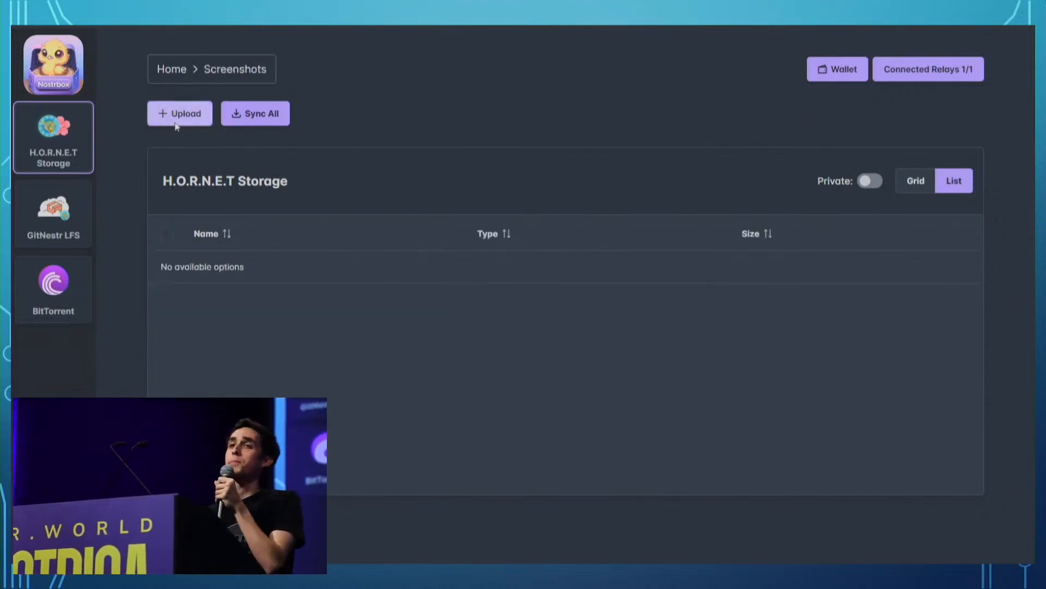
pyautogui.click(179, 113)
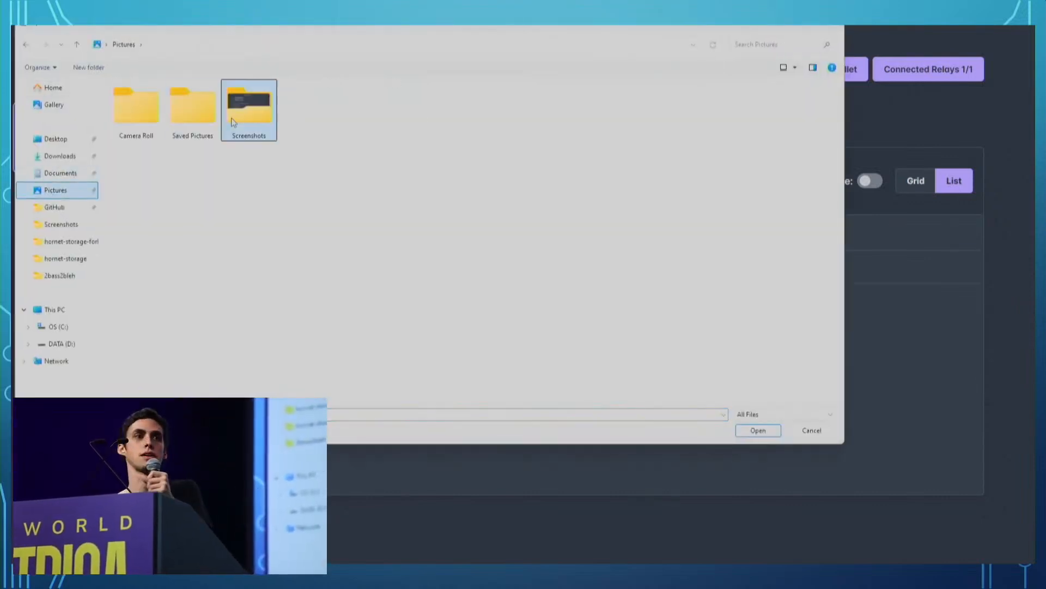
pyautogui.doubleClick(248, 107)
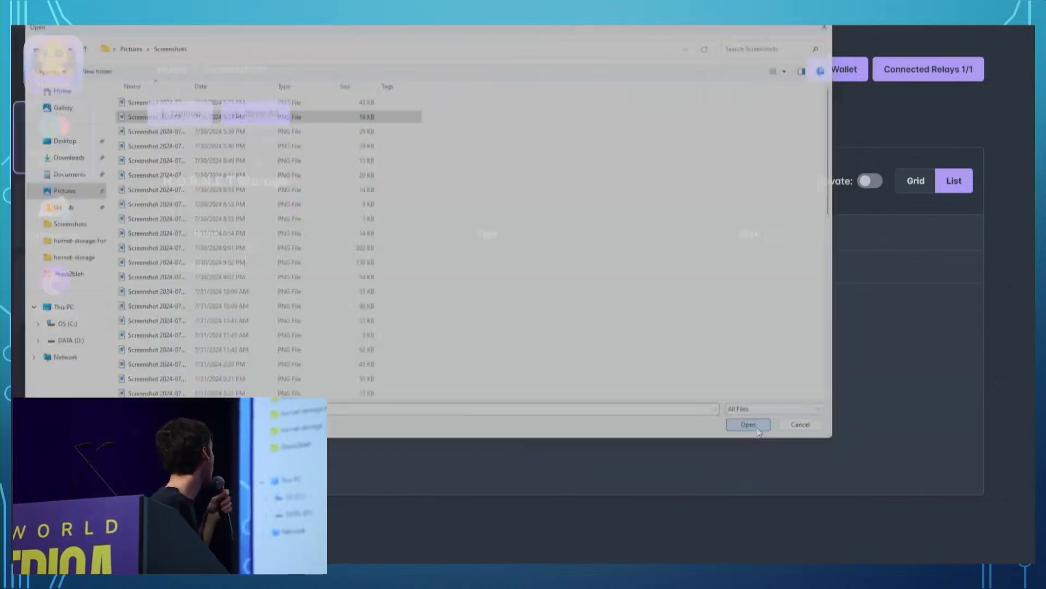
pyautogui.click(747, 424)
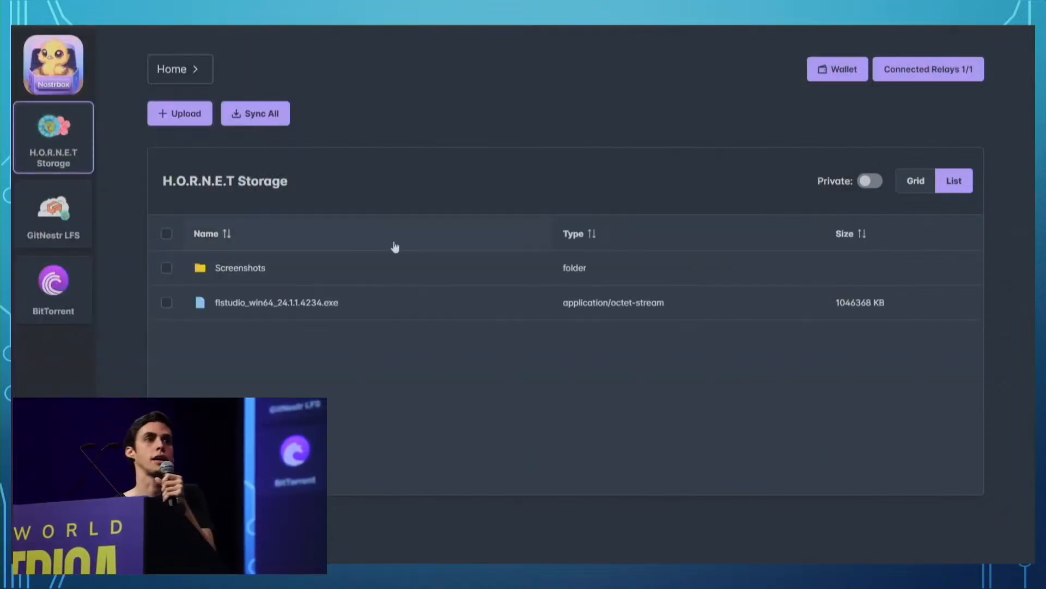
pyautogui.click(167, 267)
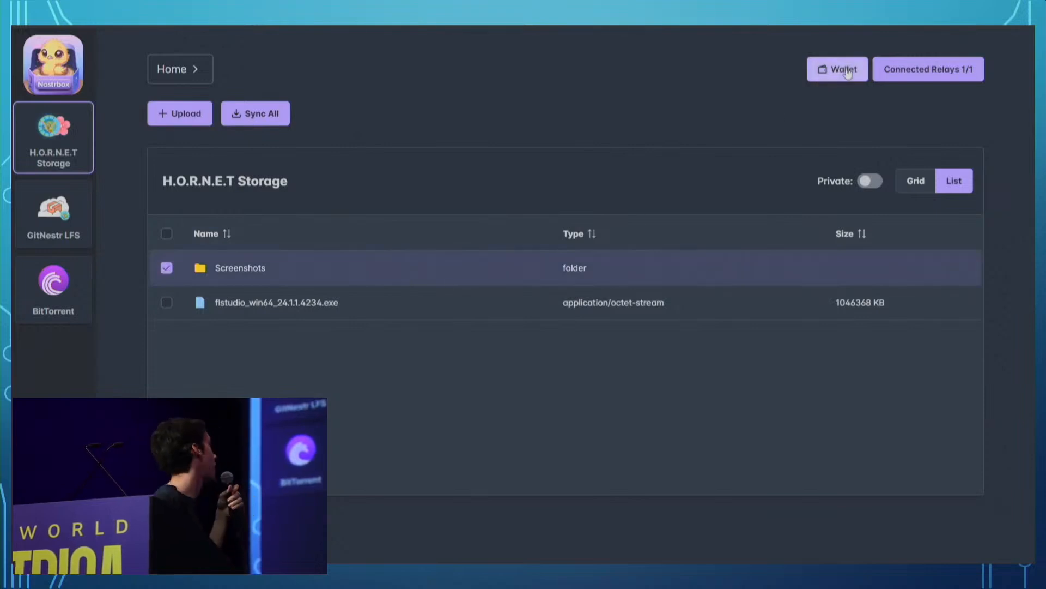
pyautogui.click(837, 69)
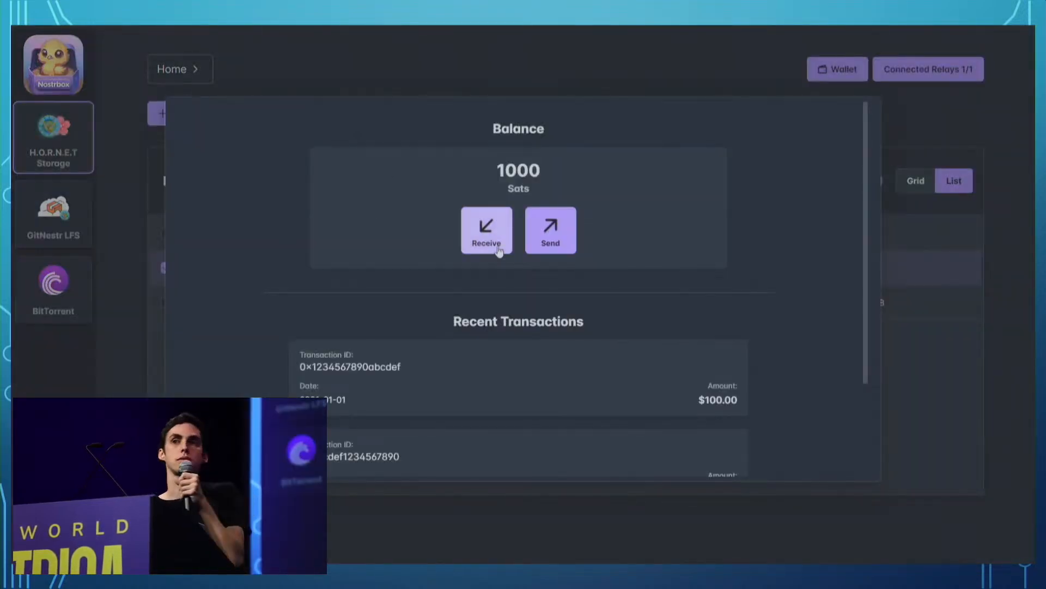
pyautogui.click(487, 230)
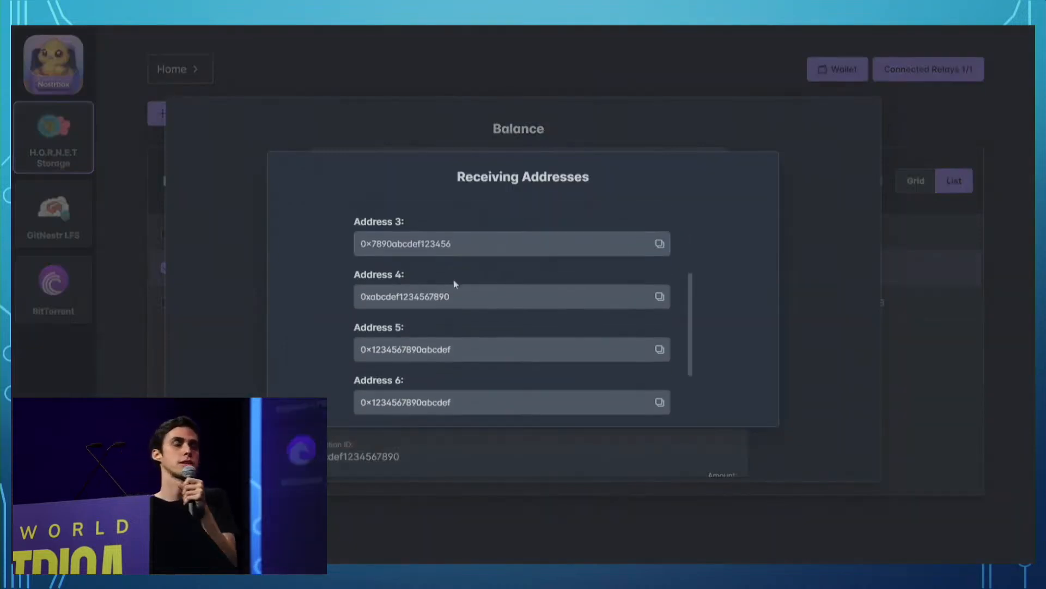
pyautogui.scroll(3)
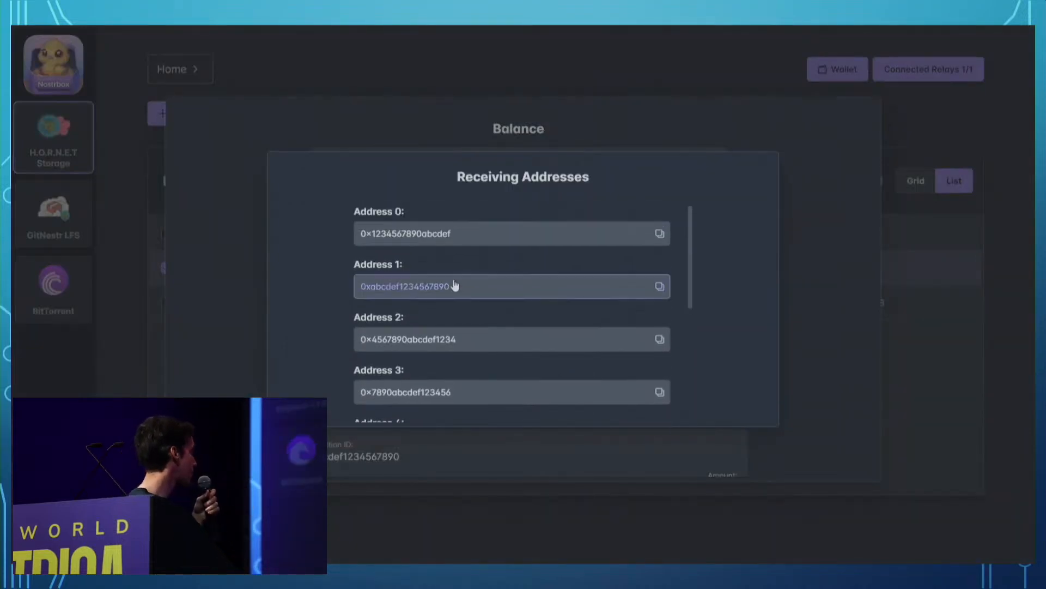
pyautogui.click(511, 234)
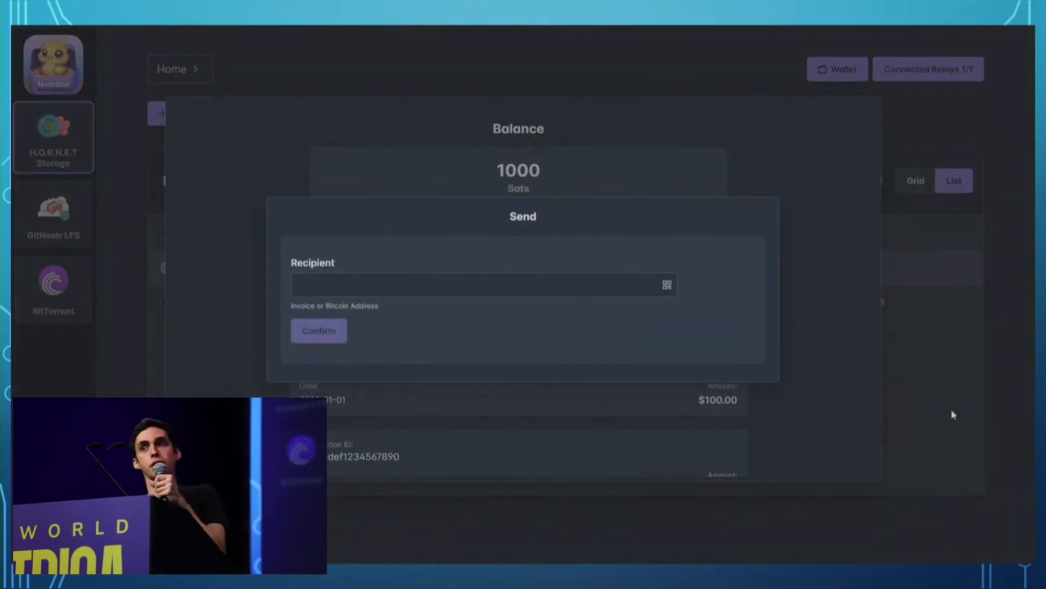
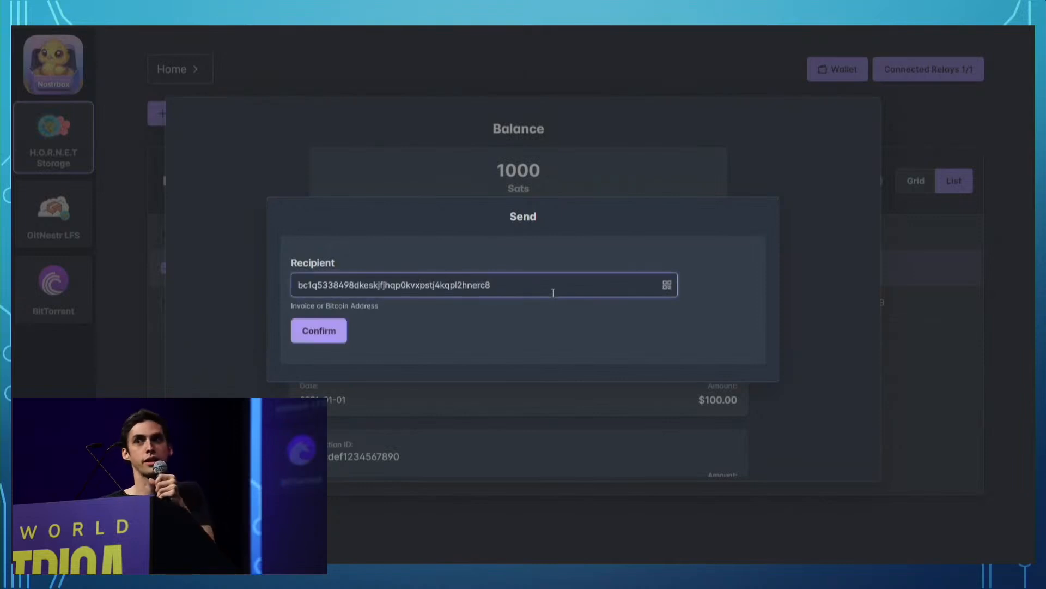
pyautogui.click(318, 331)
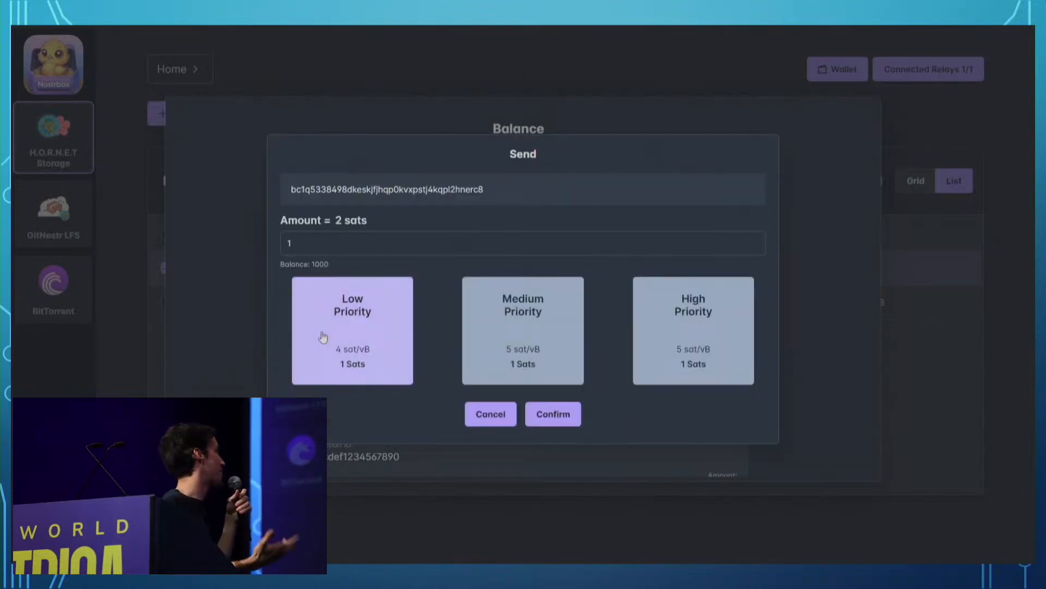
# Set the amount to 400 sats with the Medium Priority fee and confirm
pyautogui.click(520, 242)
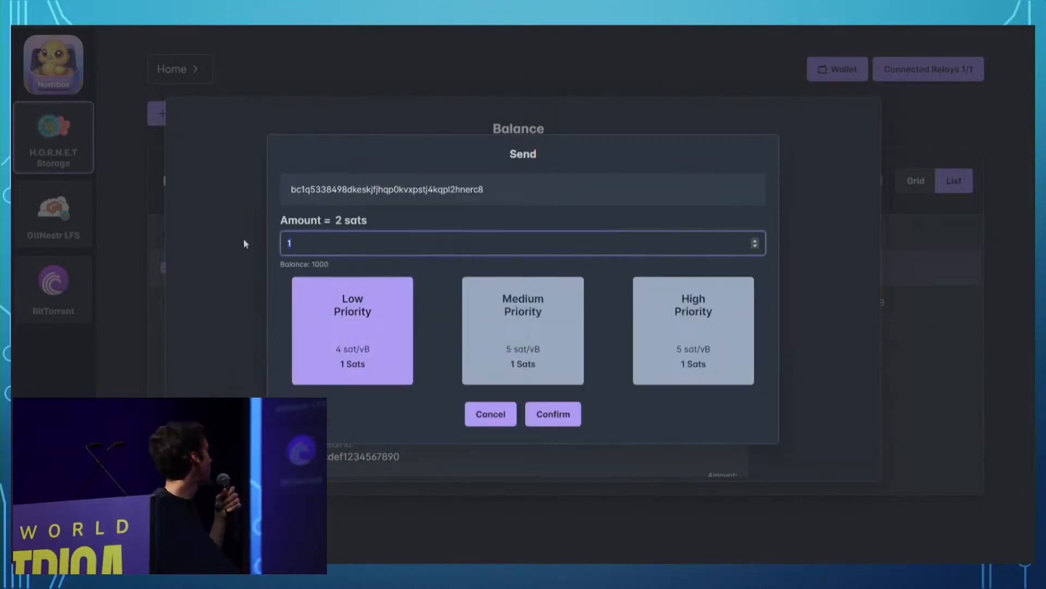
pyautogui.write('400')
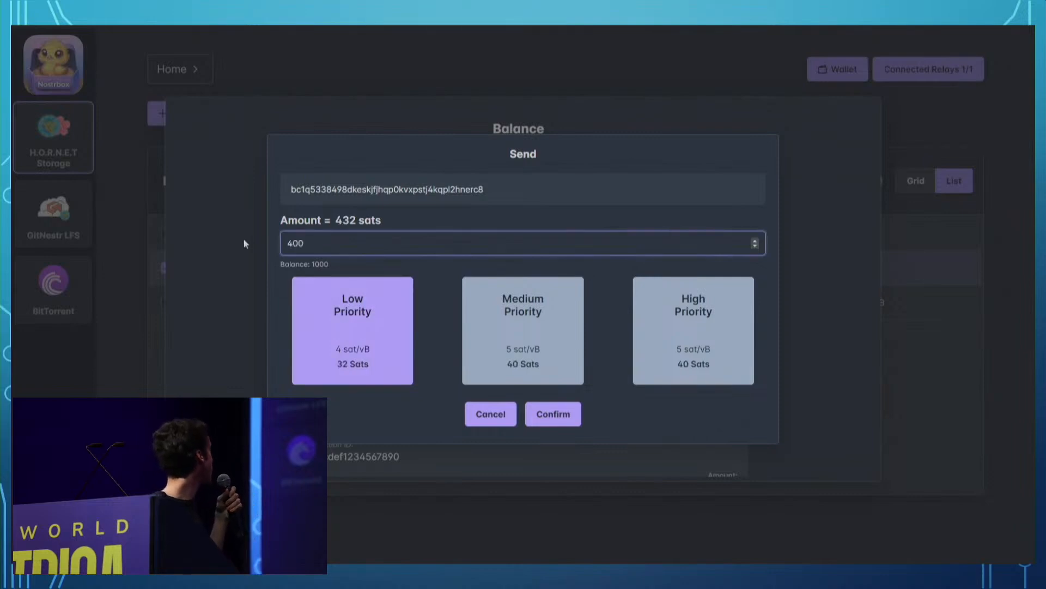
pyautogui.click(523, 329)
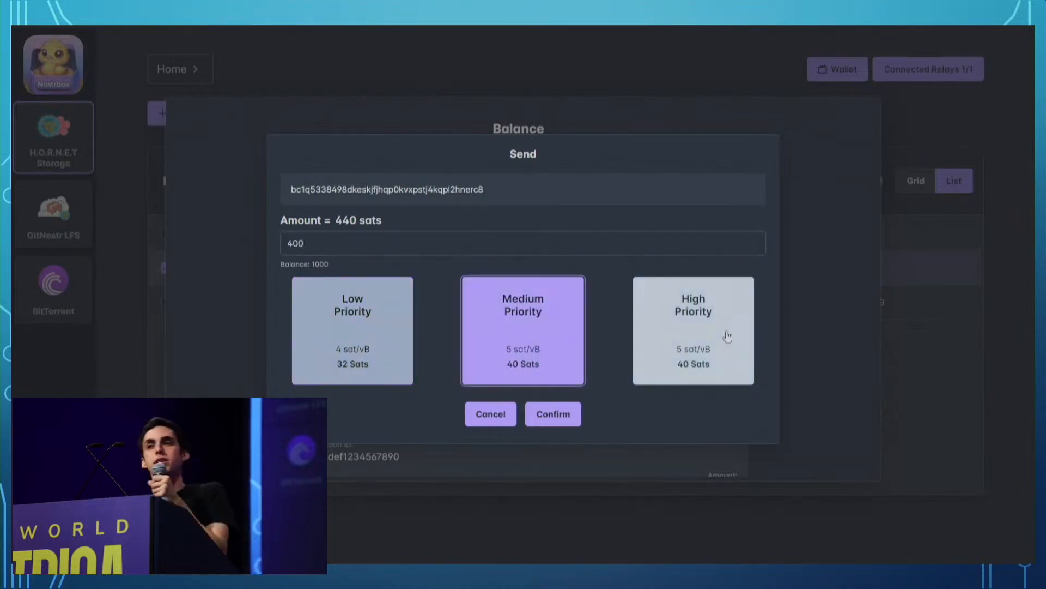
pyautogui.click(692, 330)
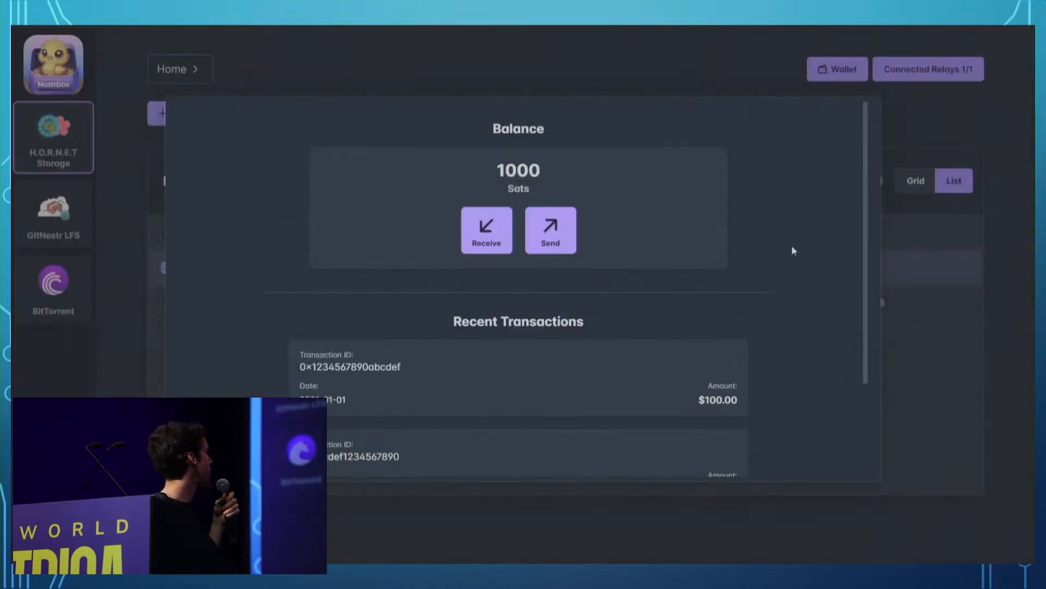
# Open the local relay's details and copy its public and DHT keys
pyautogui.click(837, 69)
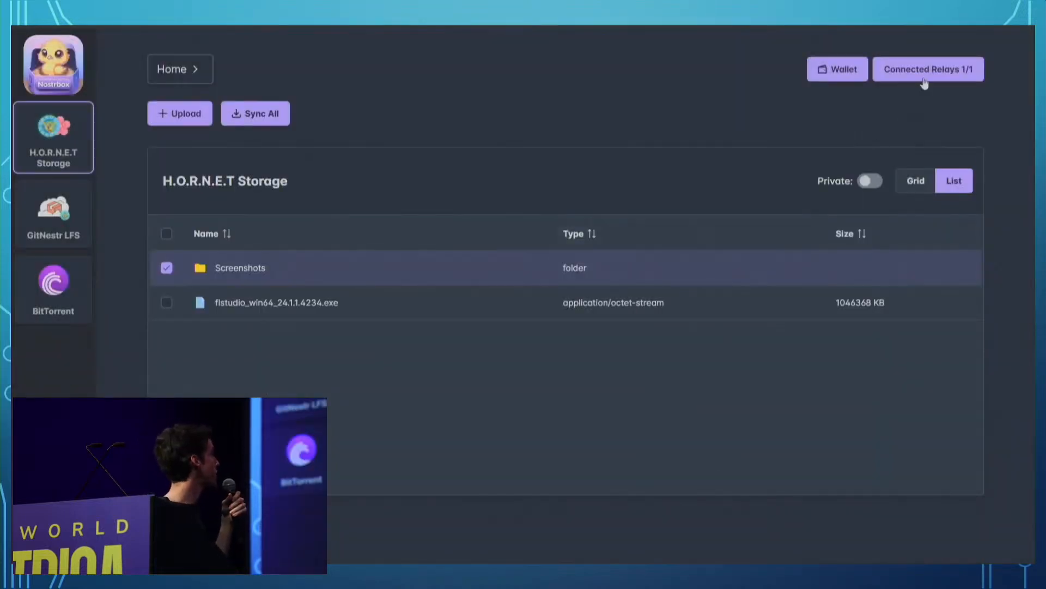
pyautogui.click(927, 68)
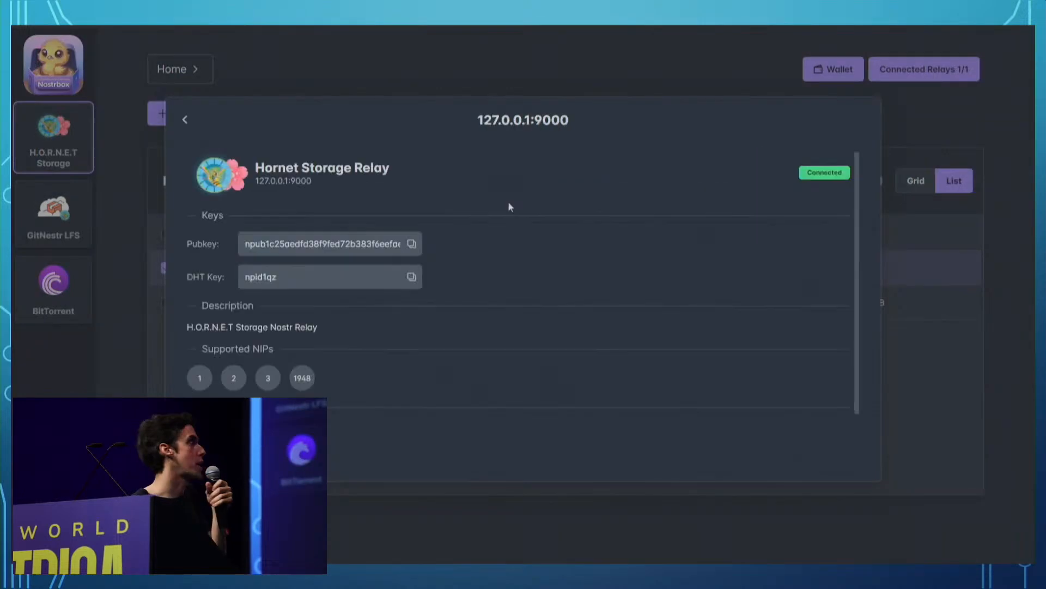
pyautogui.doubleClick(320, 244)
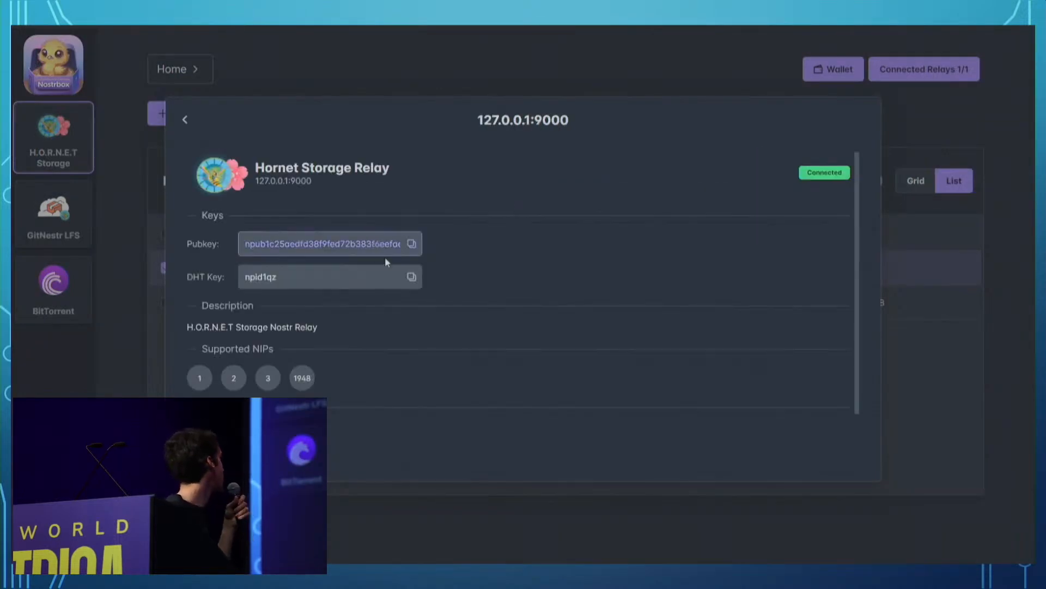
pyautogui.click(411, 243)
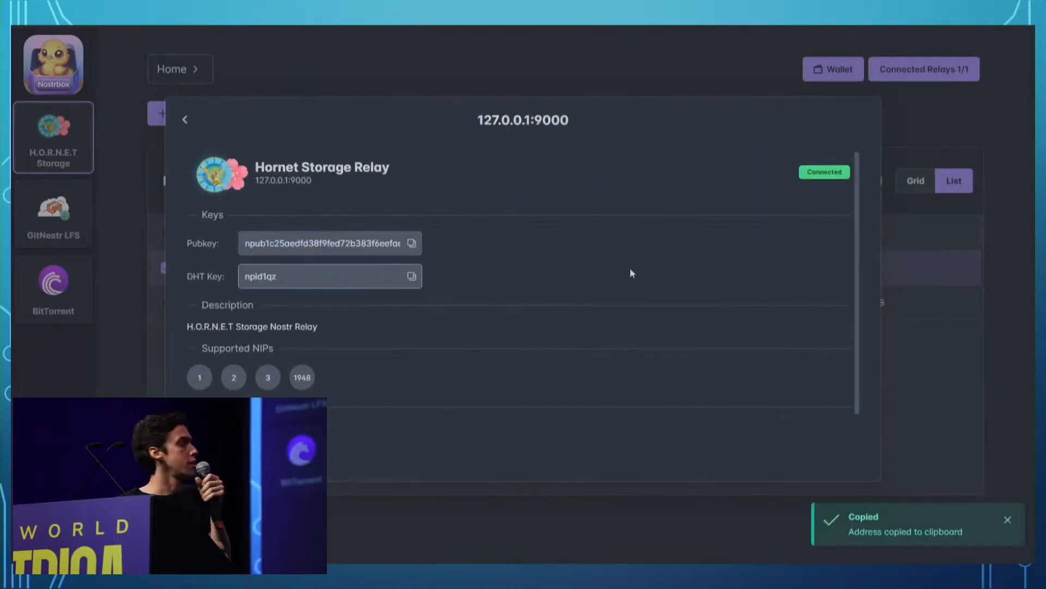
pyautogui.scroll(-3)
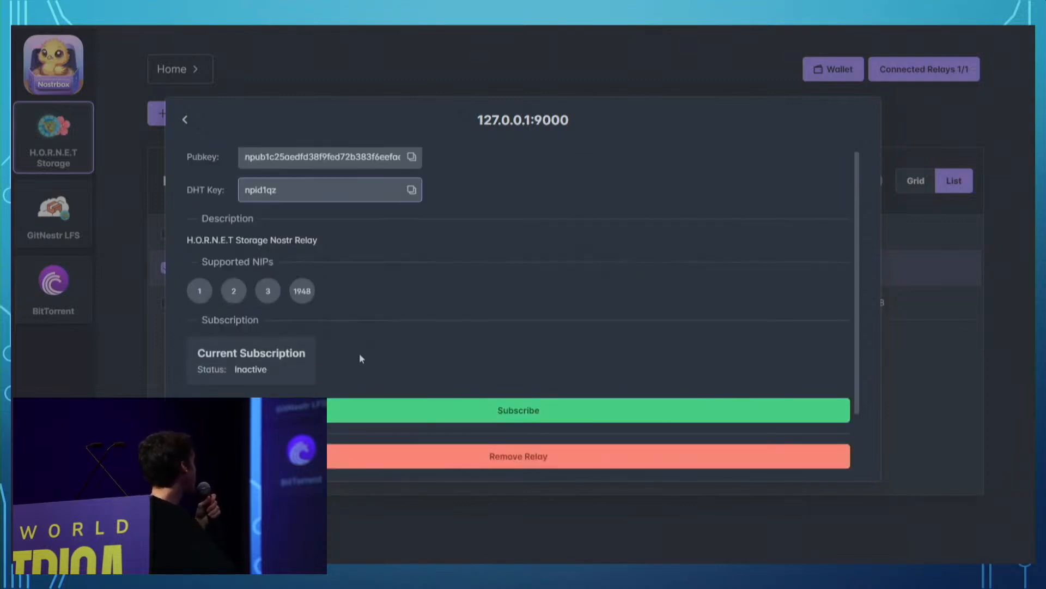
# Subscribe to the relay on the 1000-sat, 1GB tier and dismiss the payment confirmation
pyautogui.click(518, 410)
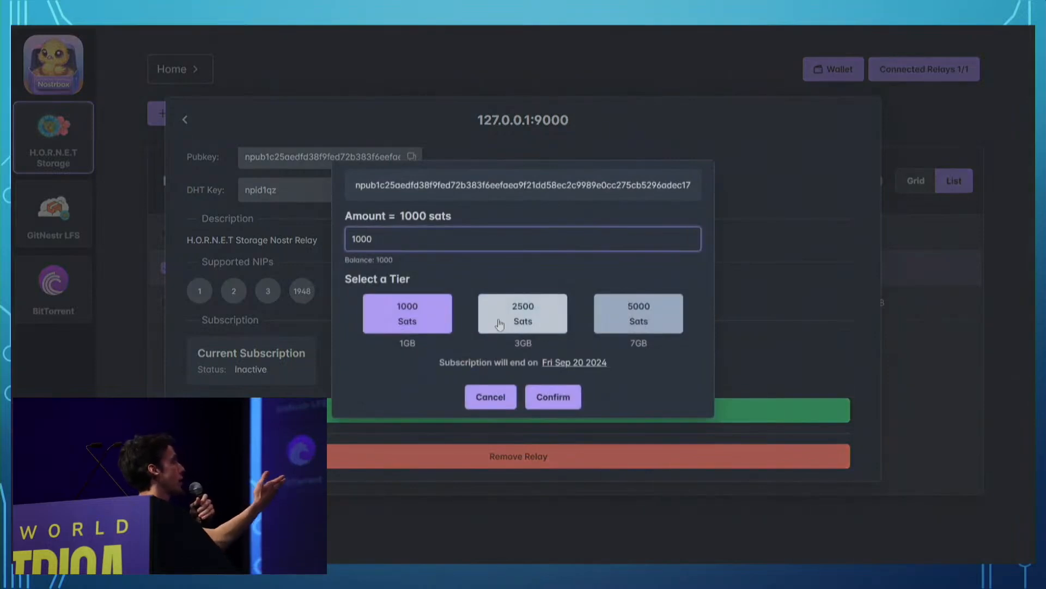
pyautogui.click(637, 313)
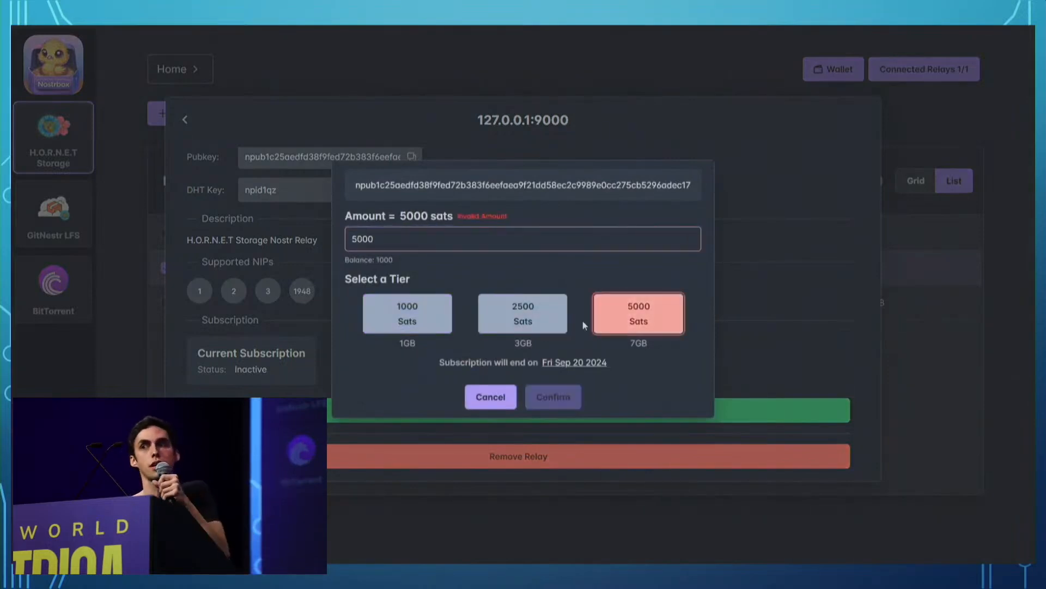
pyautogui.click(407, 313)
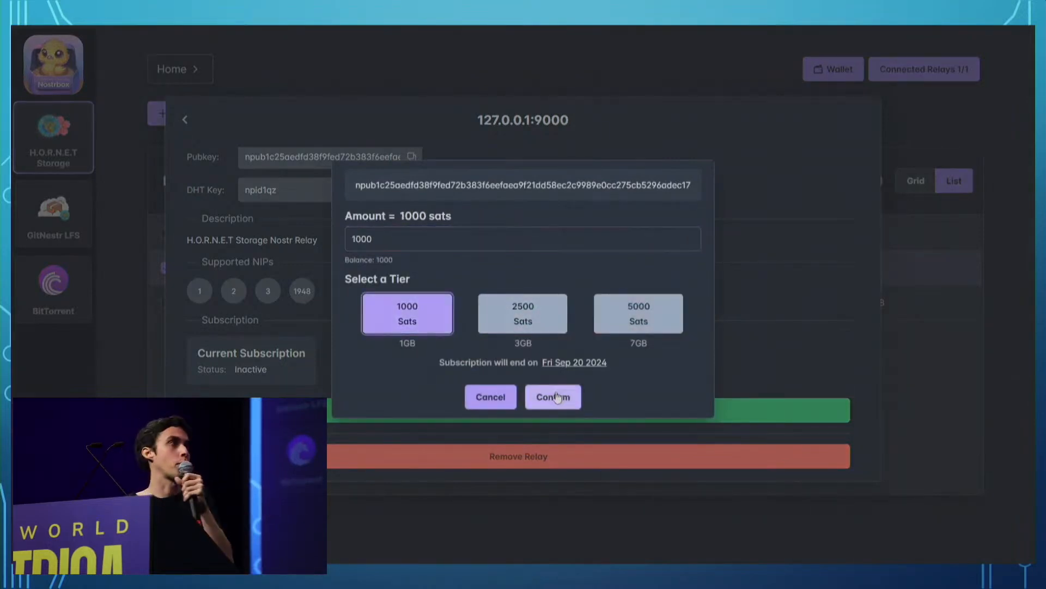
pyautogui.click(553, 396)
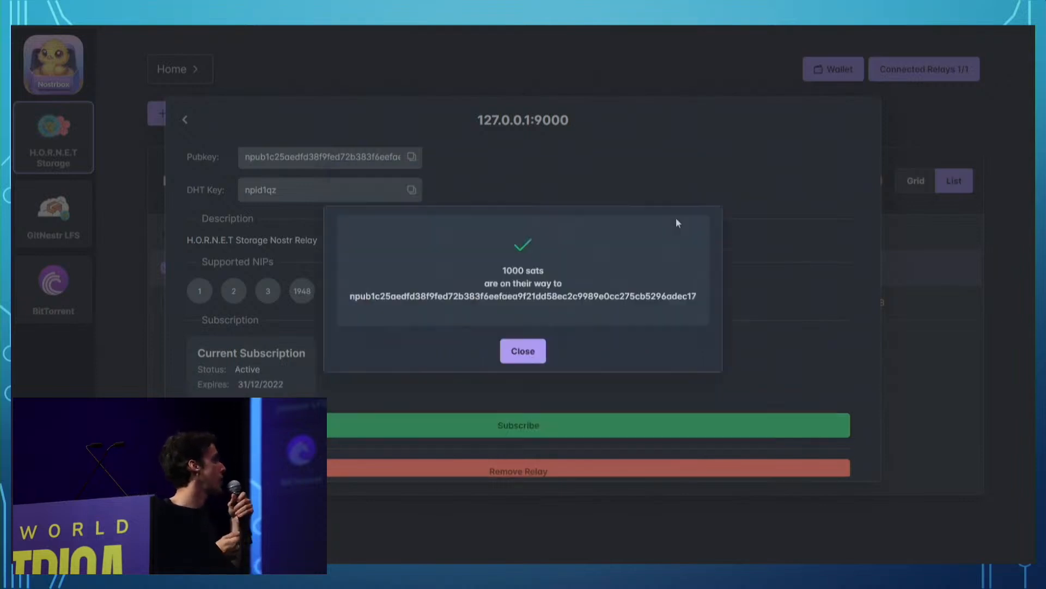
pyautogui.moveTo(523, 345)
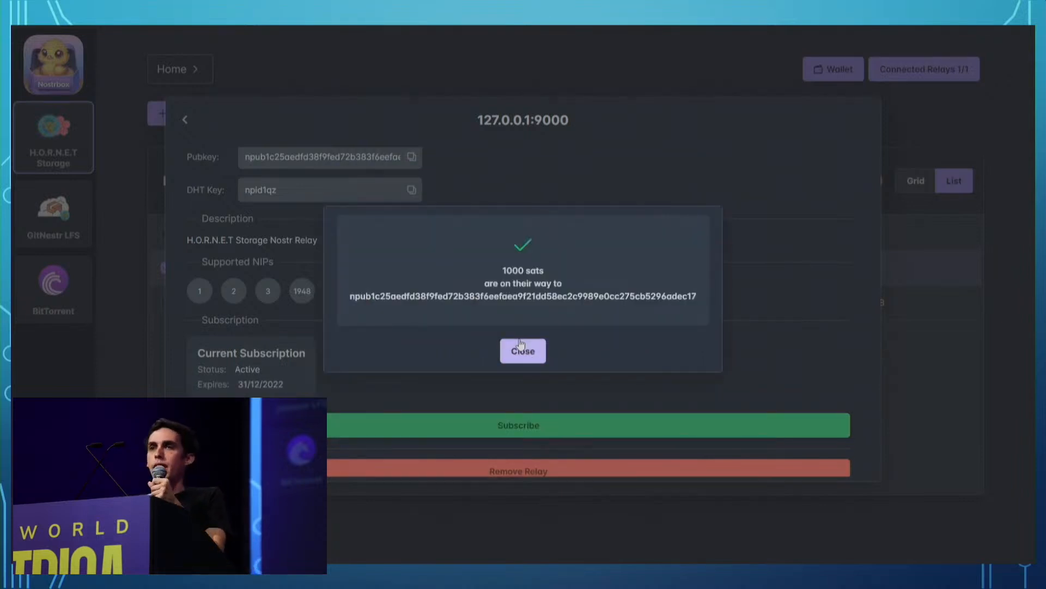
pyautogui.click(523, 351)
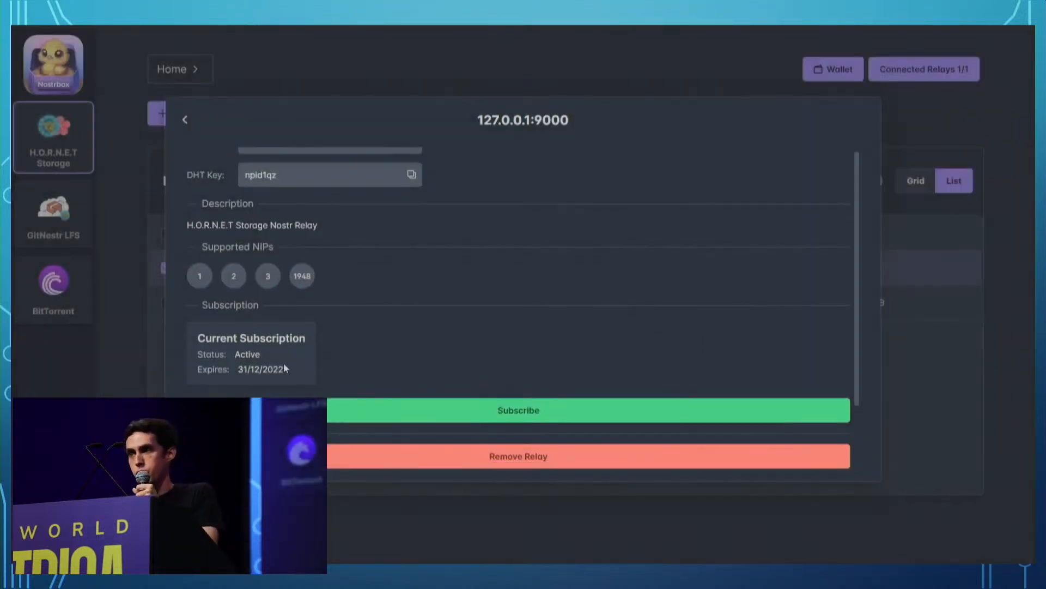
# Remove the local Hornet Storage relay from Nostrbox, confirming with Yes
pyautogui.click(517, 456)
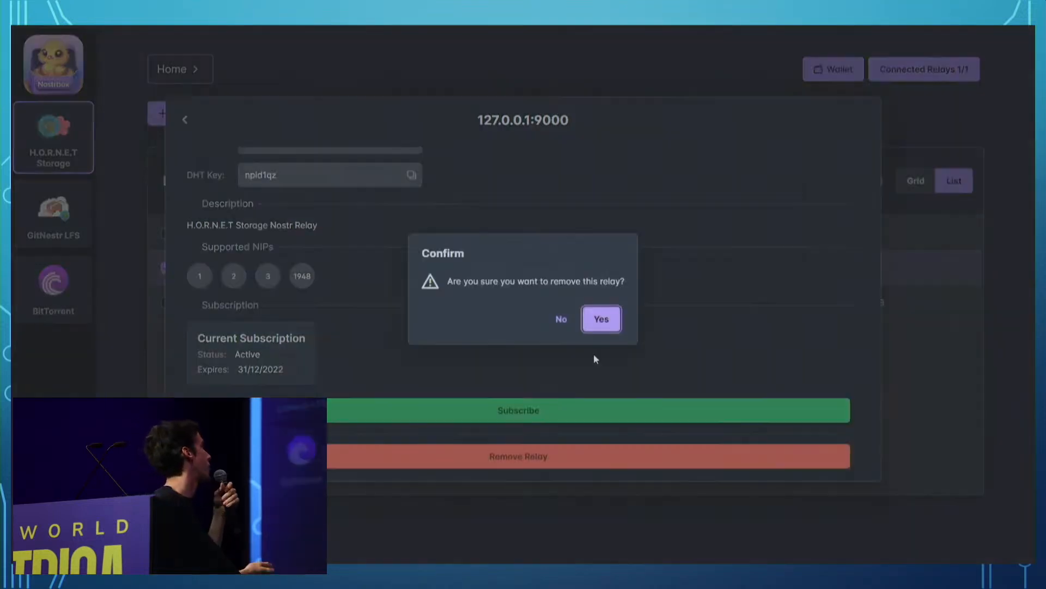
pyautogui.click(600, 318)
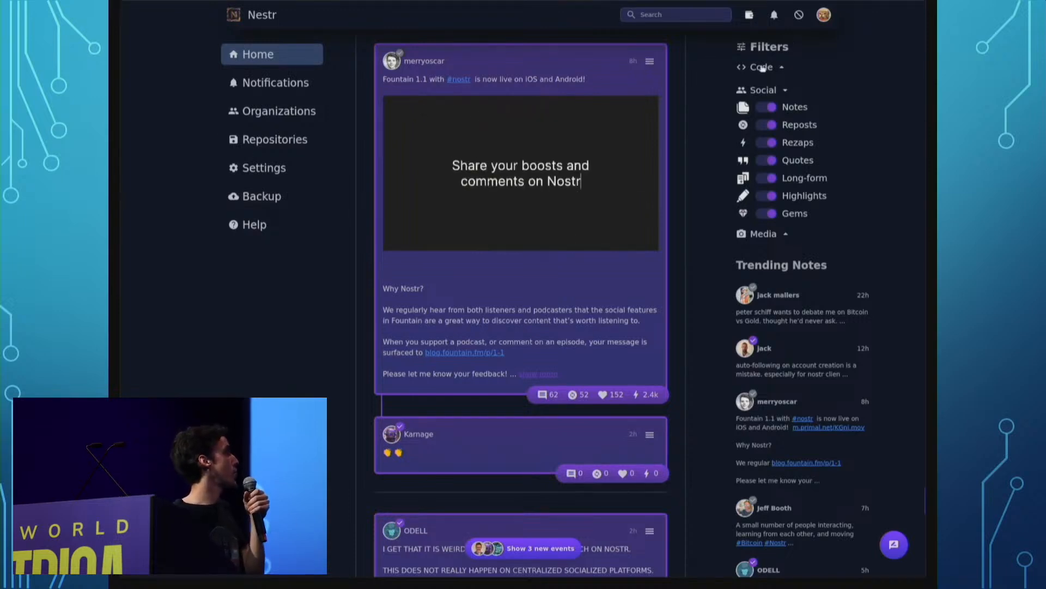
# Browse a user's profile, then search Nestr for 'nostrig' and scroll through the results
pyautogui.click(761, 66)
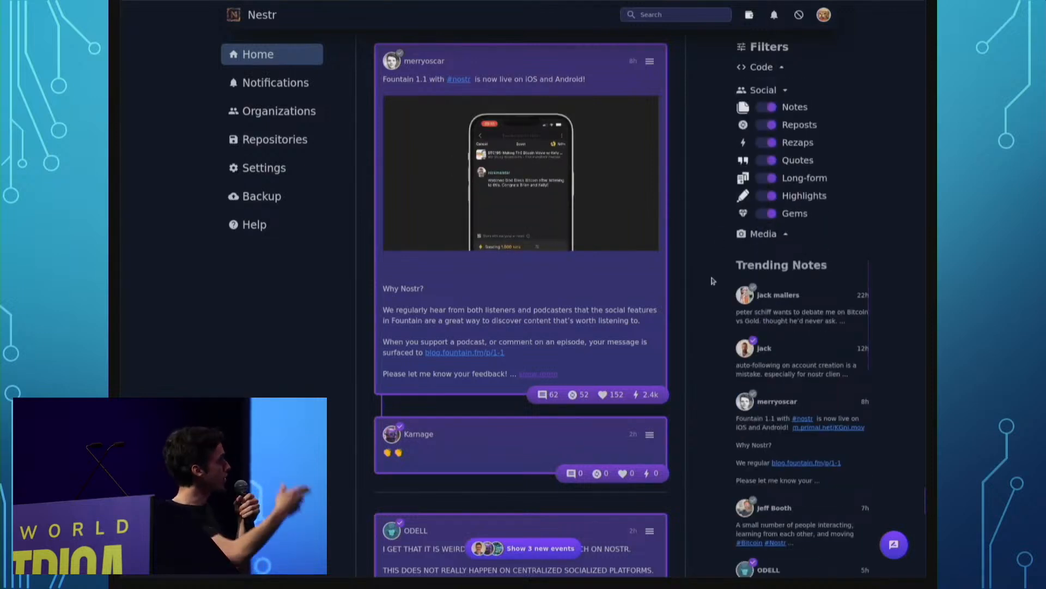
pyautogui.scroll(-3)
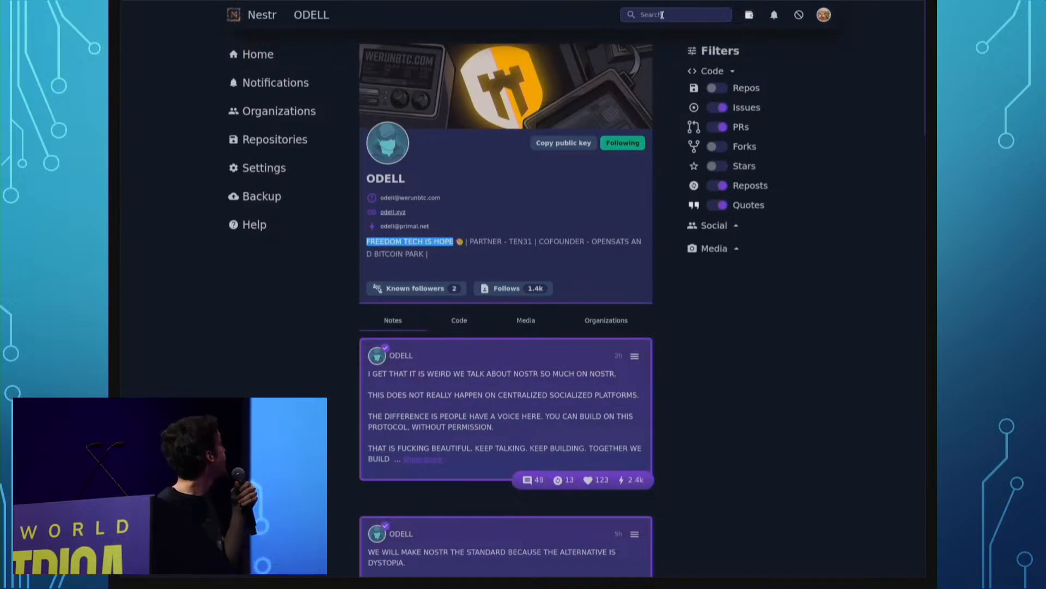
pyautogui.write('nostrig')
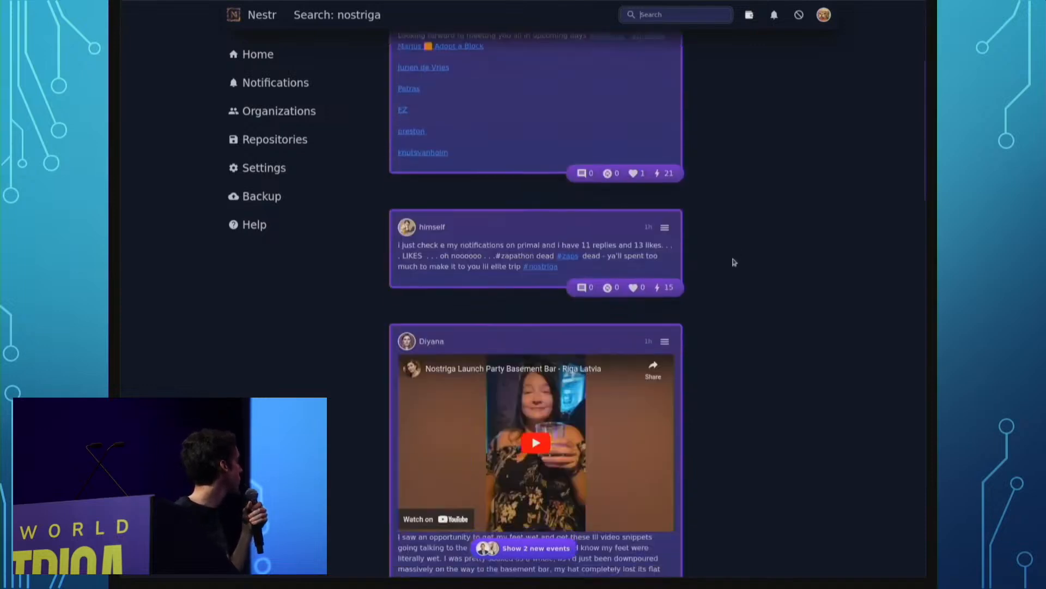
pyautogui.scroll(-3)
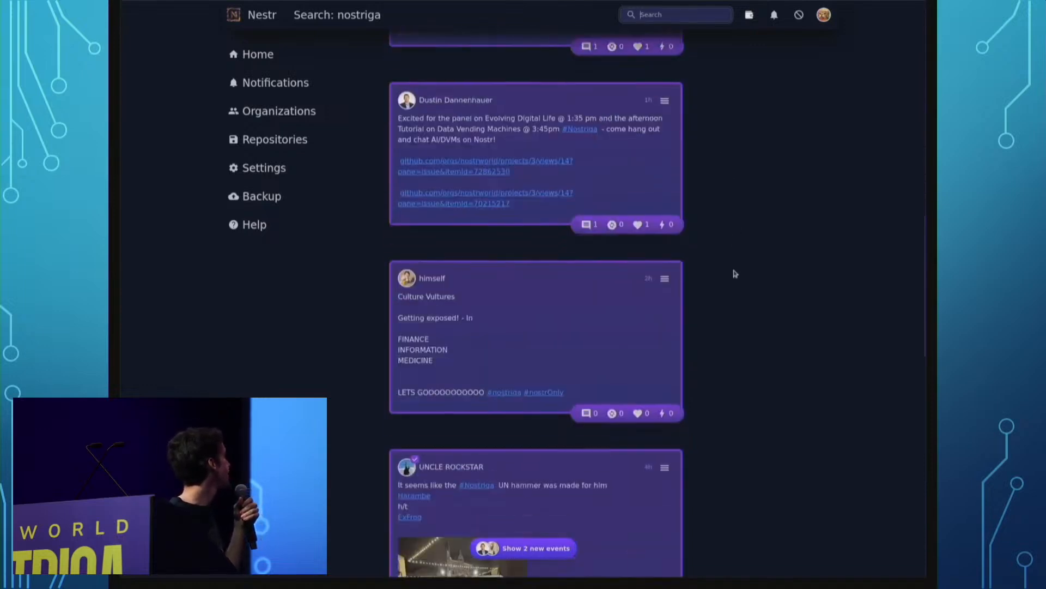
pyautogui.scroll(-3)
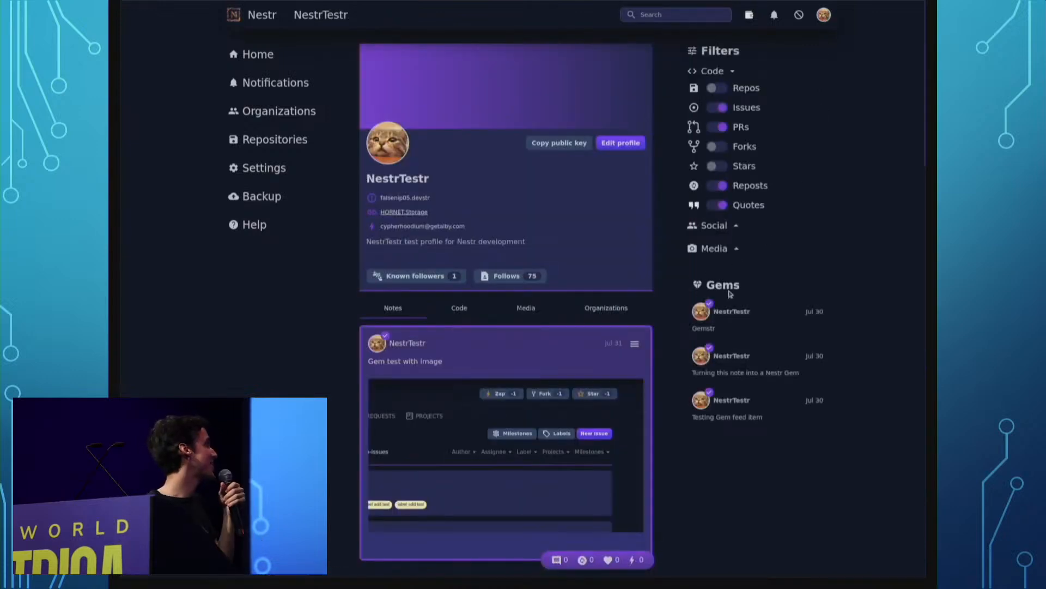
# Skim NestrTestr's notes and a note's options, then show the profile's Repositories list
pyautogui.scroll(-3)
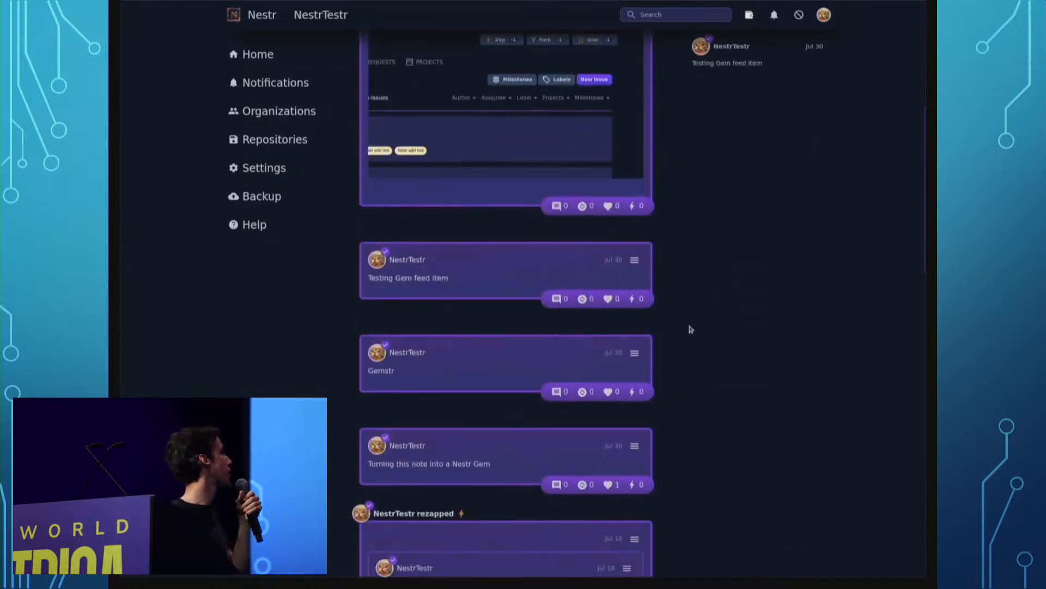
pyautogui.click(634, 259)
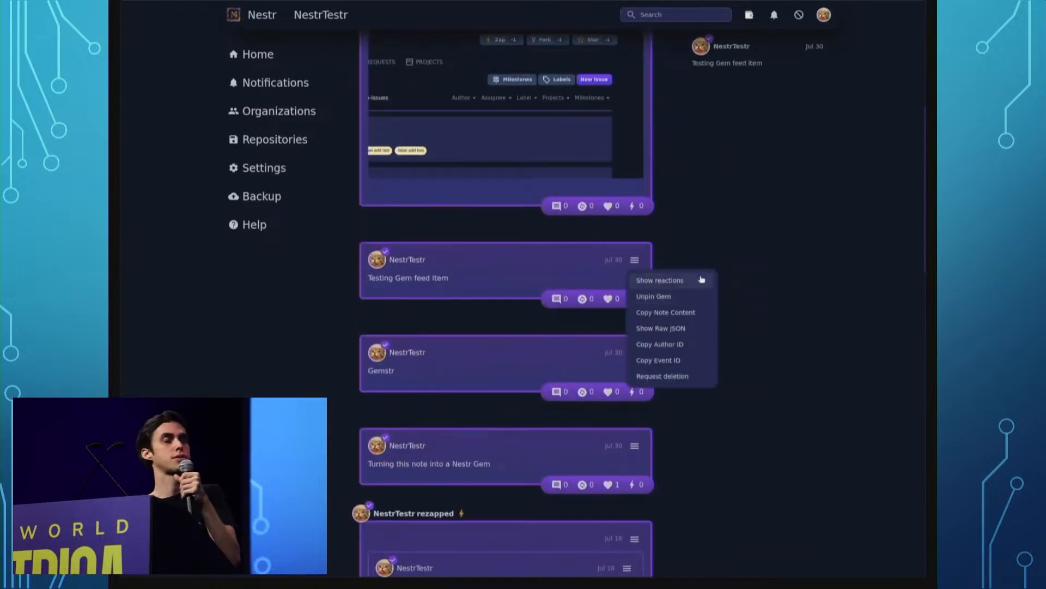
pyautogui.click(572, 230)
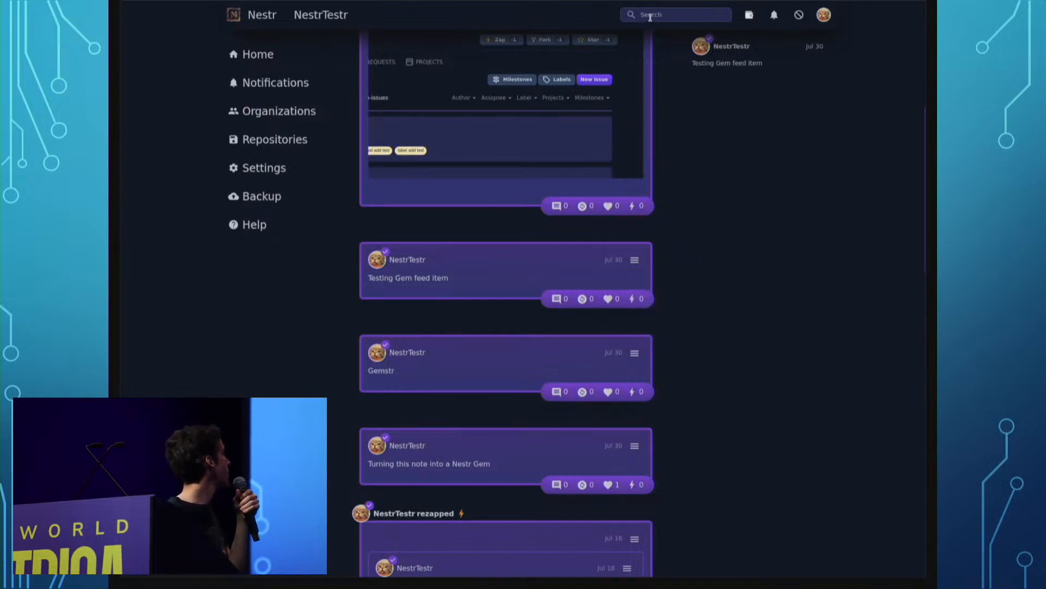
pyautogui.write('cy')
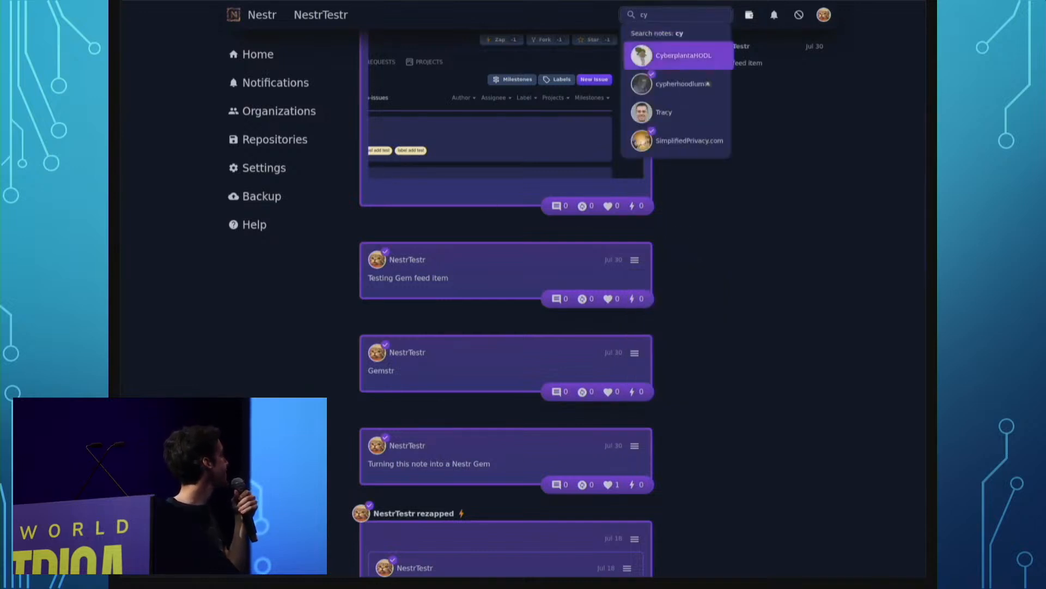
pyautogui.click(670, 84)
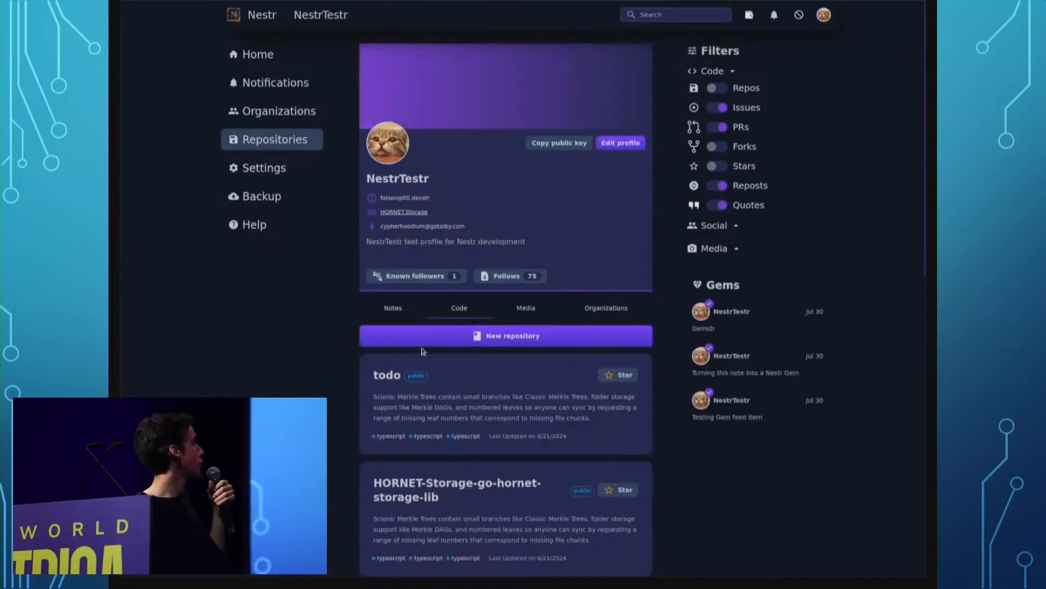
# Open the todo repo, view build.bat and go.mod, discard edits, then list its issues
pyautogui.click(386, 374)
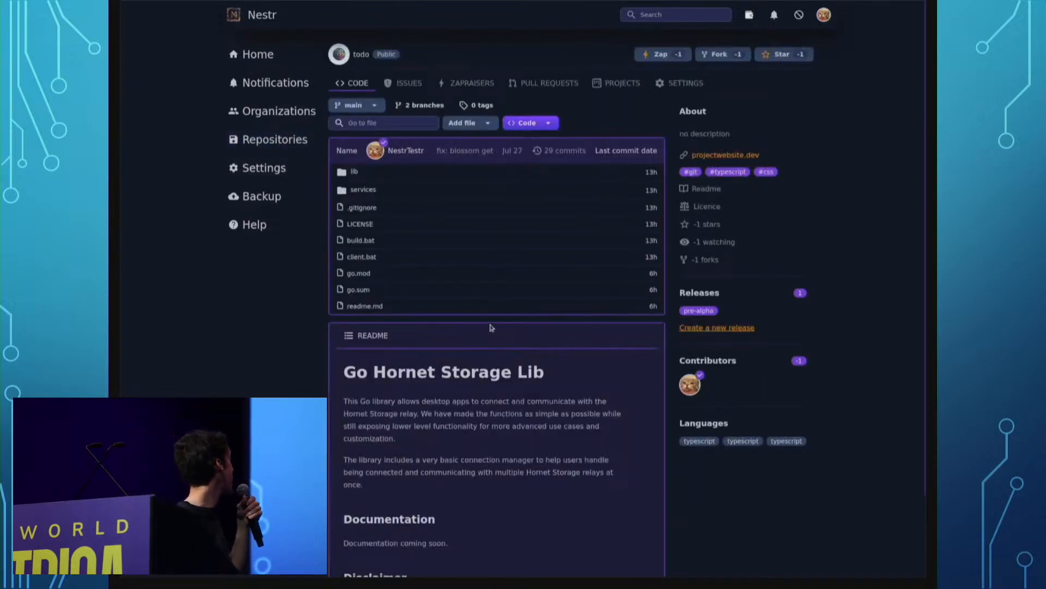
pyautogui.moveTo(357, 240)
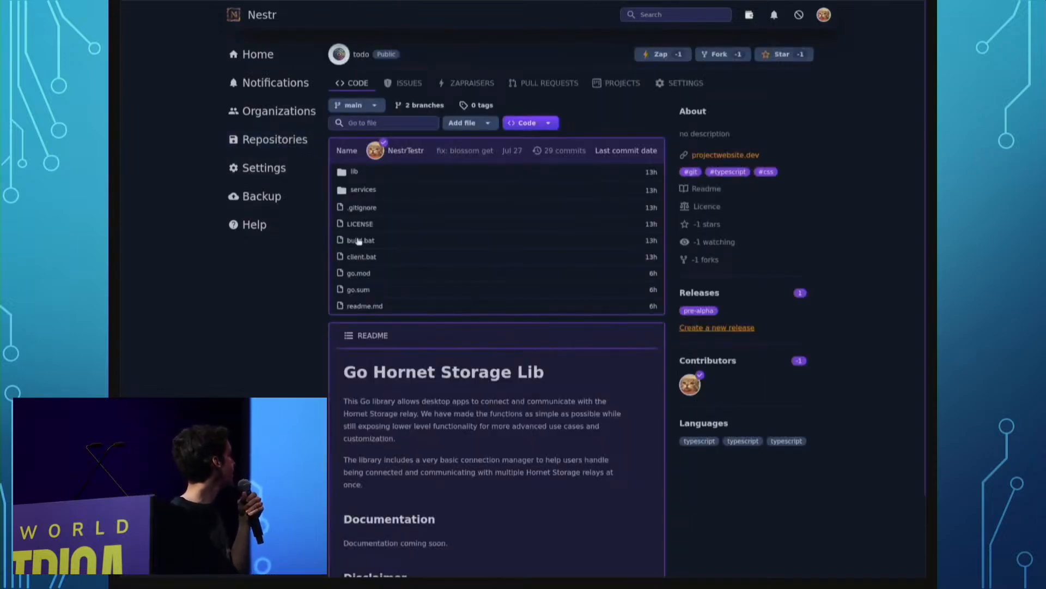
pyautogui.click(359, 240)
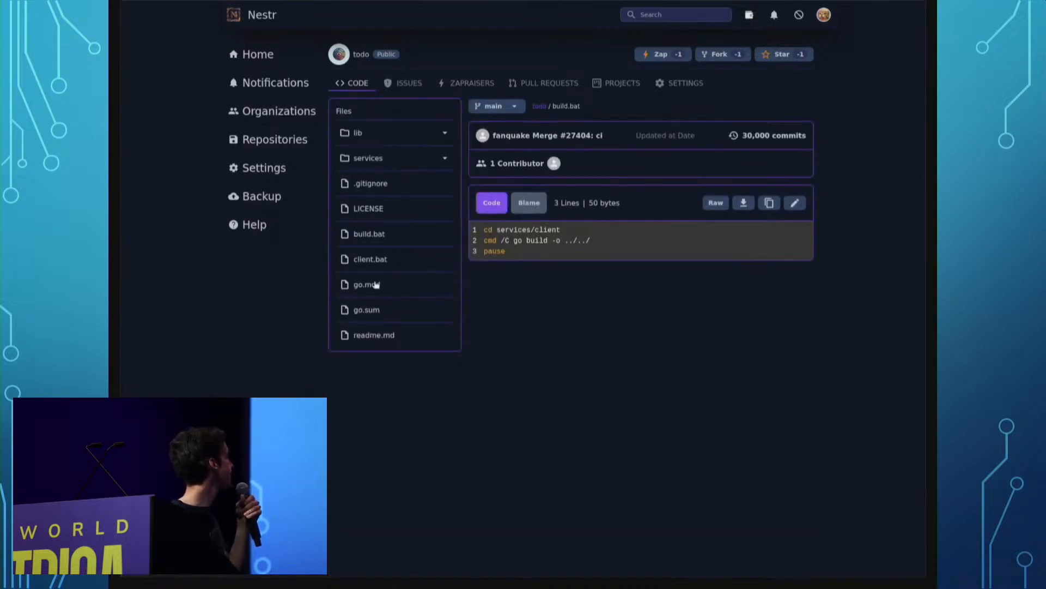
pyautogui.click(365, 283)
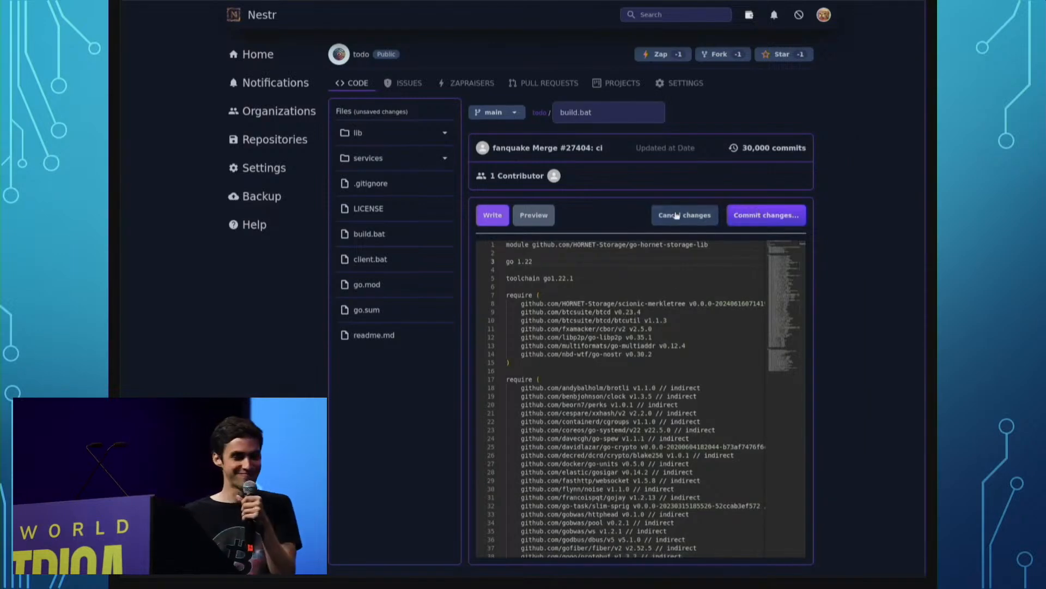
pyautogui.click(366, 283)
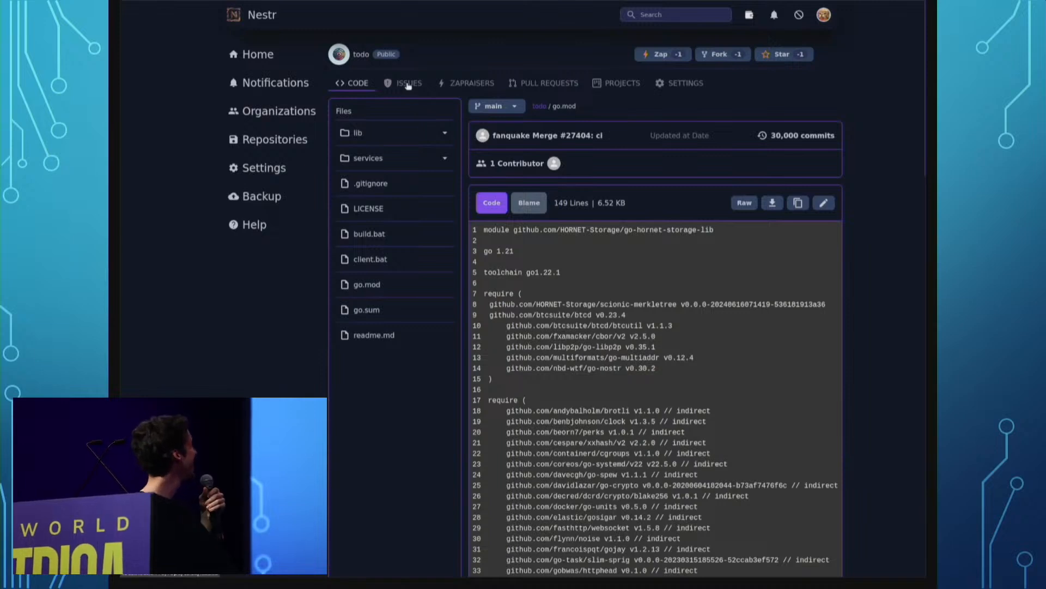
pyautogui.click(408, 83)
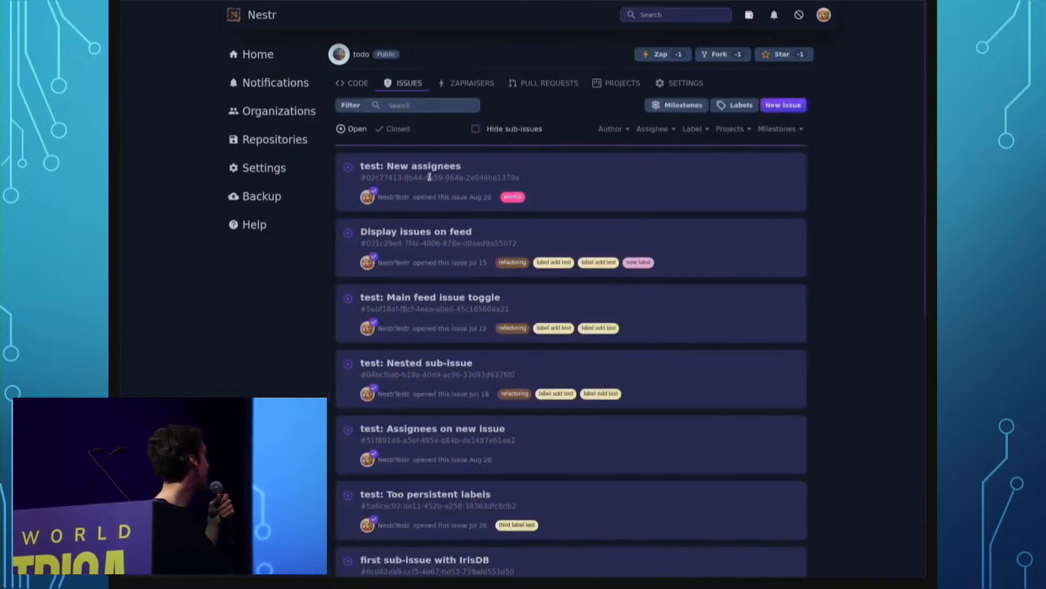
pyautogui.scroll(-3)
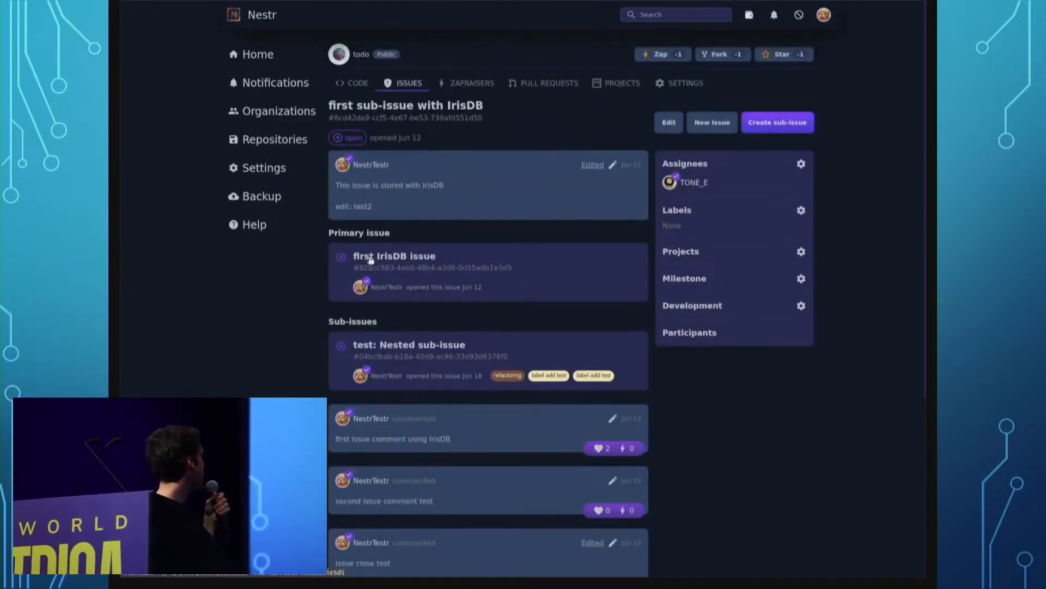
pyautogui.click(394, 255)
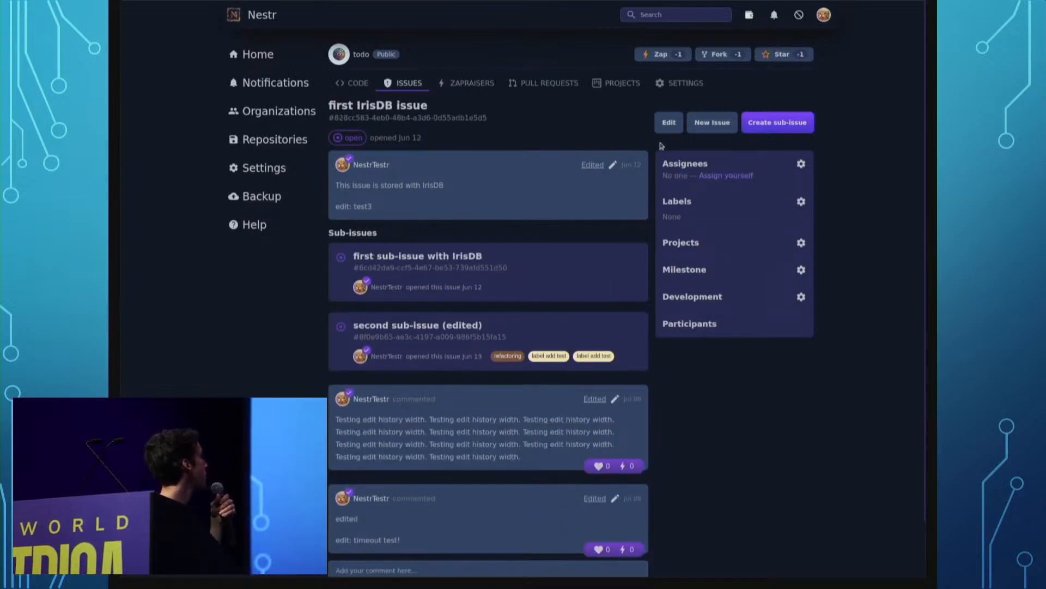
pyautogui.click(711, 122)
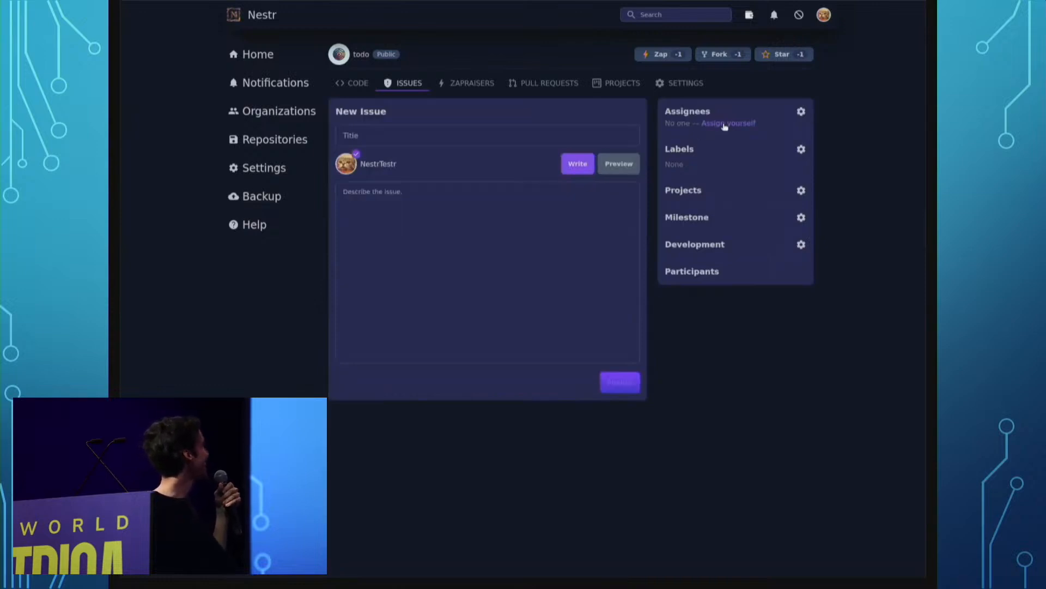
pyautogui.click(728, 122)
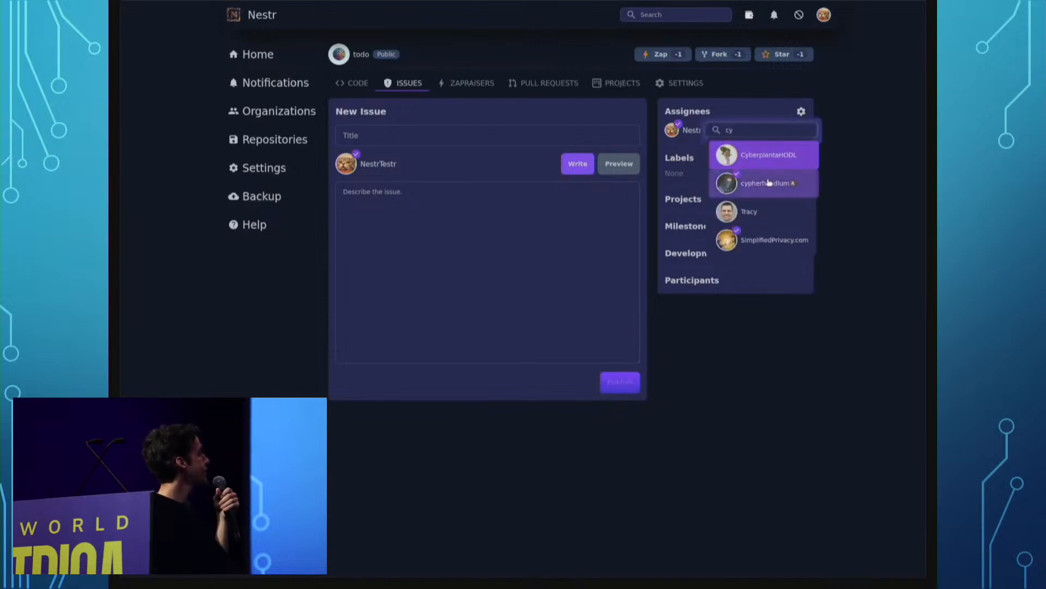
pyautogui.click(761, 183)
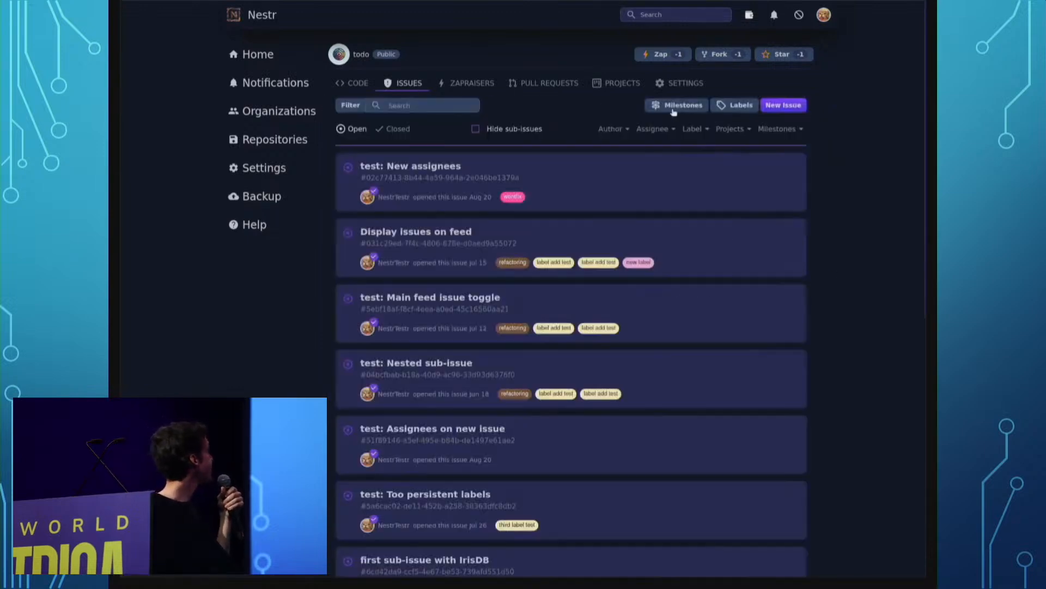
# Fill in a new todo repository label named 'nostr' with dark purple colour #281138
pyautogui.click(734, 105)
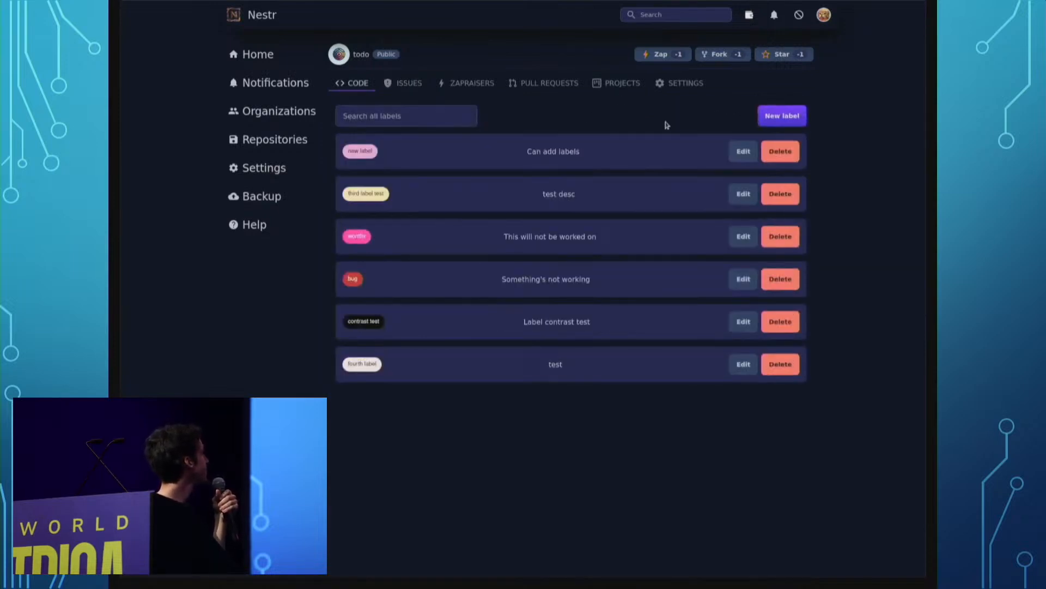
pyautogui.click(781, 115)
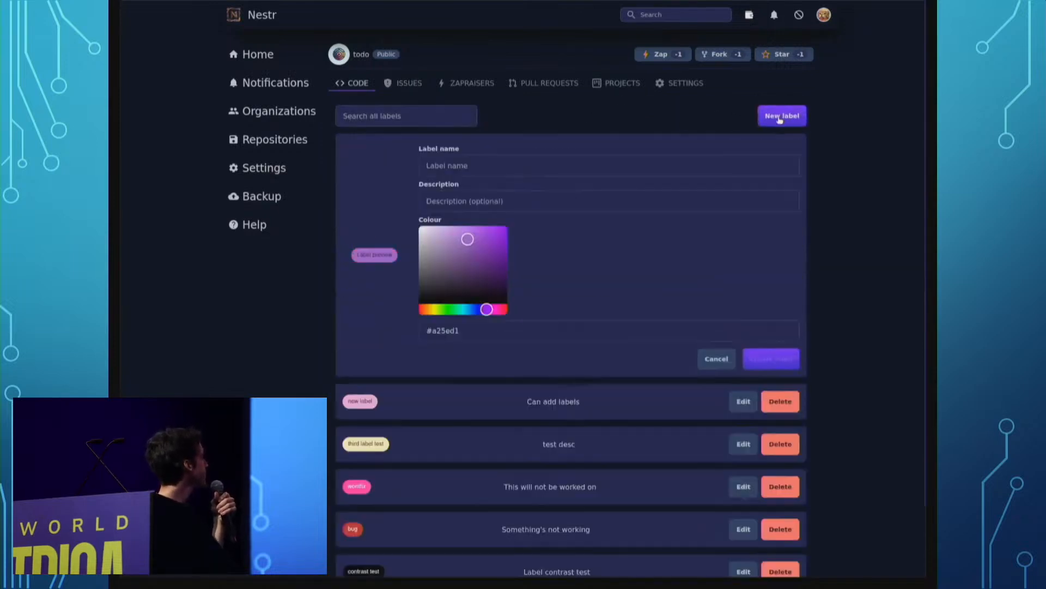
pyautogui.click(607, 166)
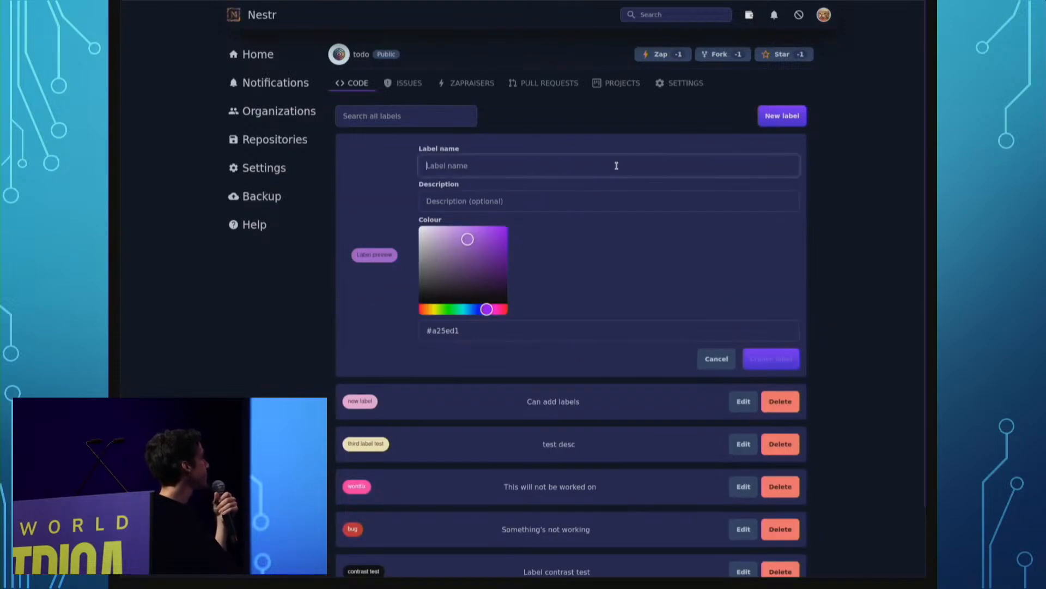
pyautogui.write('nostr')
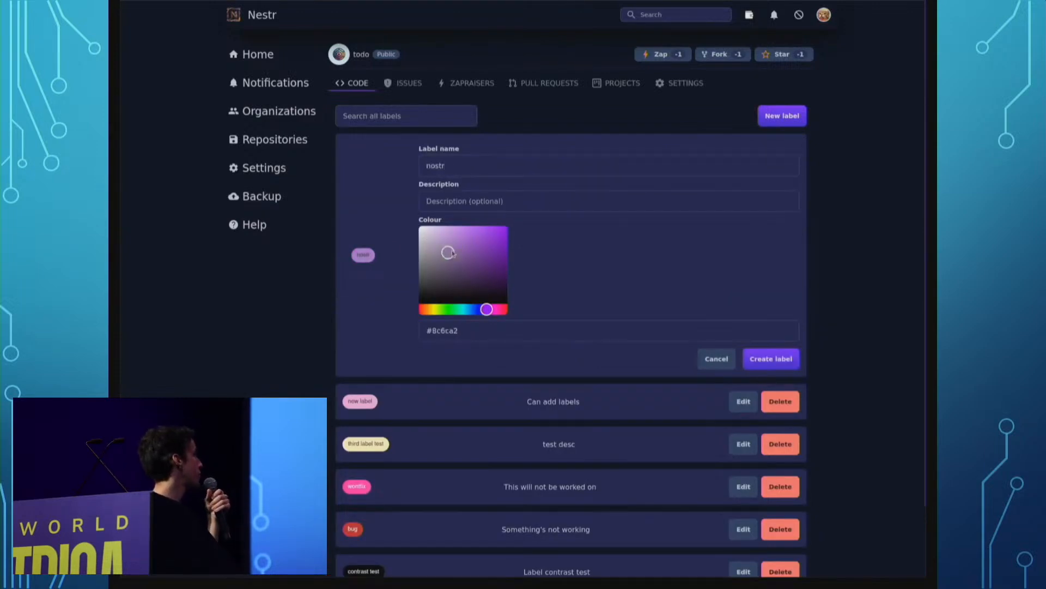
pyautogui.click(481, 282)
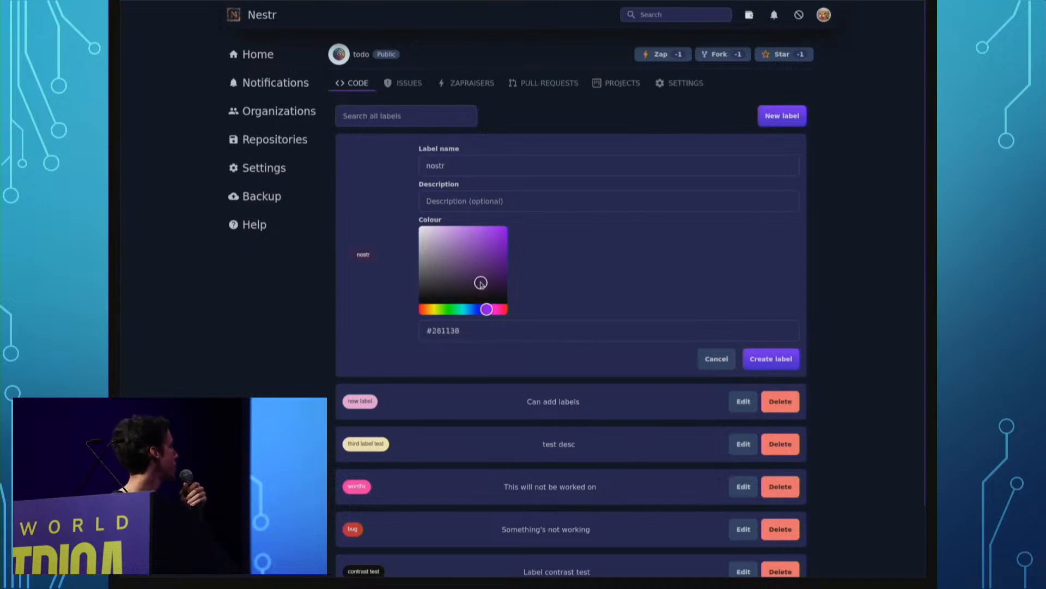
pyautogui.moveTo(523, 234)
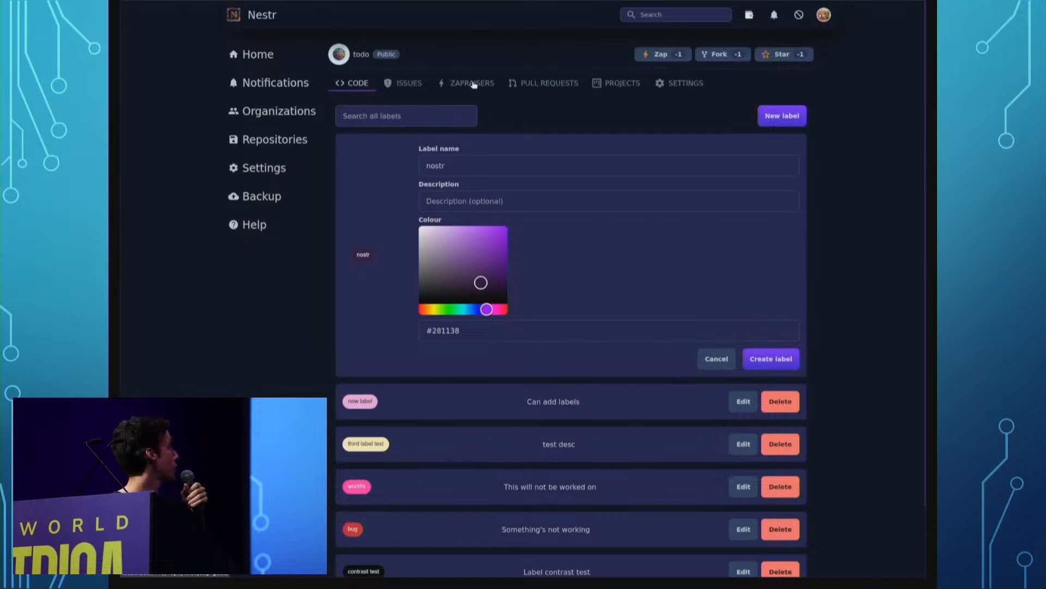
# View the todo zapraisers and the 'test: Assignees on new PR' pull request, then return to PRs
pyautogui.click(472, 83)
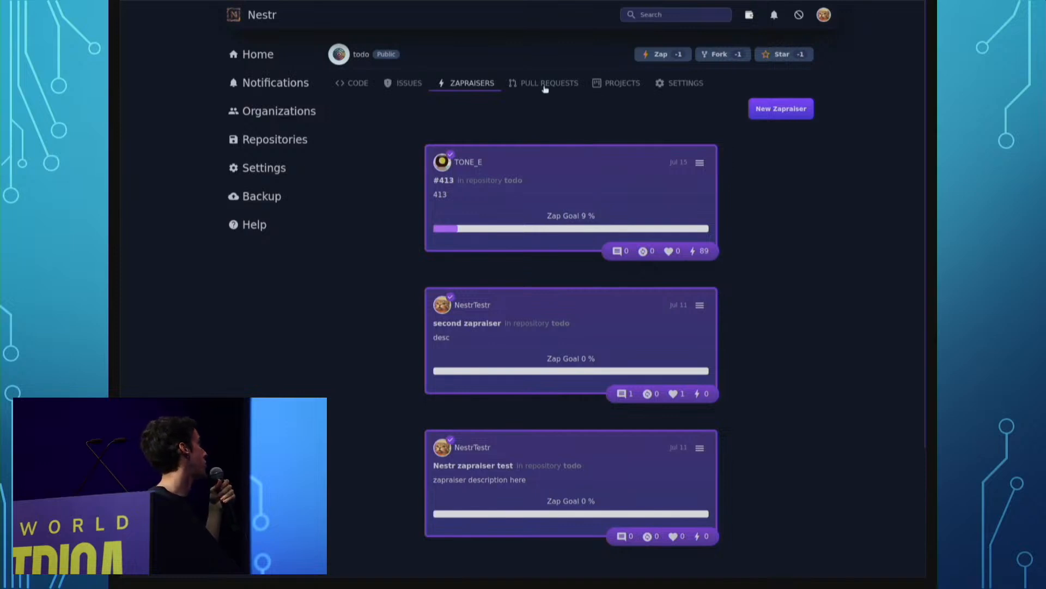
pyautogui.click(549, 83)
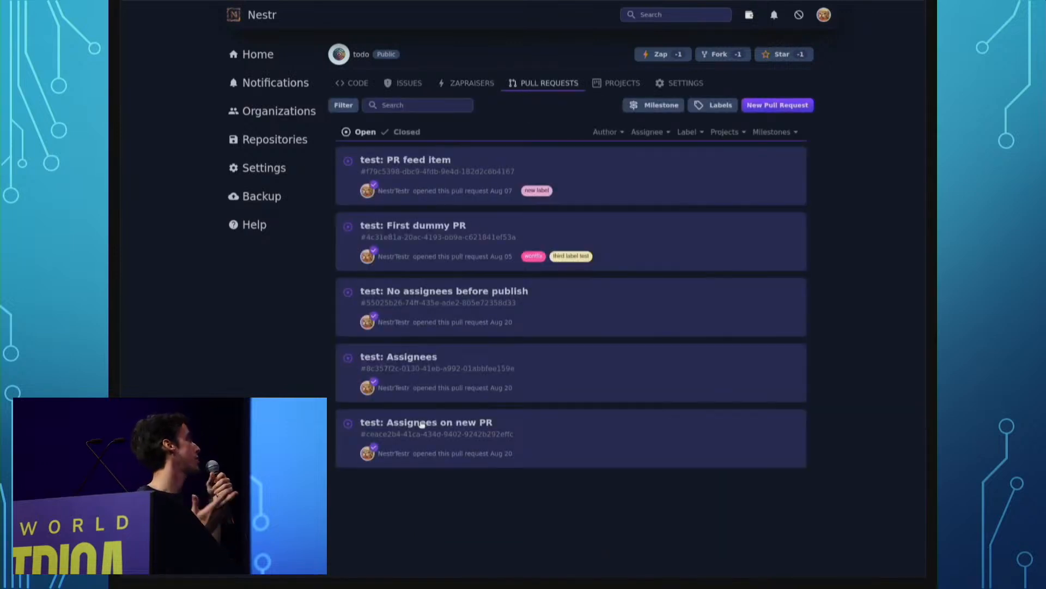
pyautogui.click(426, 422)
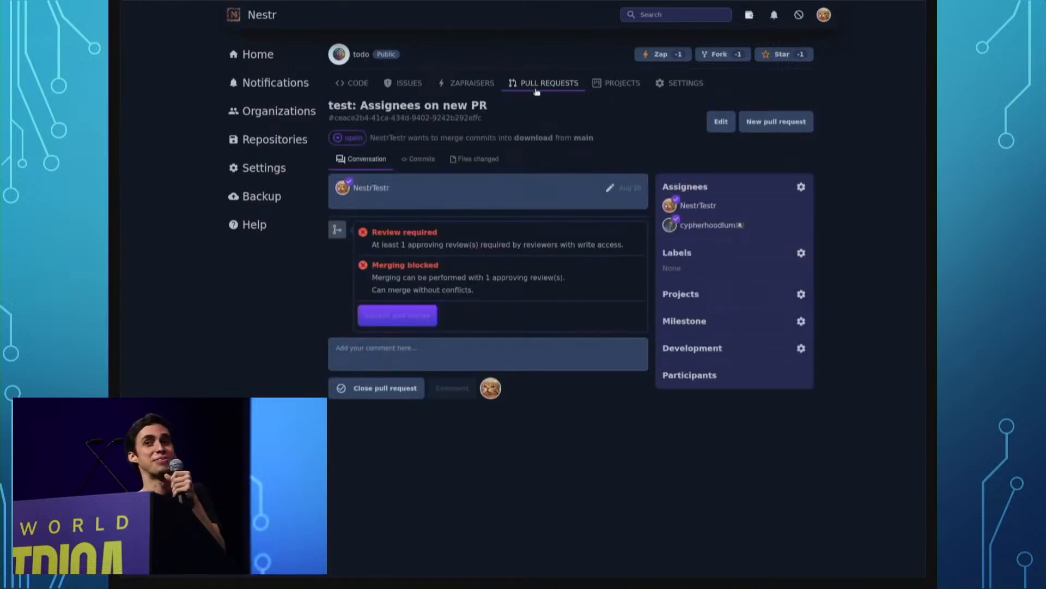
pyautogui.click(549, 83)
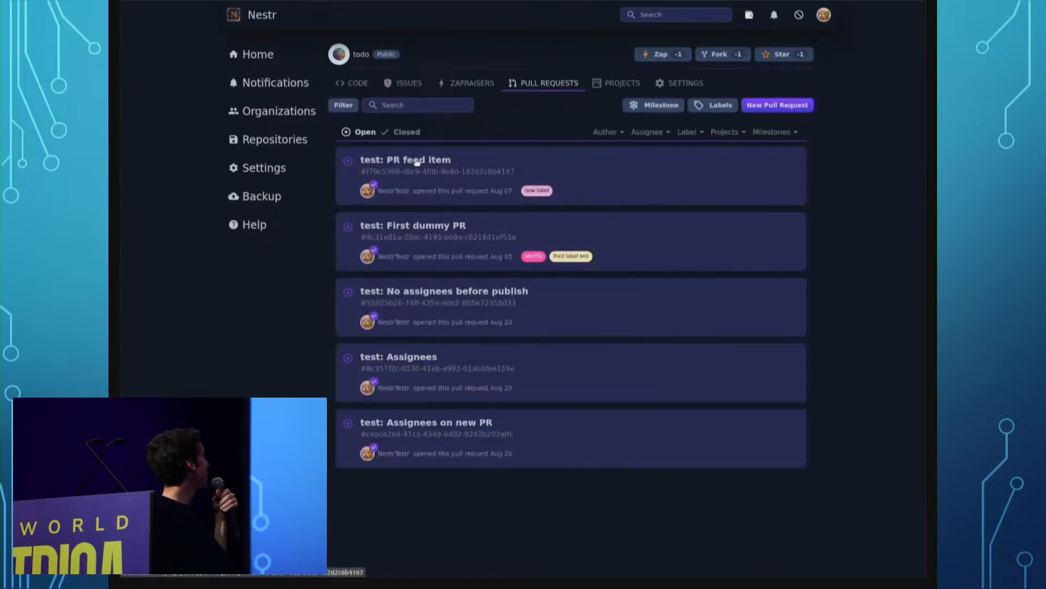
pyautogui.click(404, 159)
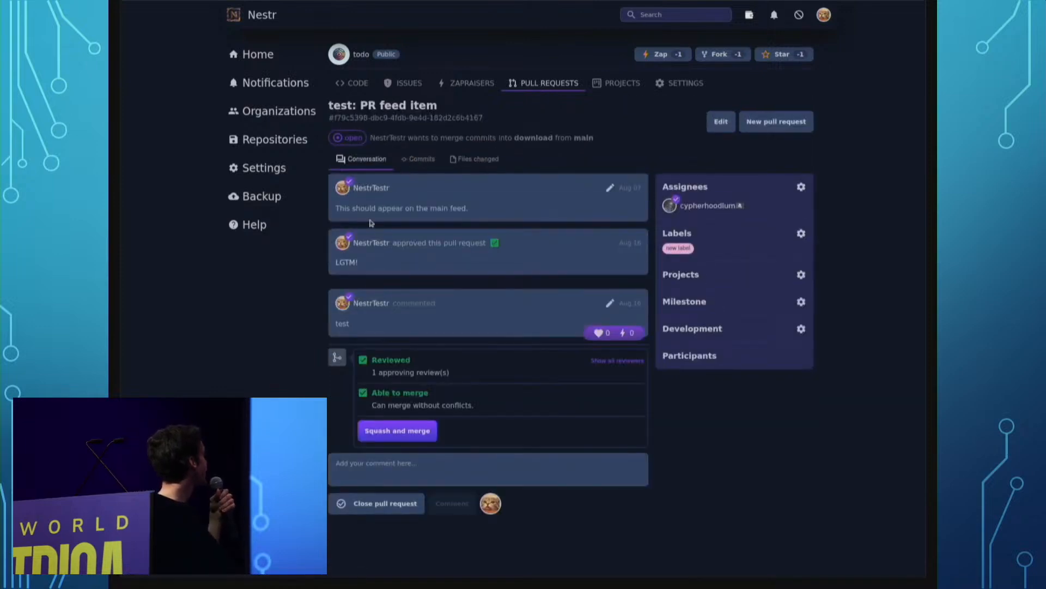
pyautogui.moveTo(430, 175)
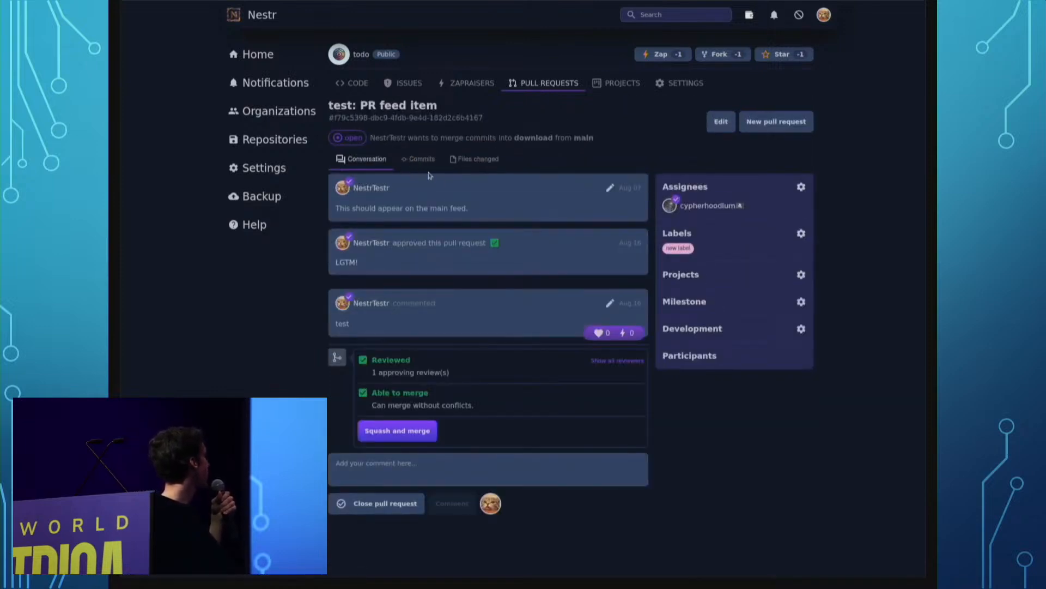
pyautogui.click(422, 159)
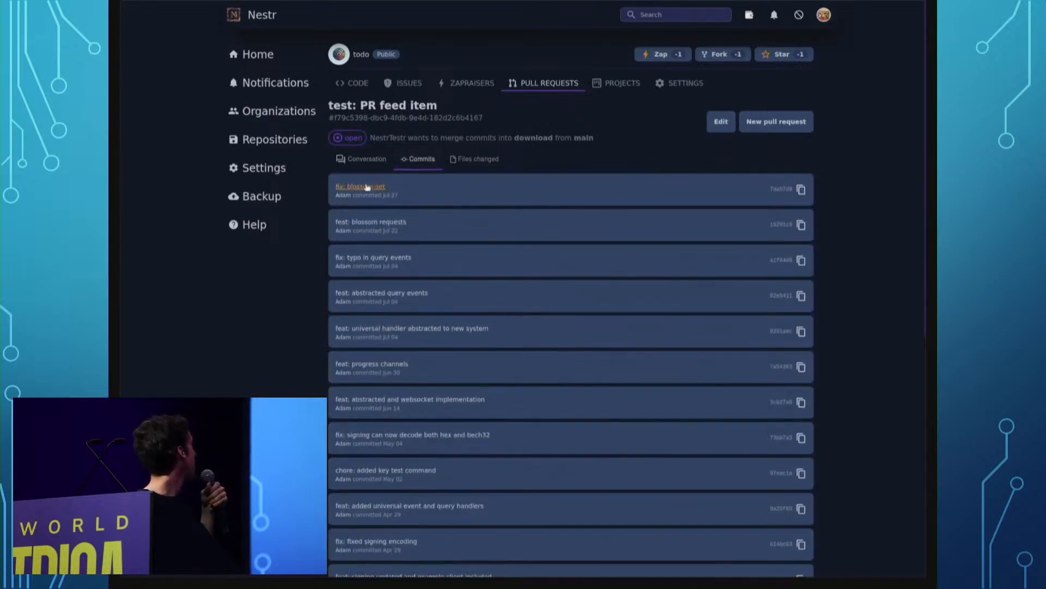
pyautogui.click(360, 191)
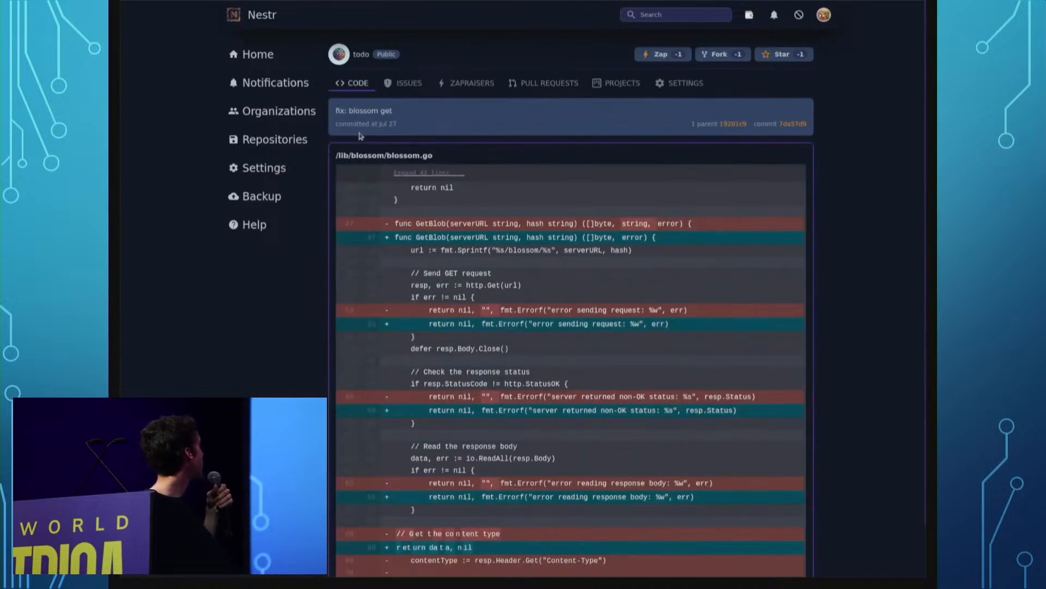
pyautogui.scroll(-3)
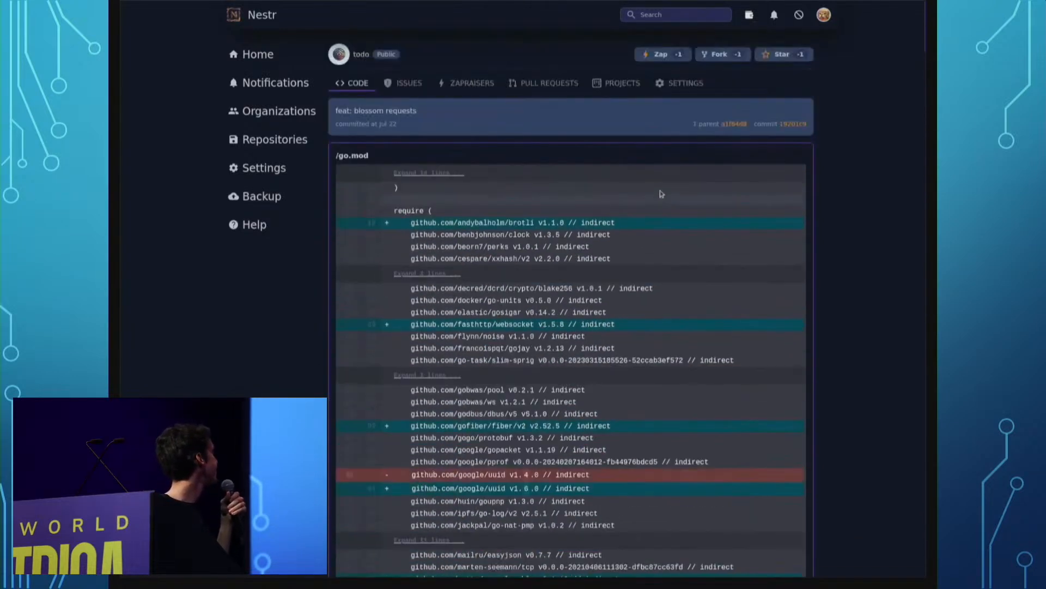
pyautogui.click(550, 83)
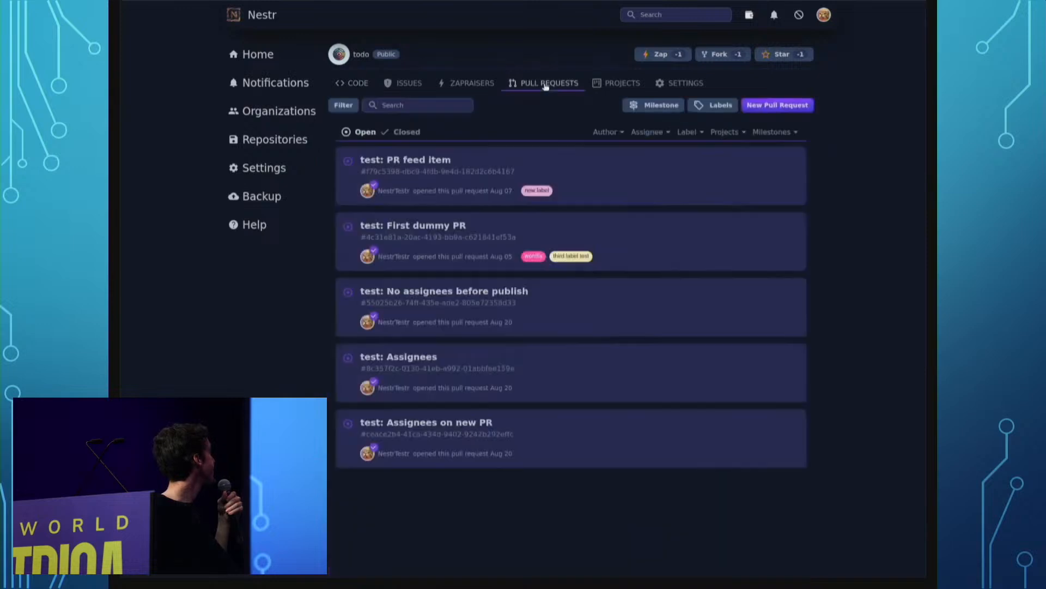
# Open the 'test: PR feed item' pull request and scroll its changed-file diffs
pyautogui.click(405, 159)
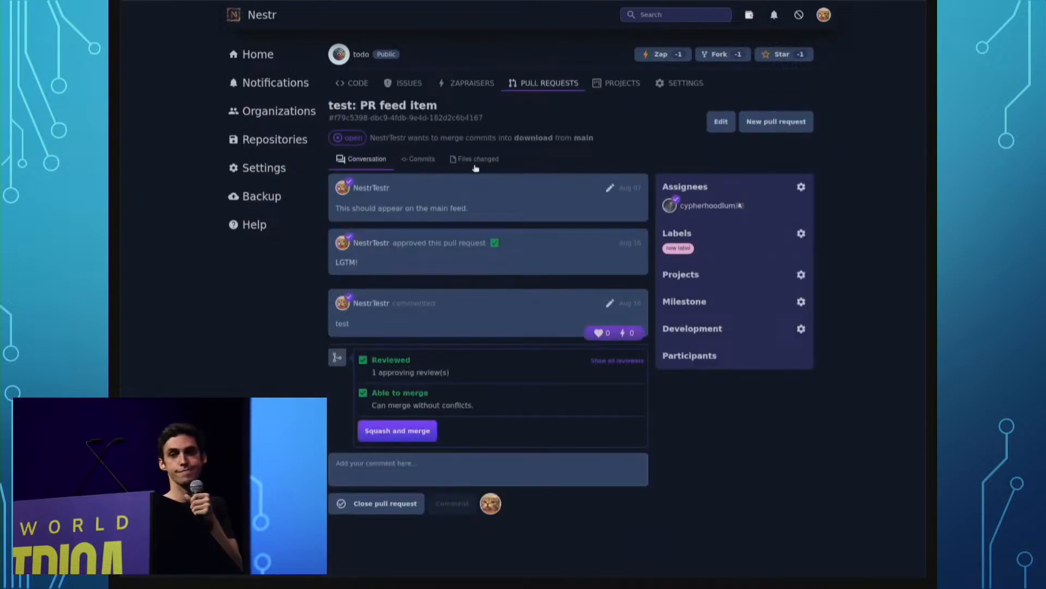
pyautogui.click(478, 159)
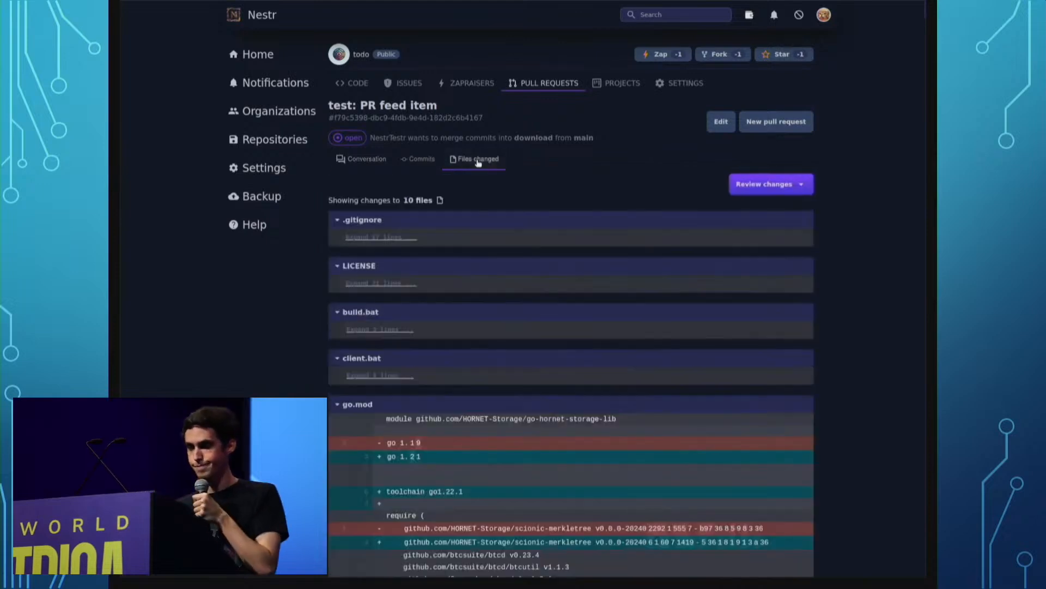
pyautogui.scroll(-3)
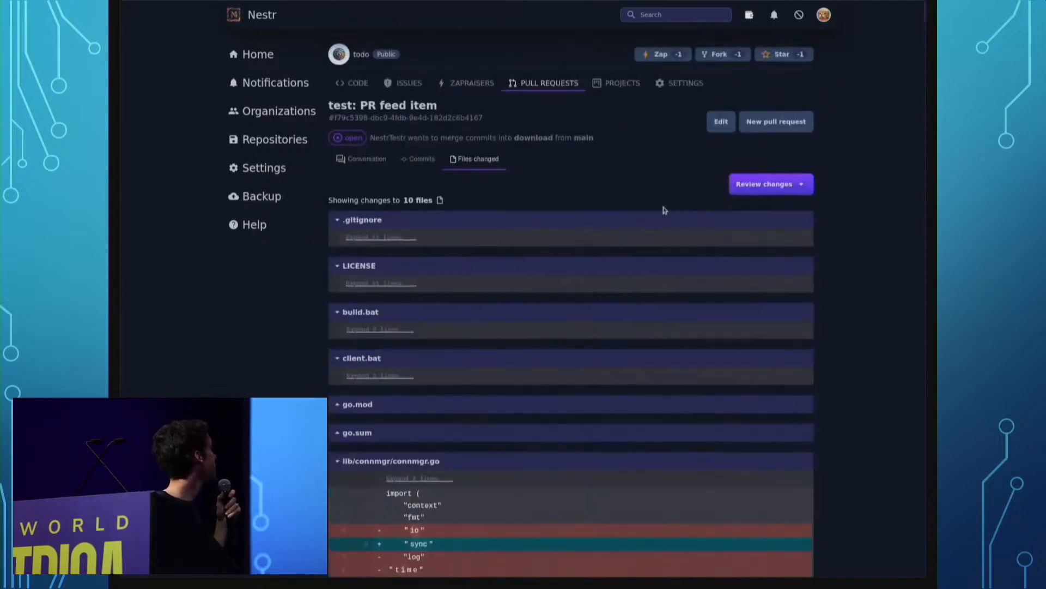
# Start an approving review of the pull request with the comment 'LGTM!'
pyautogui.click(770, 184)
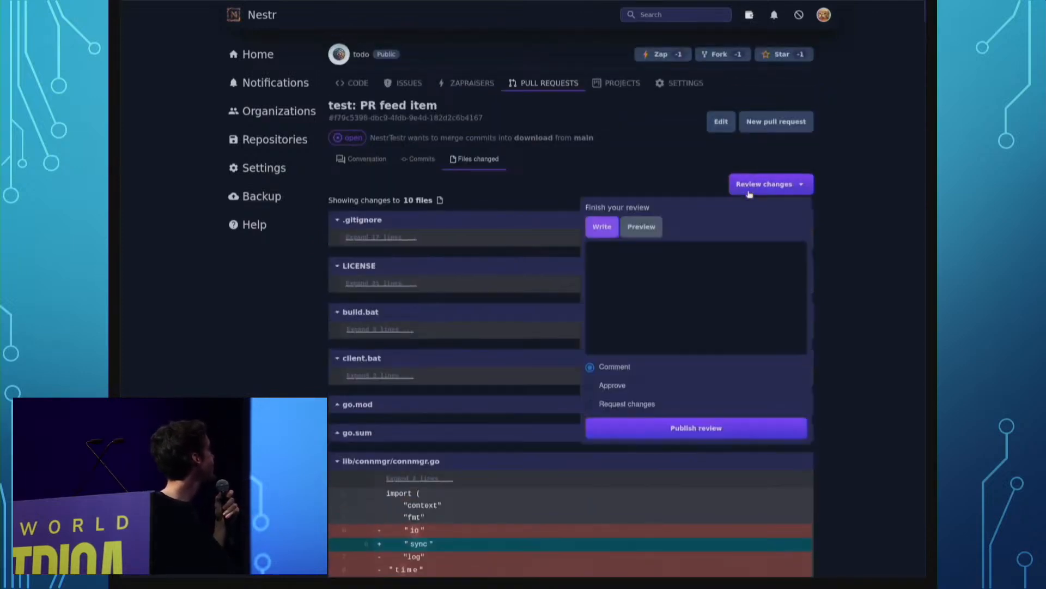
pyautogui.click(590, 385)
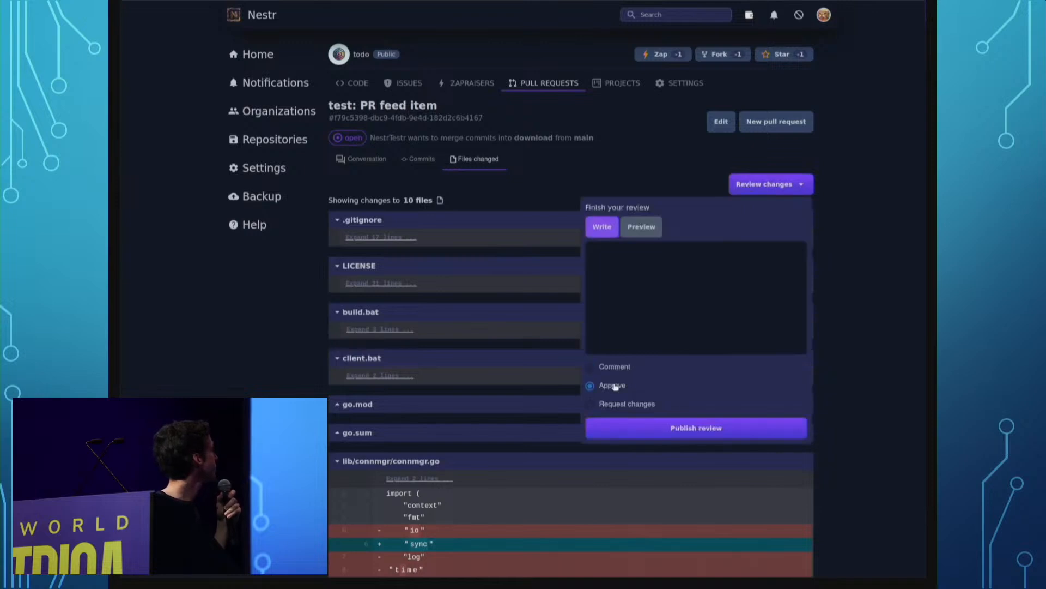
pyautogui.click(695, 297)
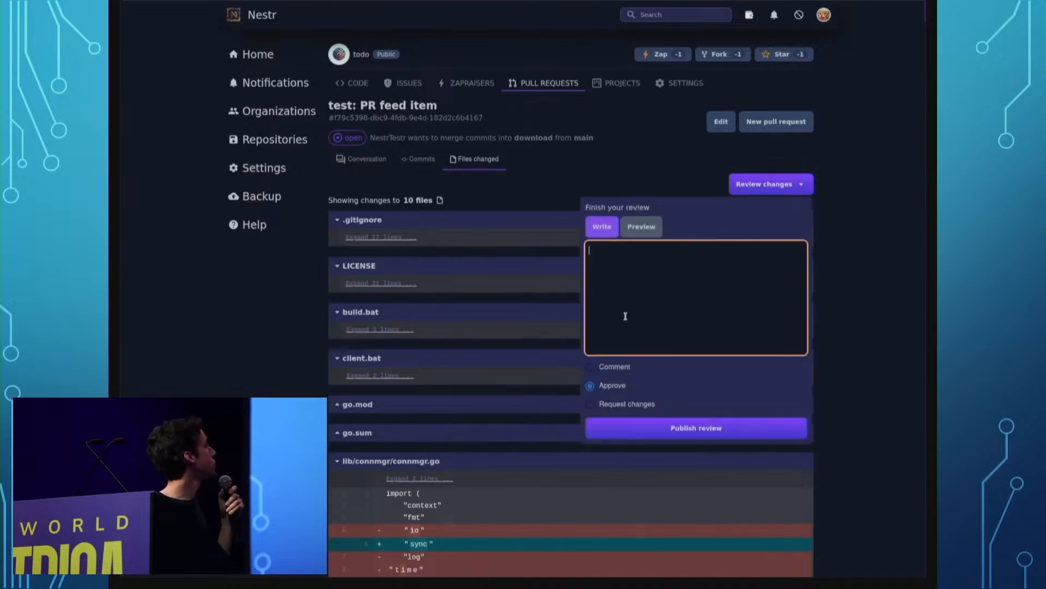
pyautogui.write('LGTM!')
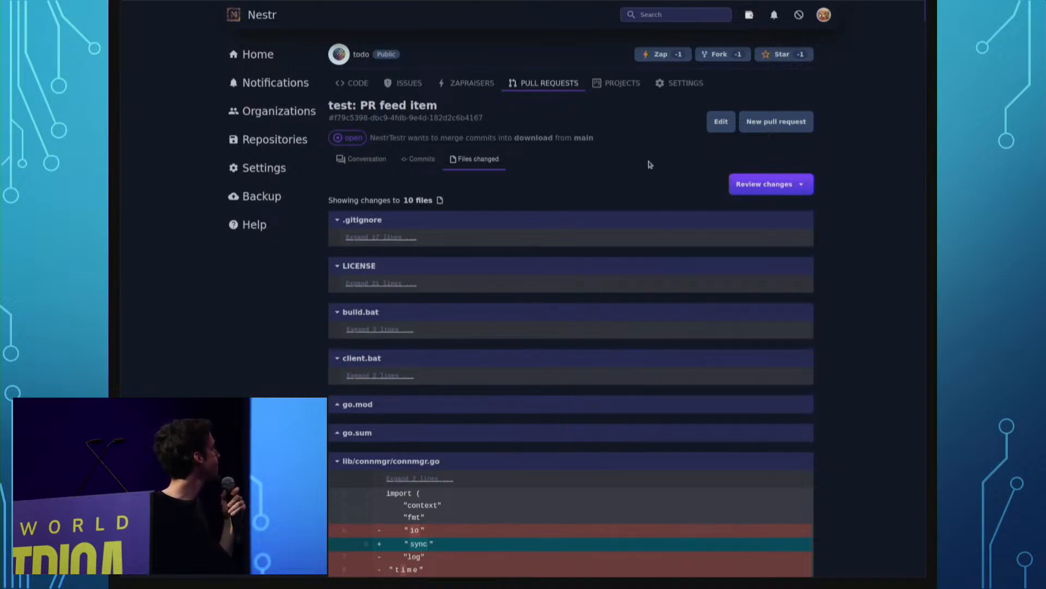
pyautogui.moveTo(614, 86)
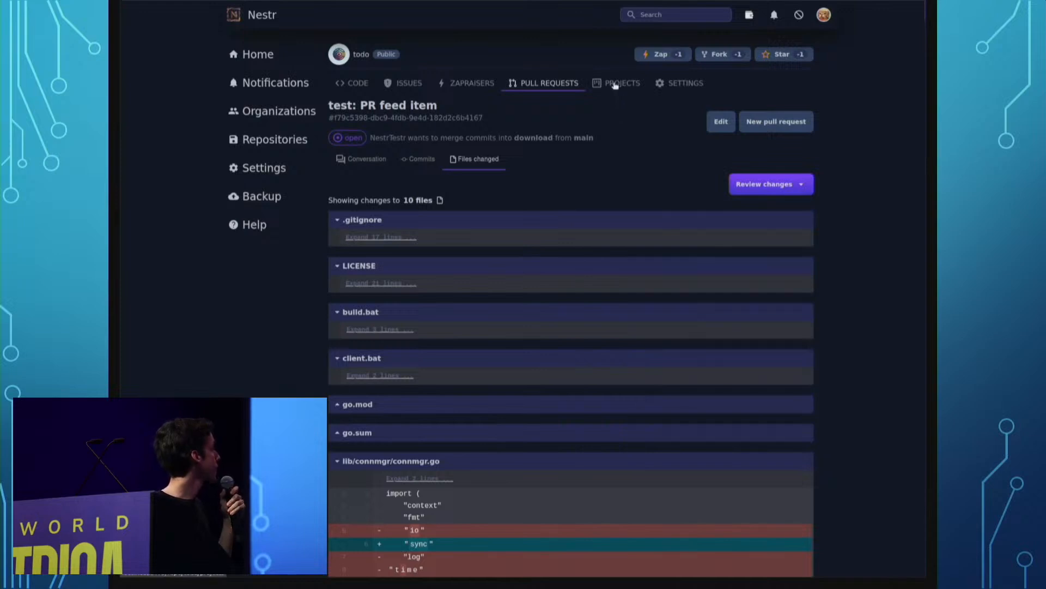
# Look over the todo repository's Projects kanban board, then return to the pull requests list
pyautogui.click(622, 82)
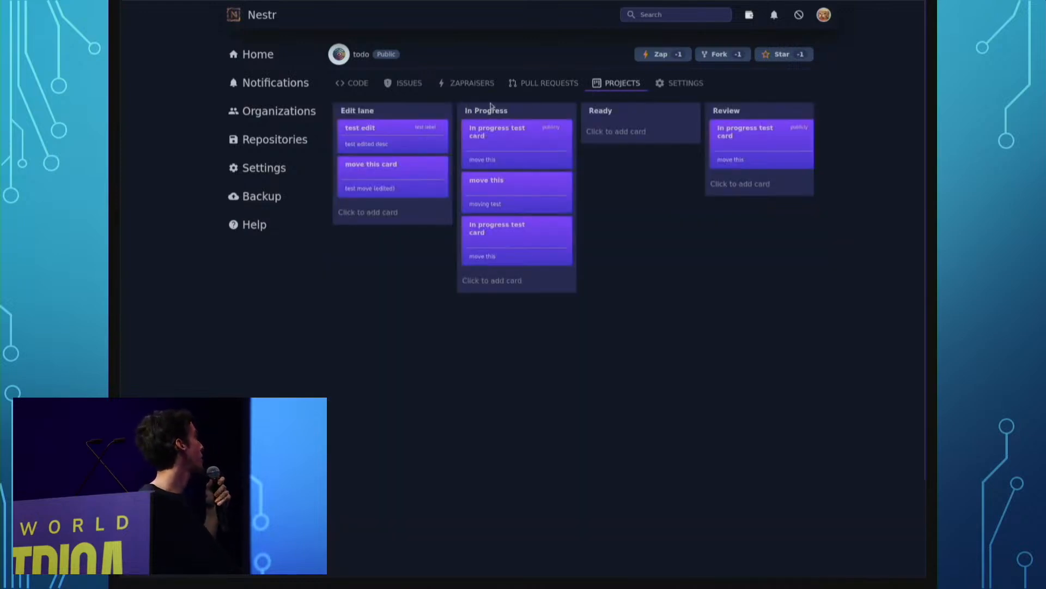
pyautogui.click(549, 83)
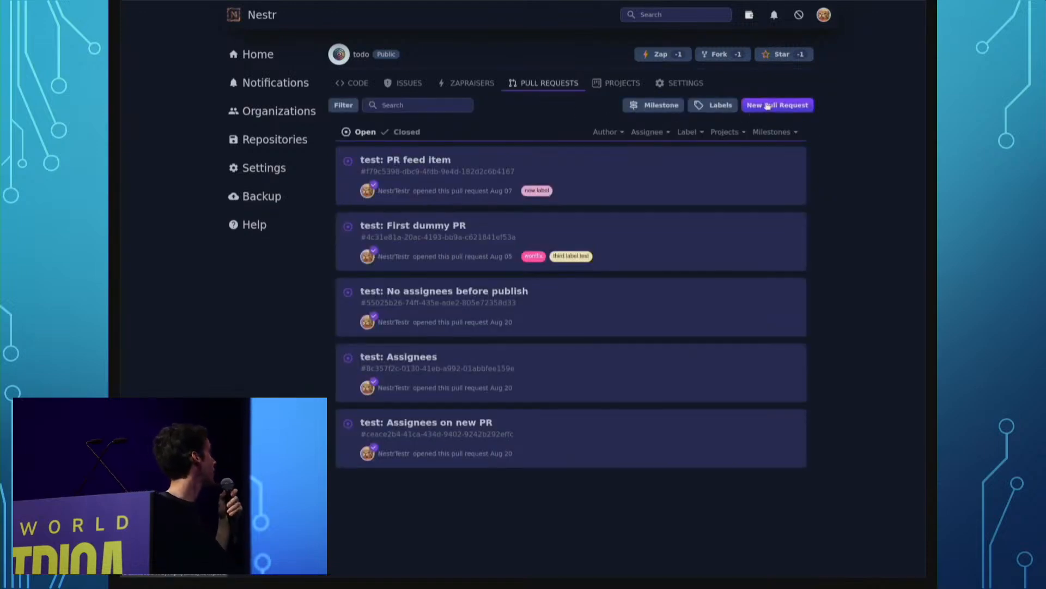
# Start a pull request with download as base, review its 22 commits, and open the form
pyautogui.click(776, 104)
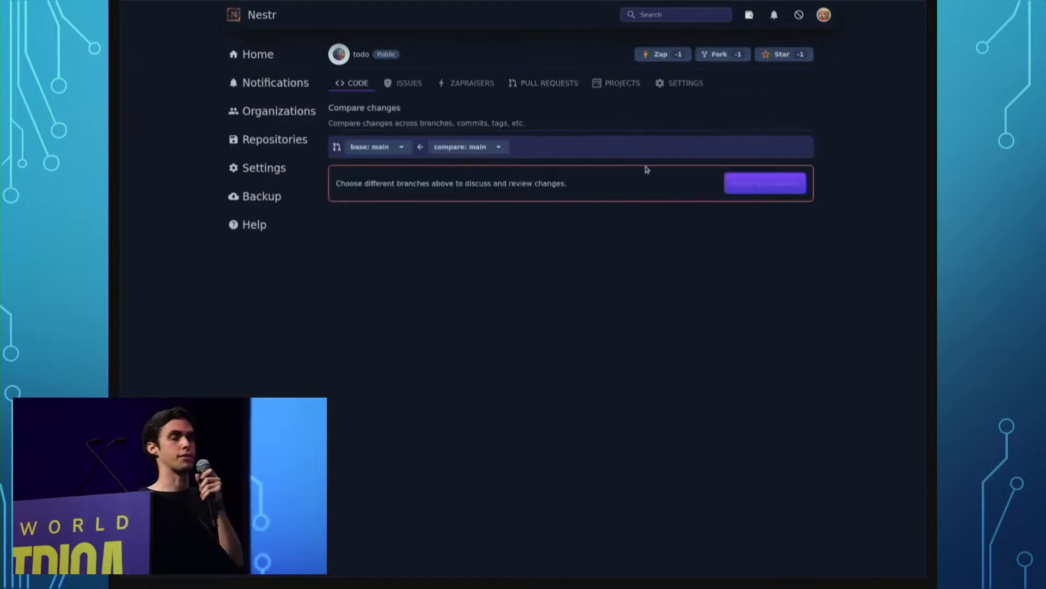
pyautogui.click(376, 147)
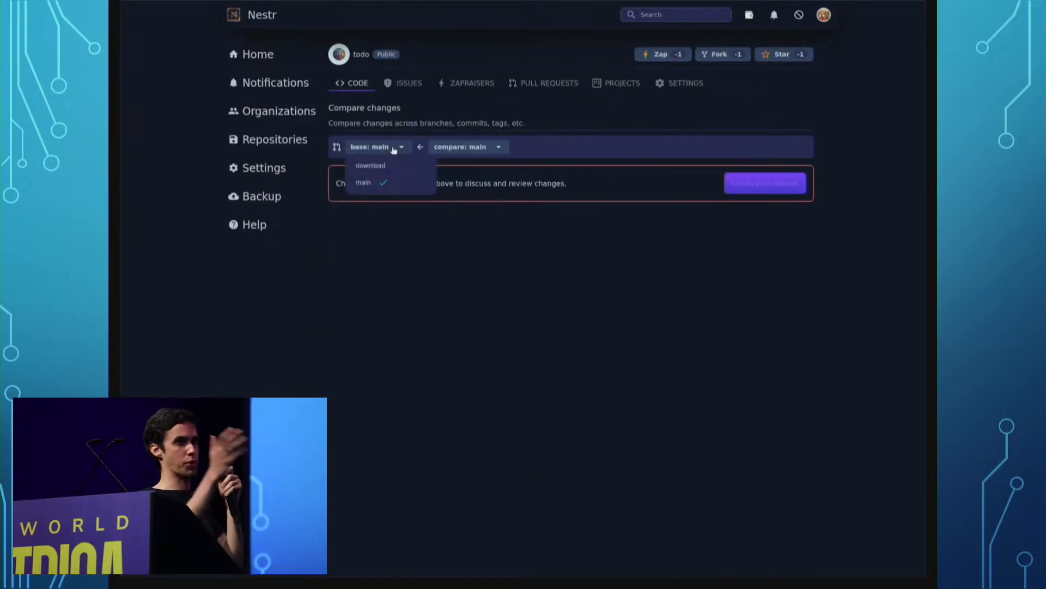
pyautogui.click(371, 166)
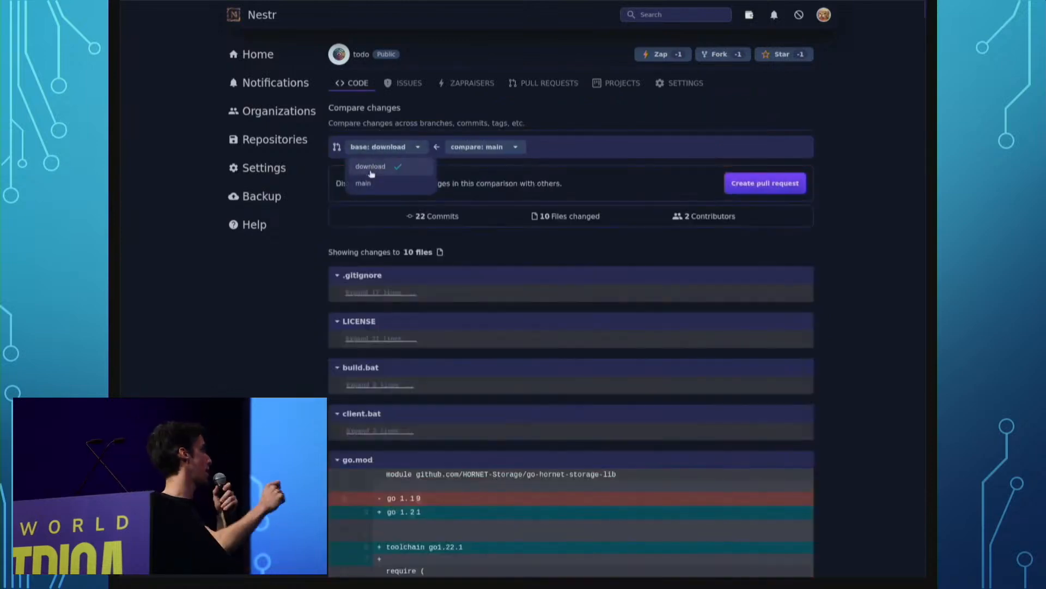
pyautogui.click(432, 216)
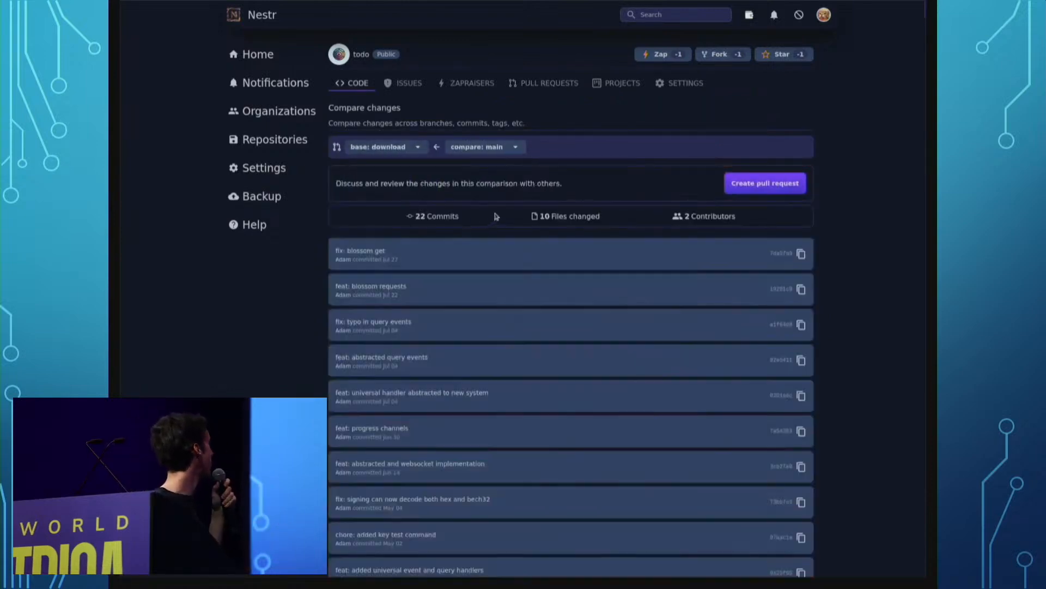
pyautogui.scroll(-3)
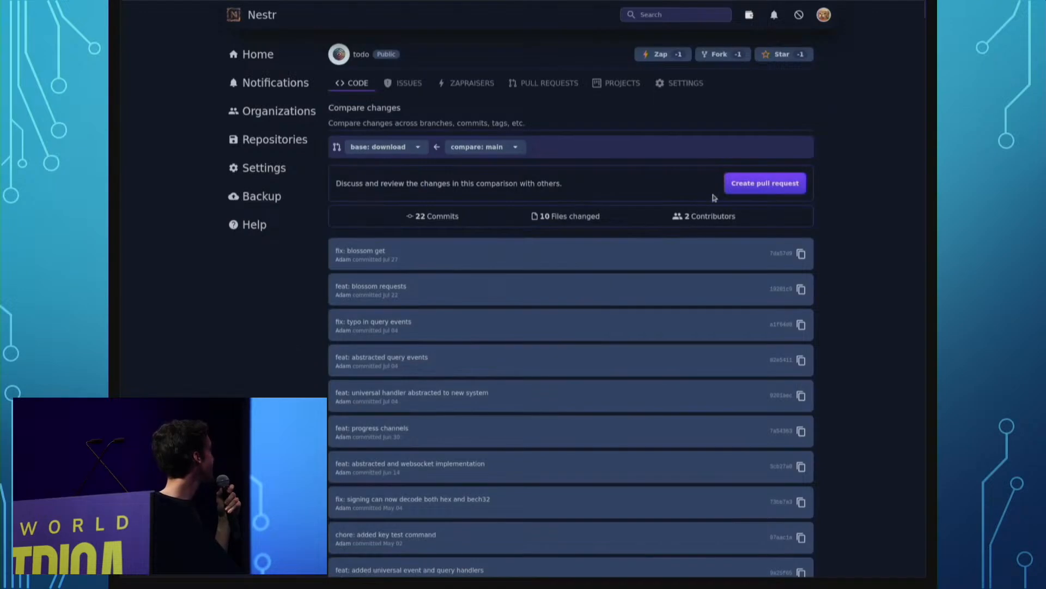
pyautogui.click(765, 183)
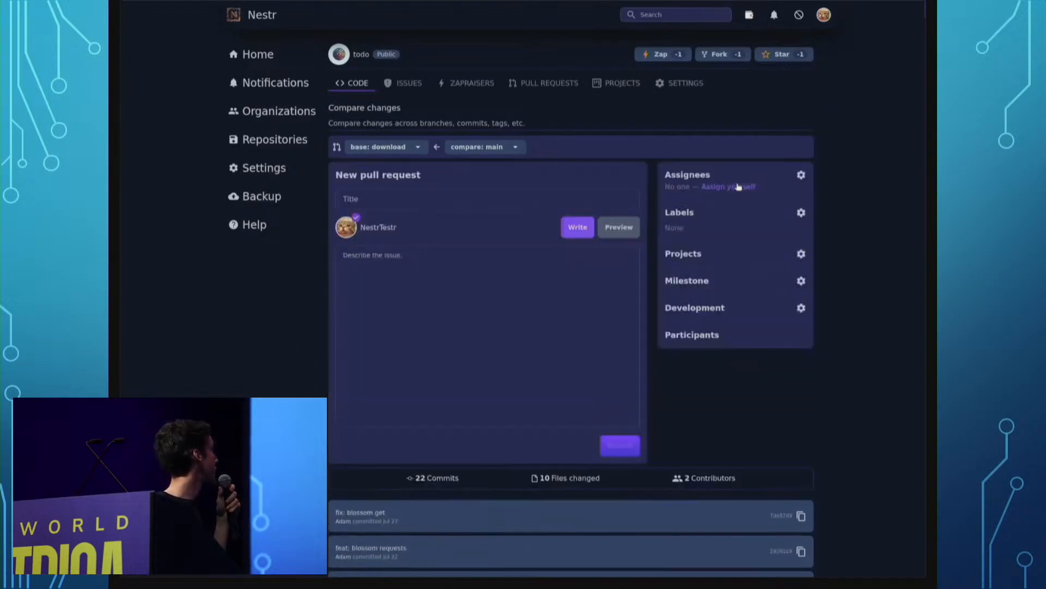
pyautogui.moveTo(716, 192)
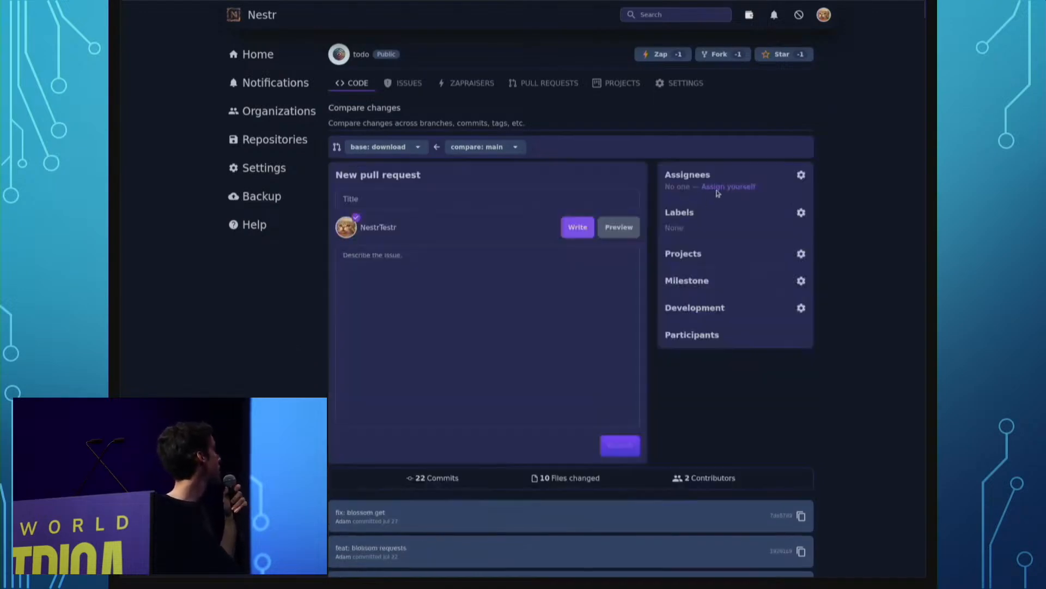
pyautogui.click(728, 186)
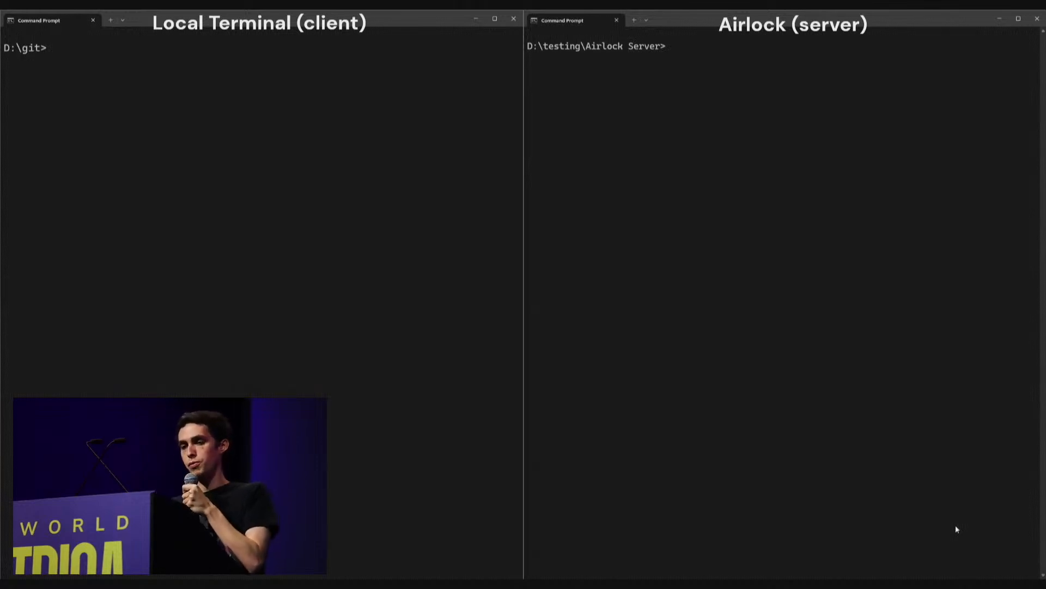
# Run airlock, store and unlock the primarykey gitnestr key, and enter the repository folder
pyautogui.write('airlock')
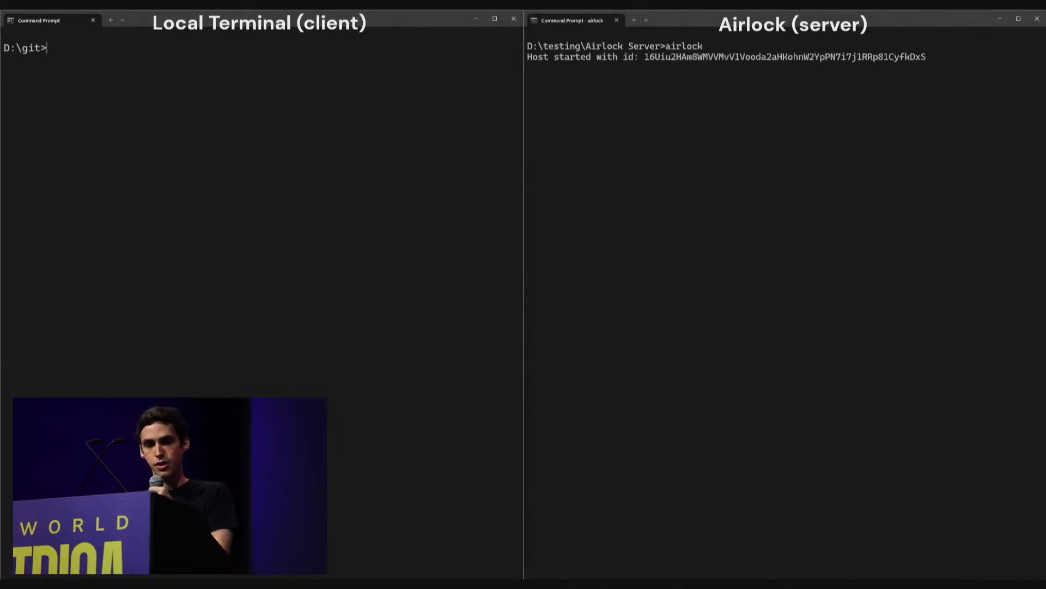
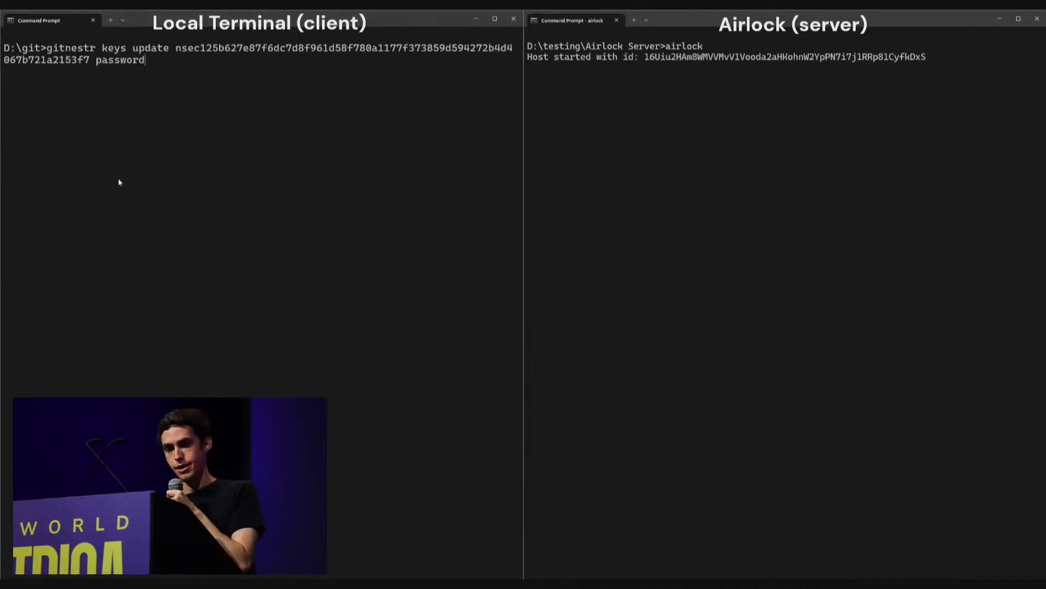
pyautogui.write('-a primarykey')
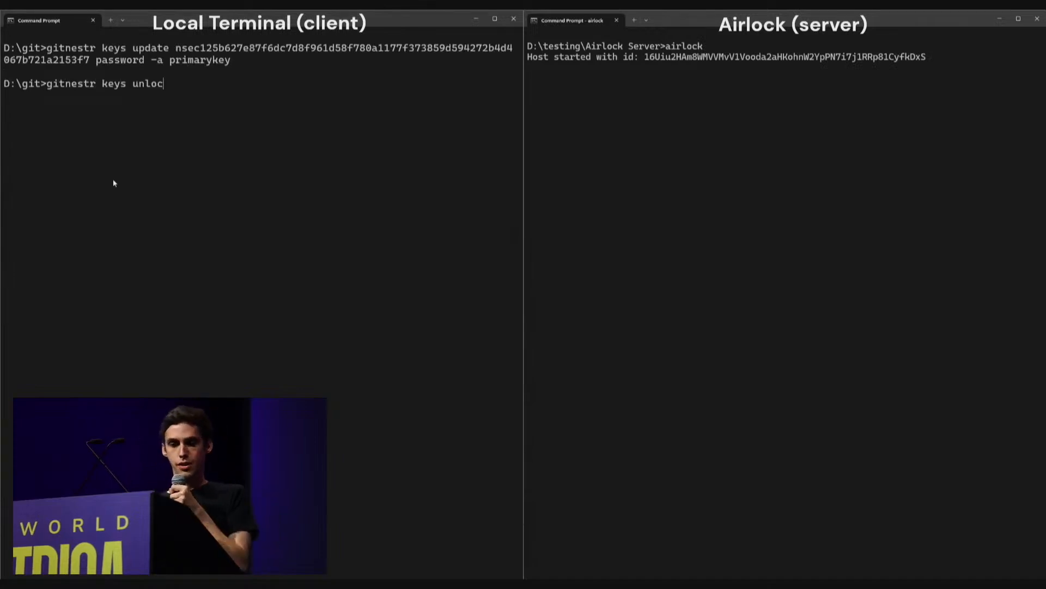
pyautogui.write('k password -a primarykey')
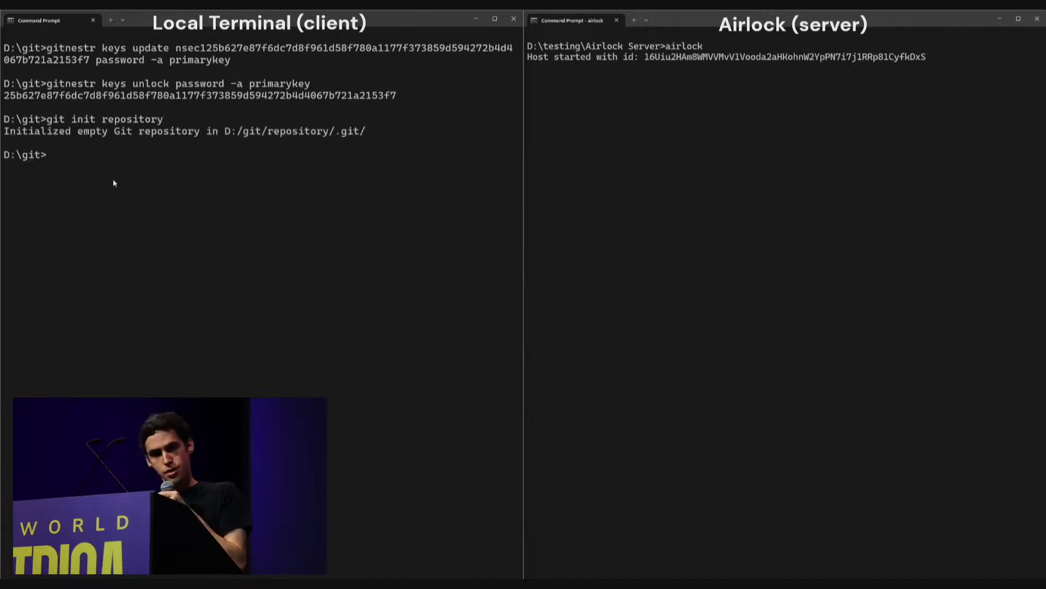
pyautogui.write('cd repository')
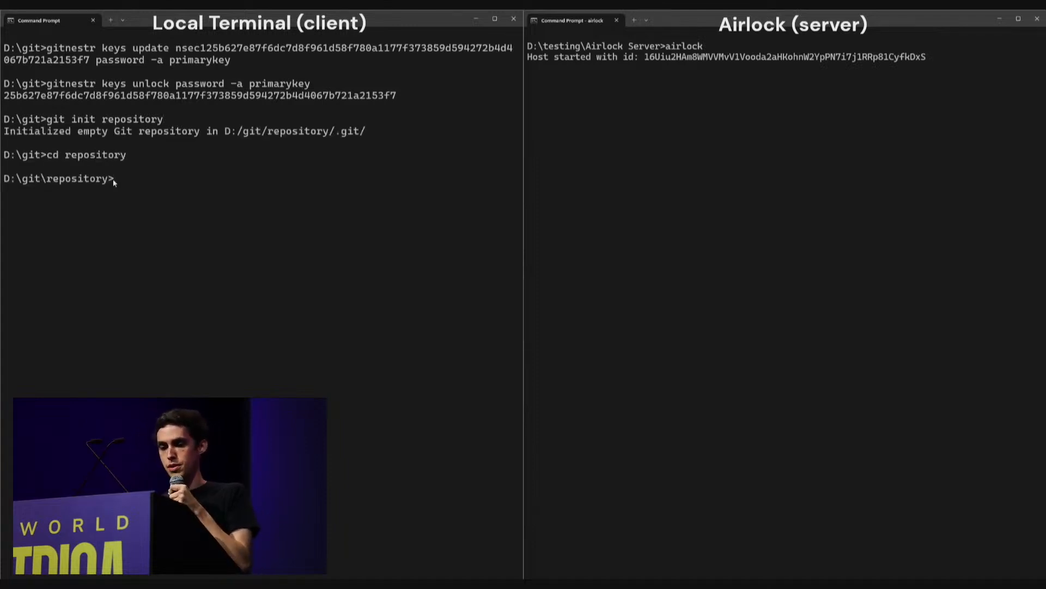
# Set the repository's nestr.key to primarykey and add the airlock remote at nestr://127.0.0.1:9000/test/nestr
pyautogui.write('git config')
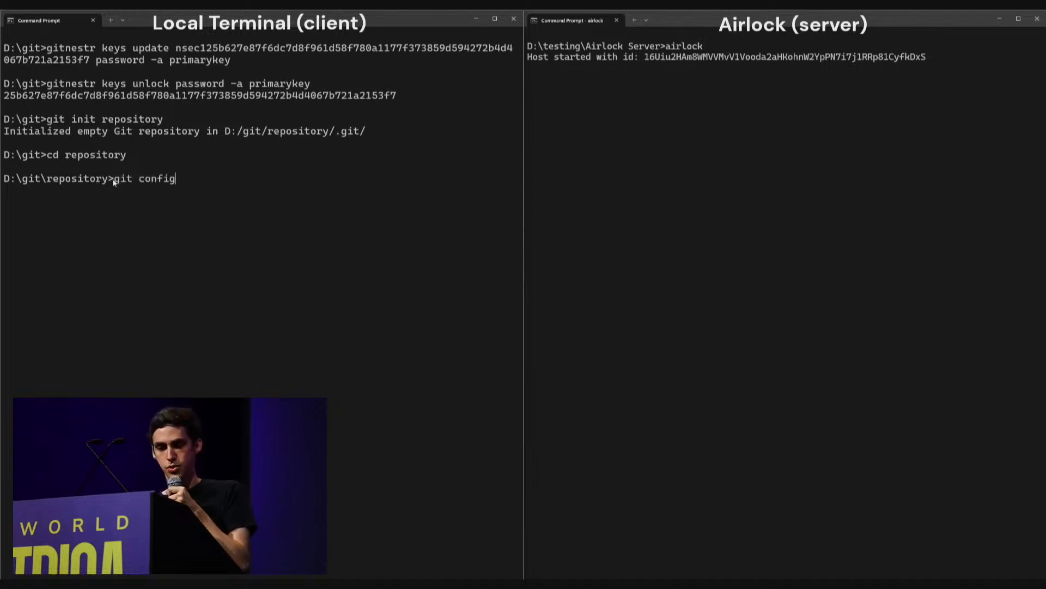
pyautogui.write('nestr.j')
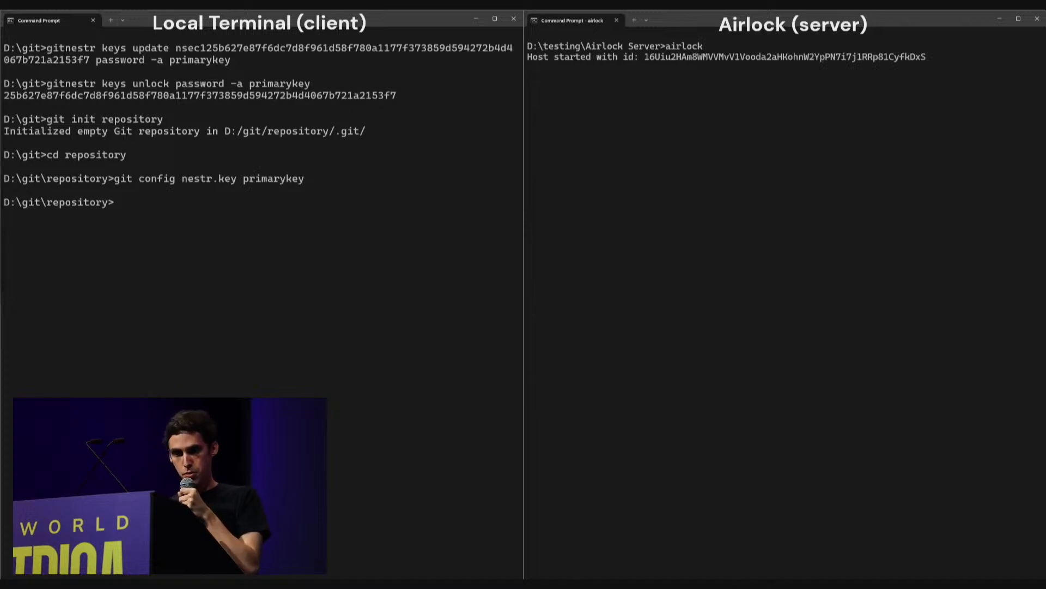
pyautogui.write('git remote add airlock nestr://127.0.0.1:9000/test/nestr?publicKey=npub1c25aedfd38f9fed72b383f6eefaea9f21dd58ec2c9989e0cc275cb5296adec17')
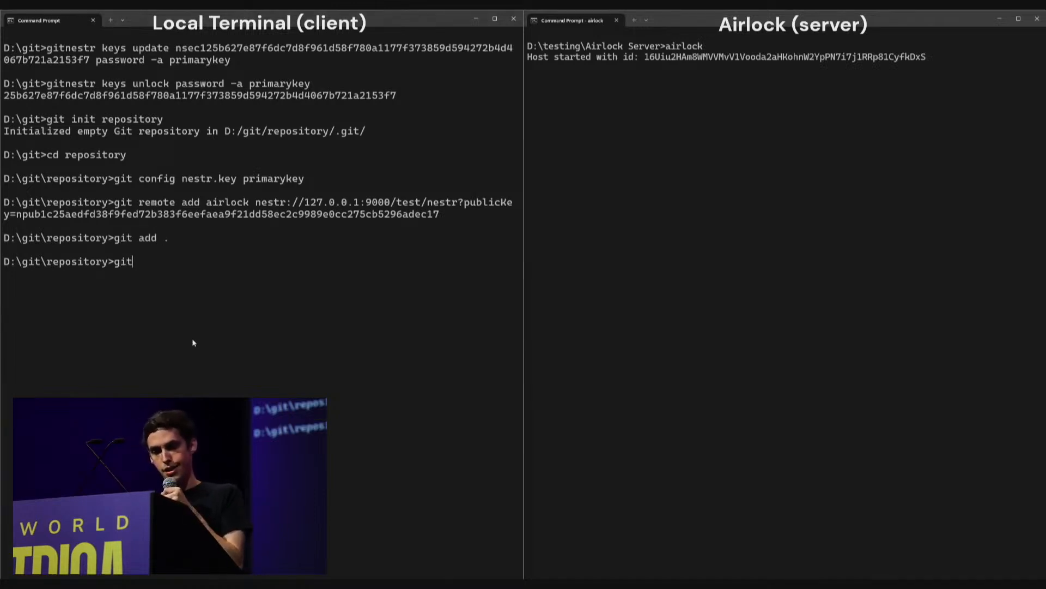
# Commit the files as "First Commit" and type git push --set-upstream airlock main
pyautogui.write('commit -m "First Commit')
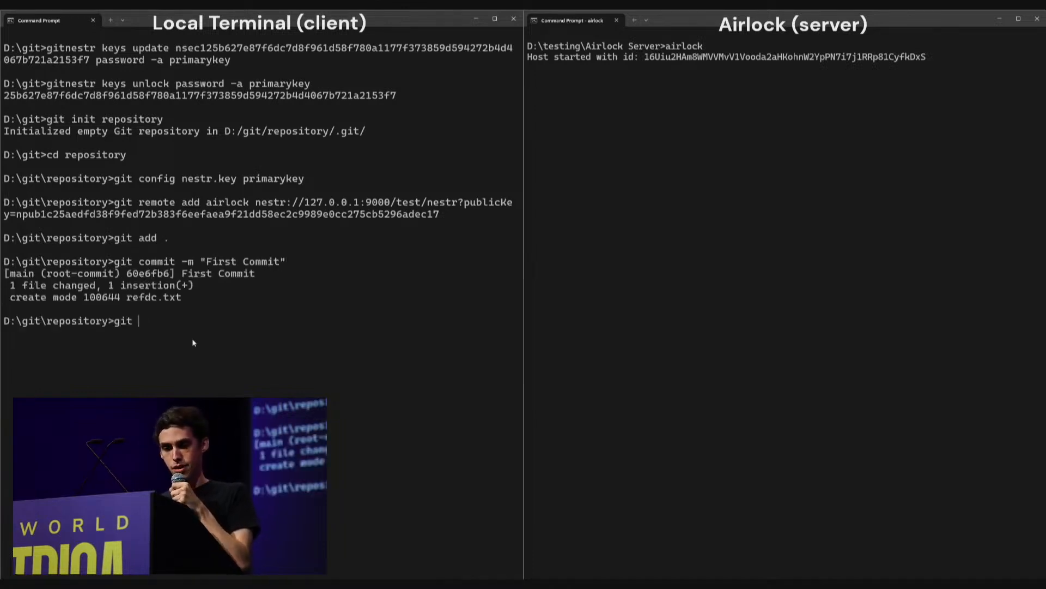
pyautogui.write('push --set')
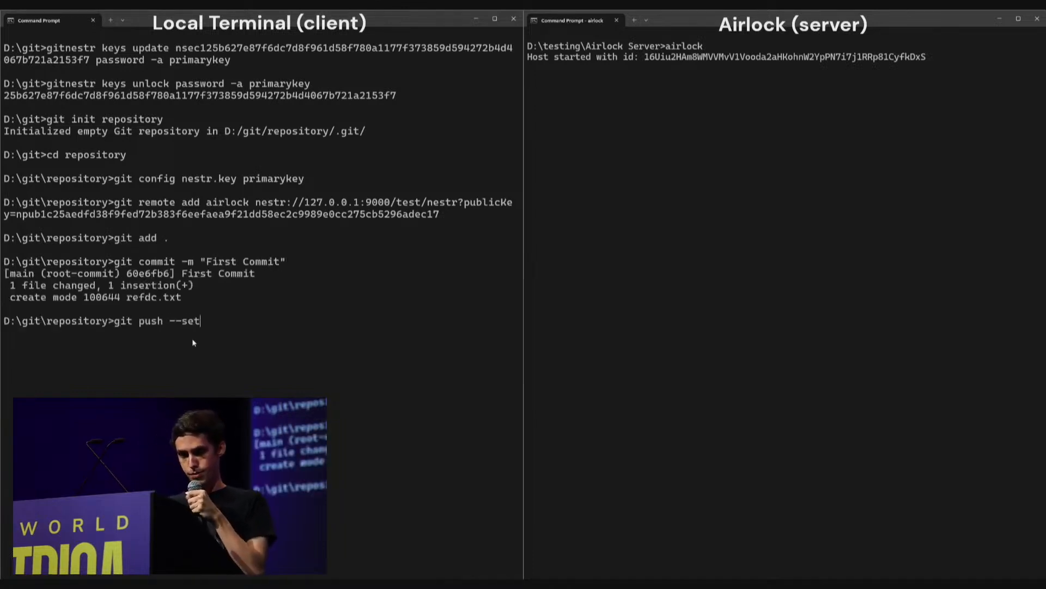
pyautogui.write('upstr')
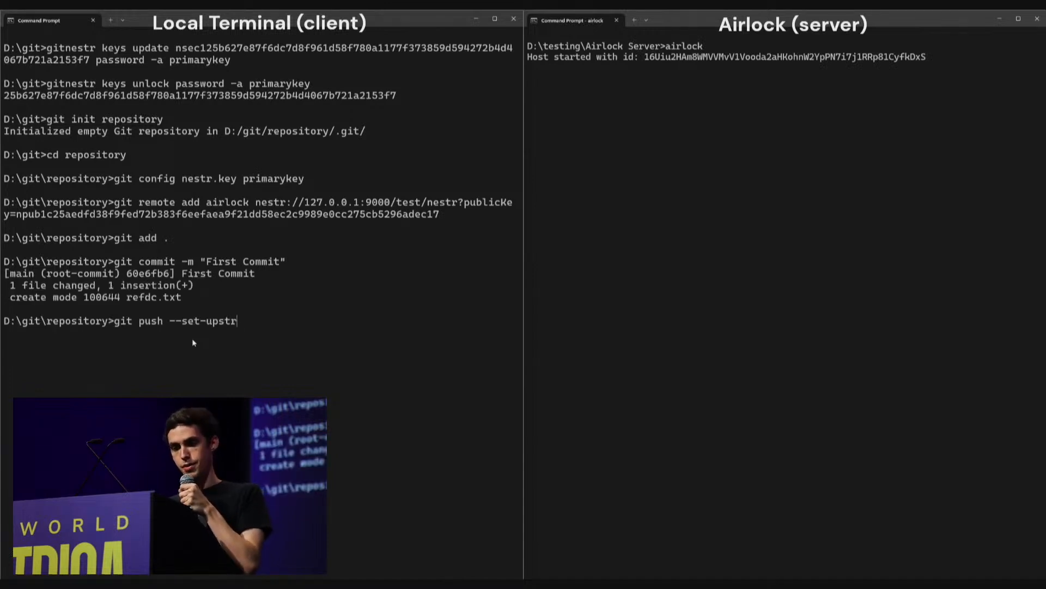
pyautogui.write('eam airlock mai')
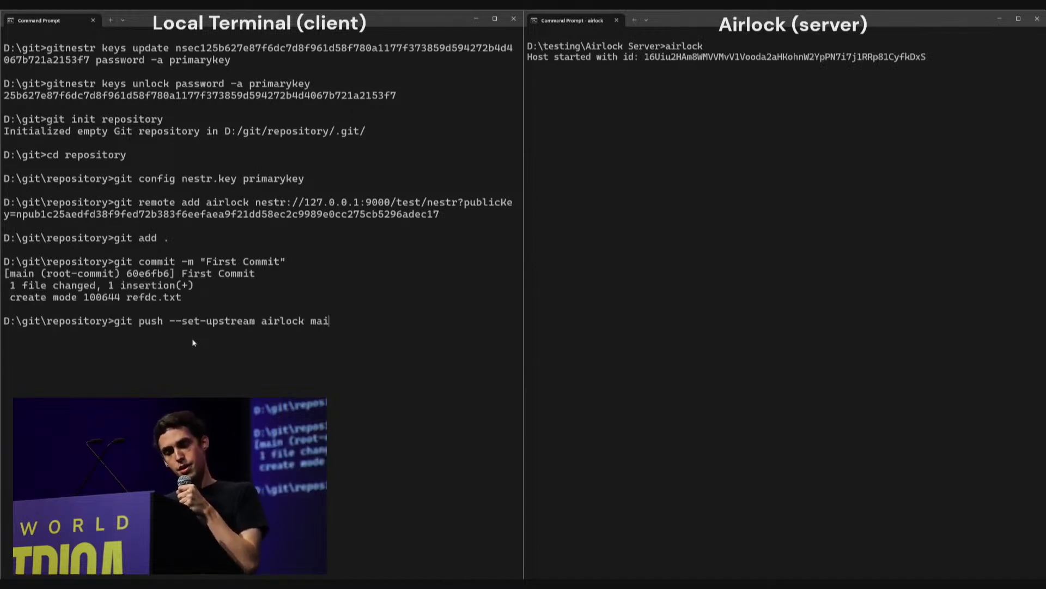